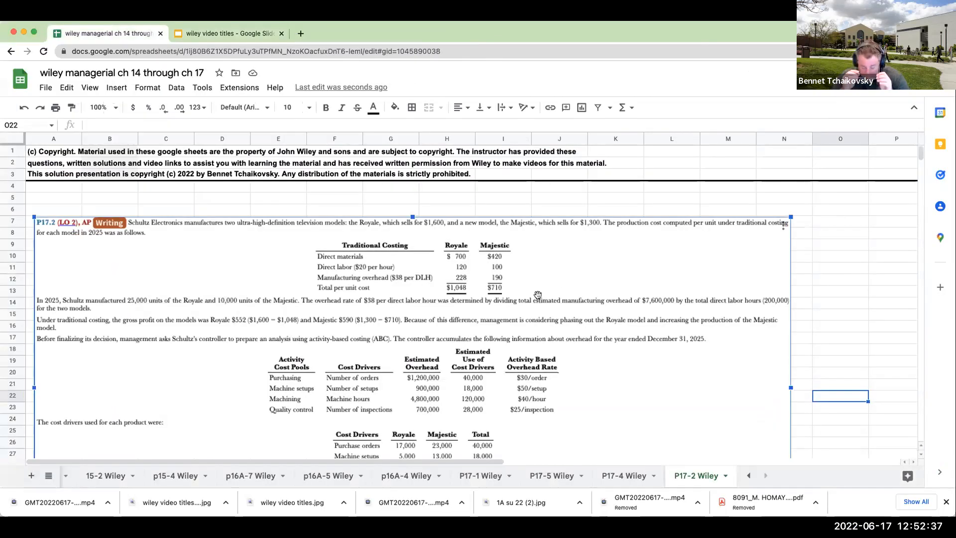
mouse_move(413, 218)
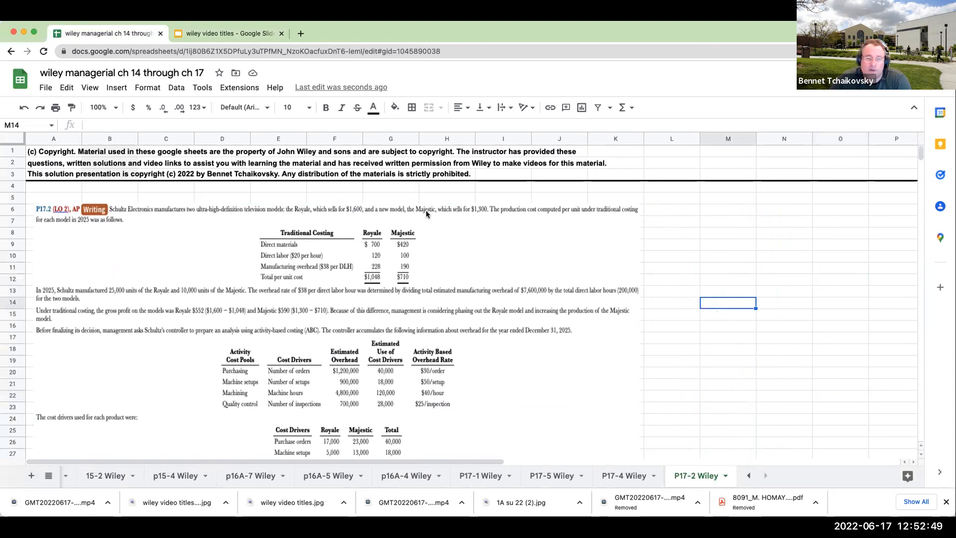
mouse_move(479, 214)
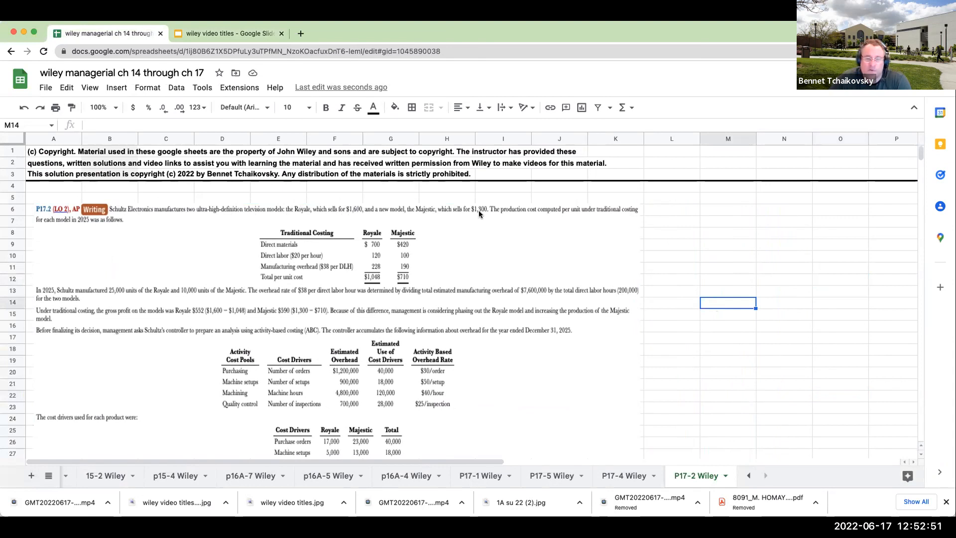
mouse_move(515, 217)
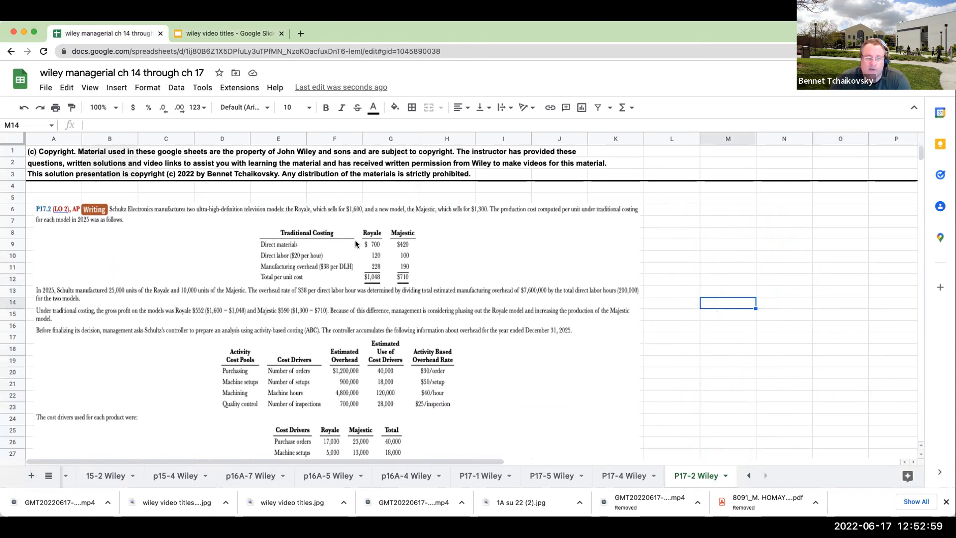
Enter the sales price label, Royale/Majestic headers and prices 1600 and 1300
left_click(727, 245)
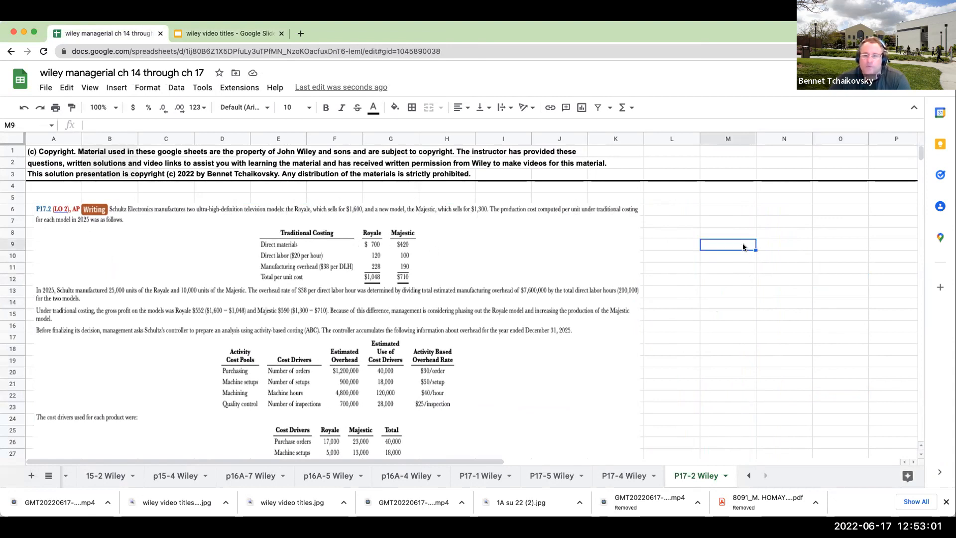
type("sale pr")
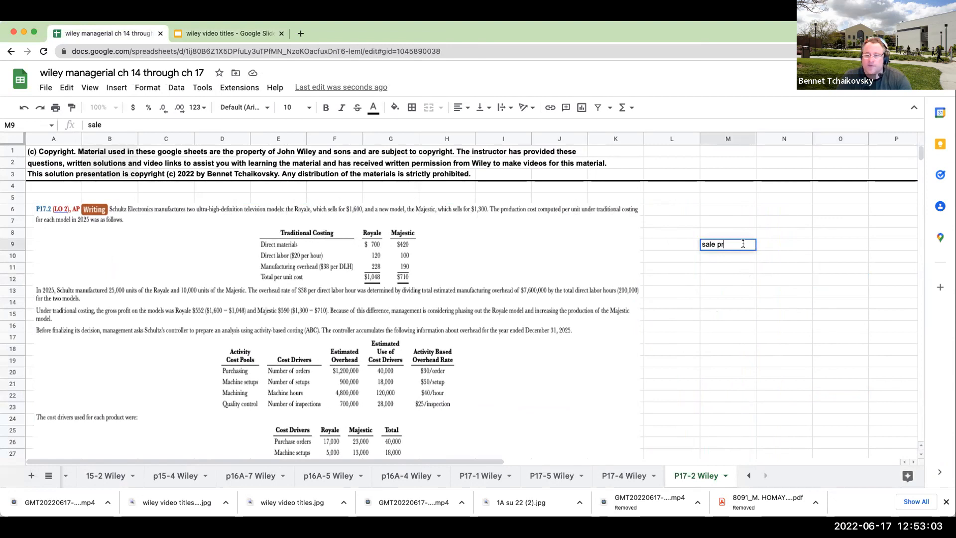
type("sales price")
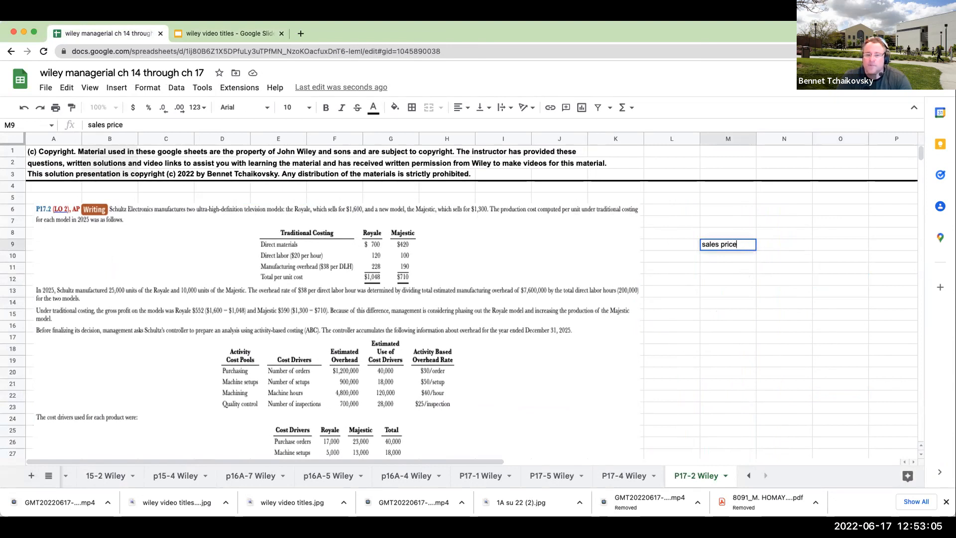
type("Royale")
left_click(841, 233)
type("Majestic")
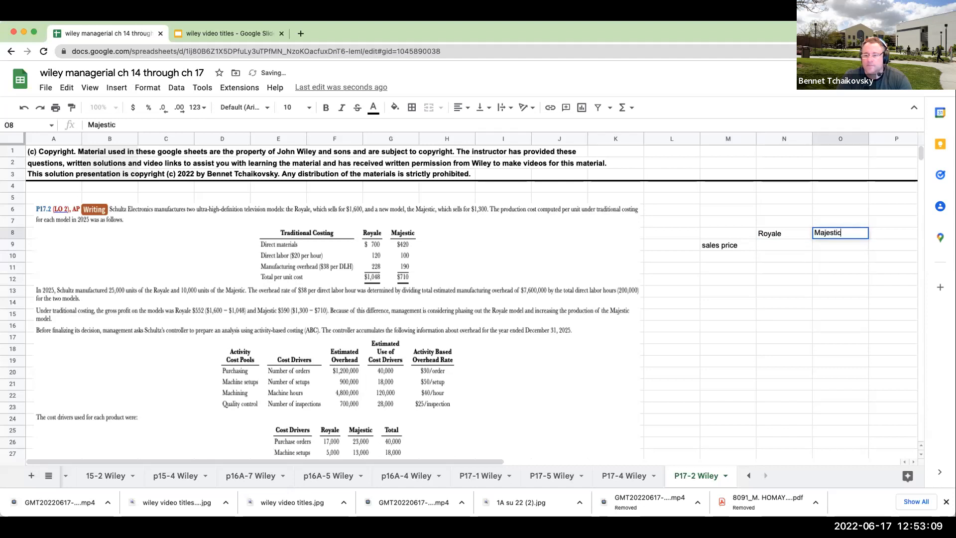
type("1600")
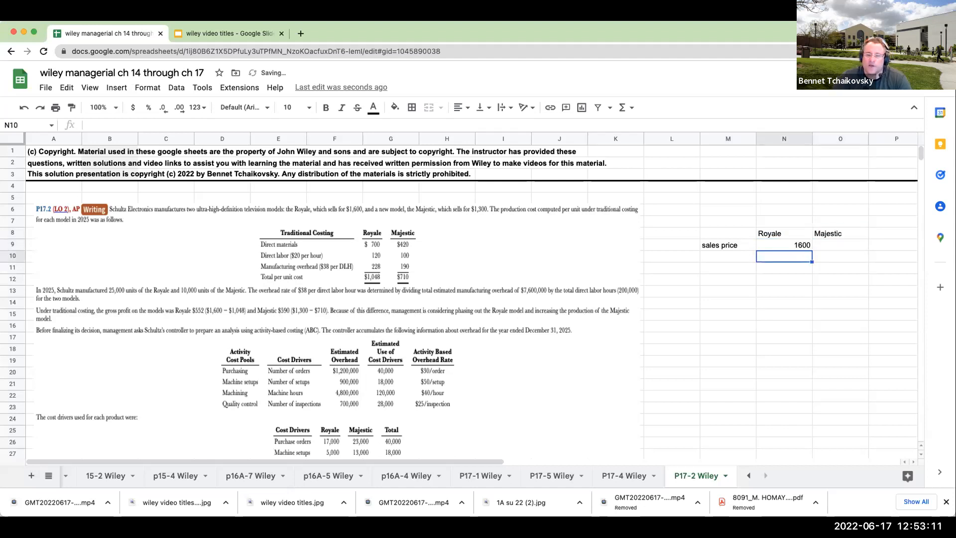
type("1300")
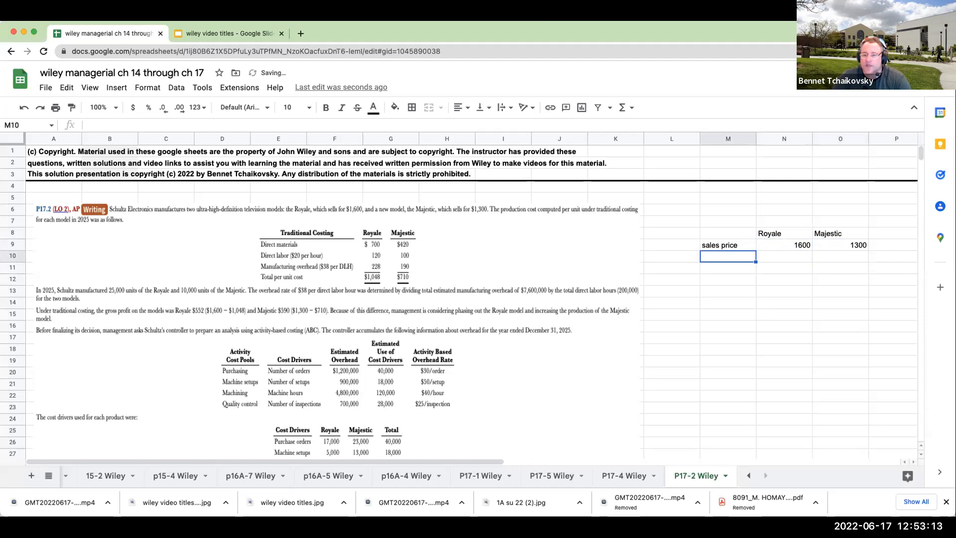
type("Costs")
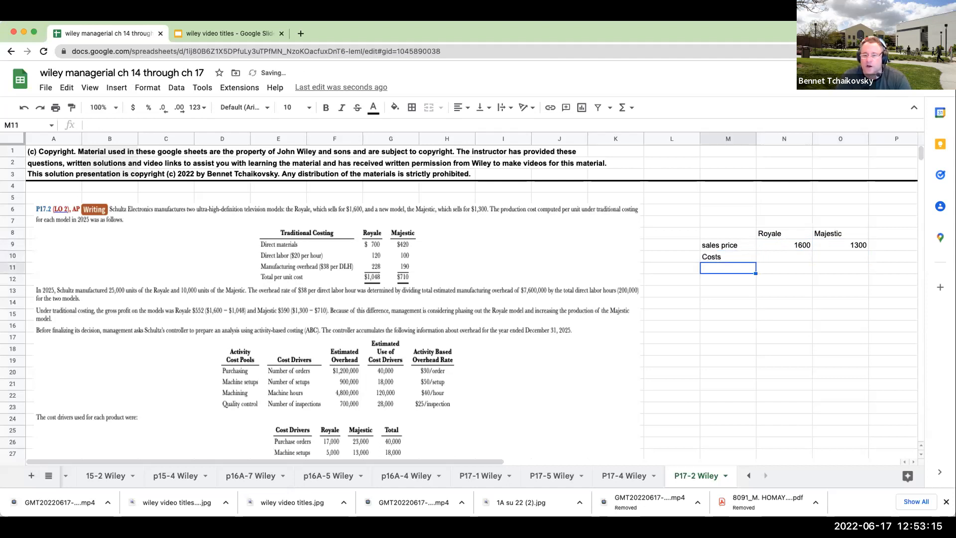
Enter the direct cost and manufacturing overhead figures (700, 120, 100, 228)
type("DL")
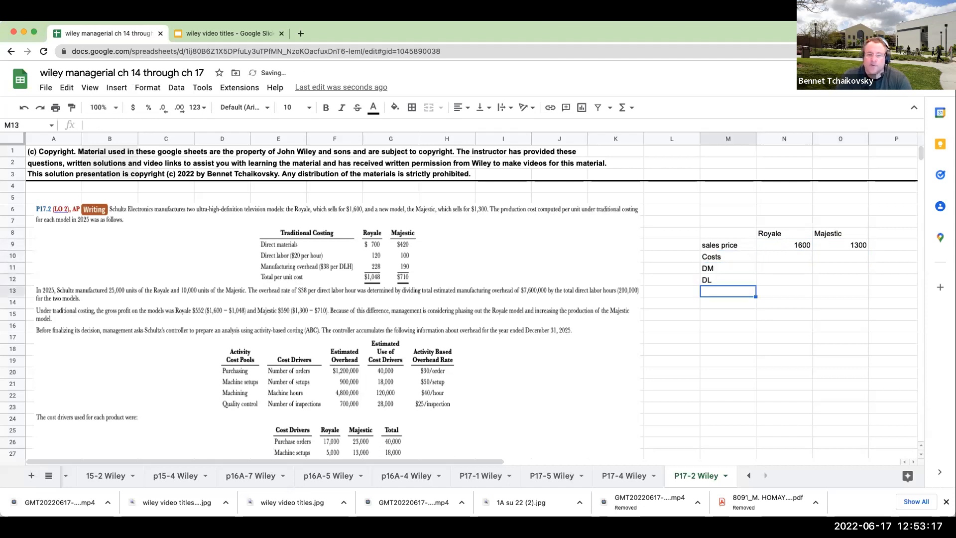
type("700")
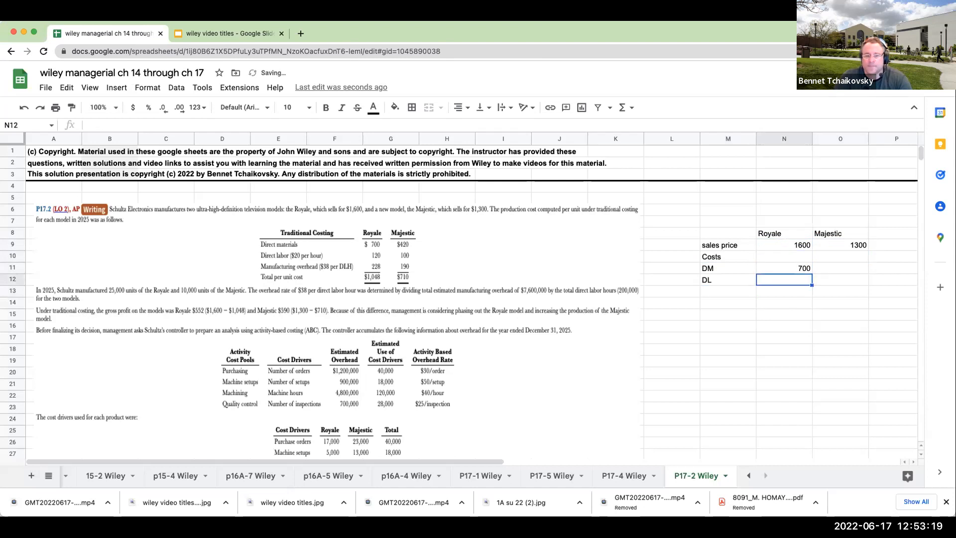
type("120")
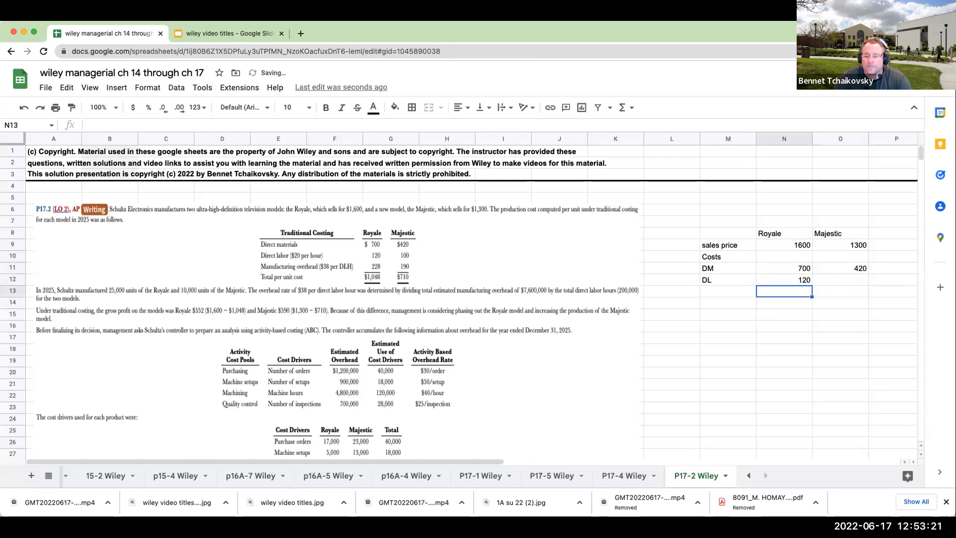
type("100")
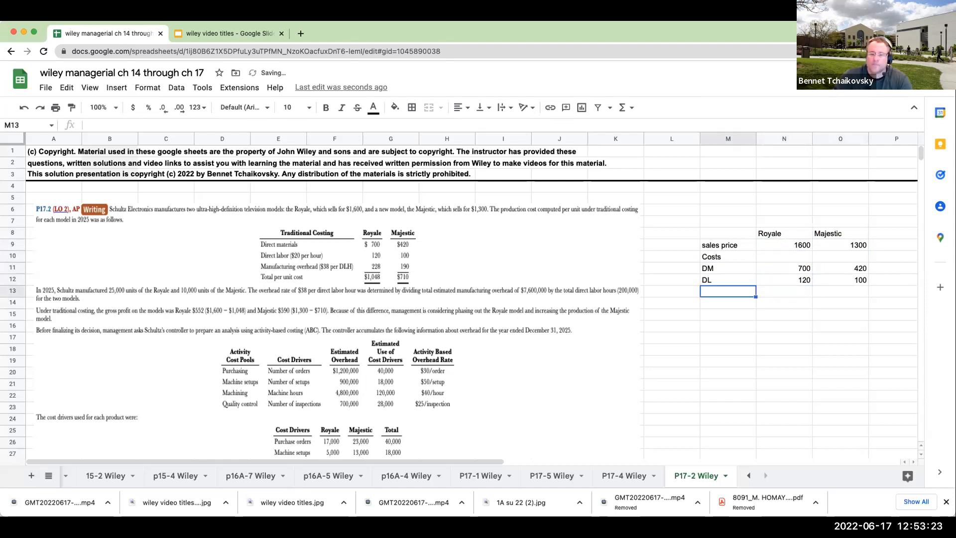
type("mfg oh")
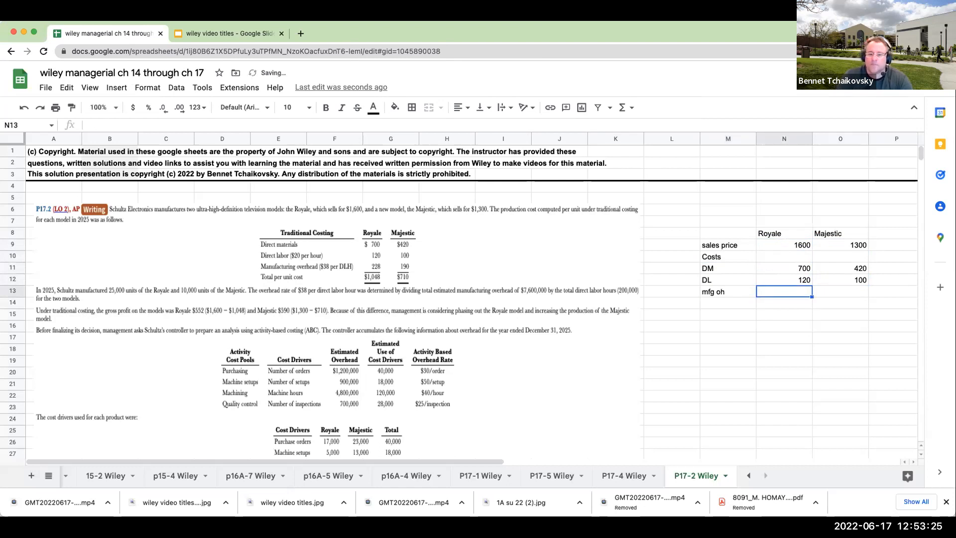
type("228")
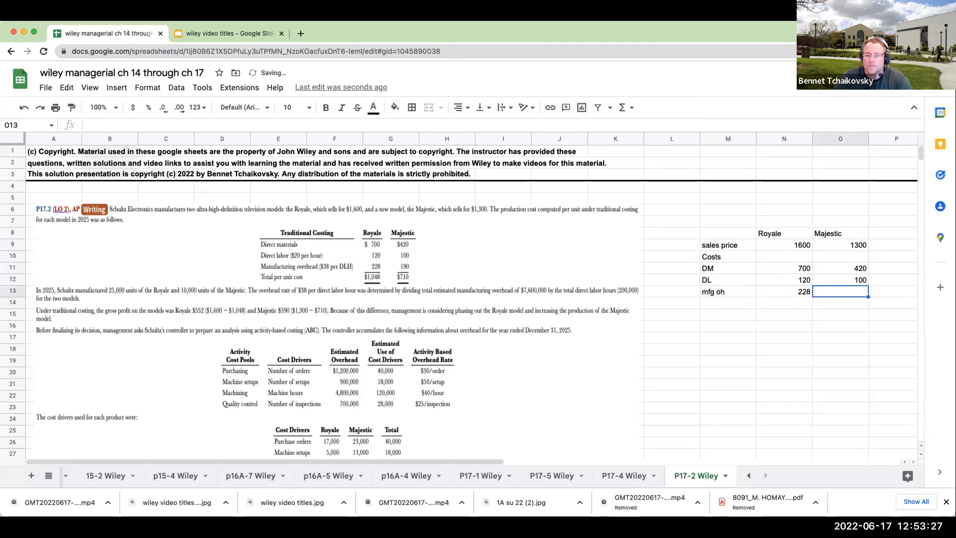
Add total cost sums and =N9-N14 gross profit formulas, giving 552 and 590
type("1-")
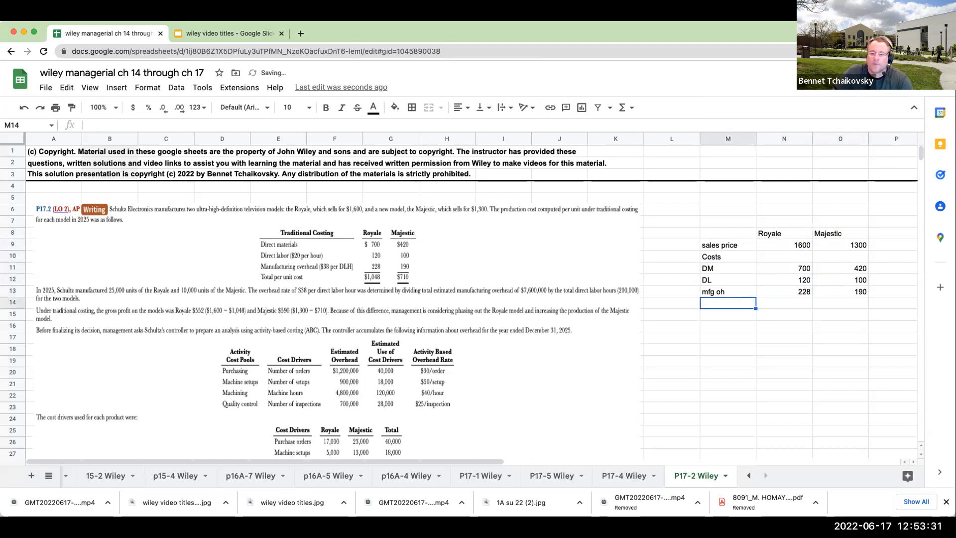
type("total c")
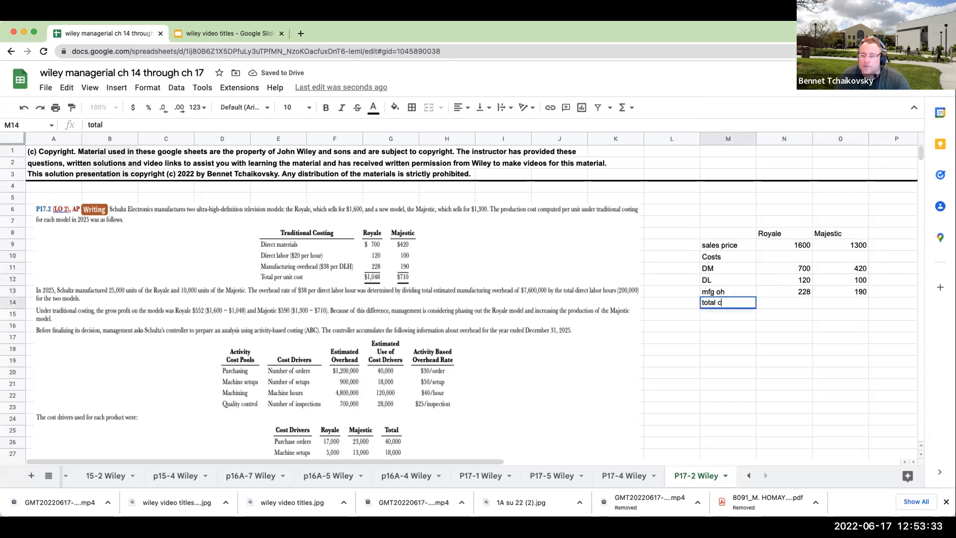
type("+N11+N12")
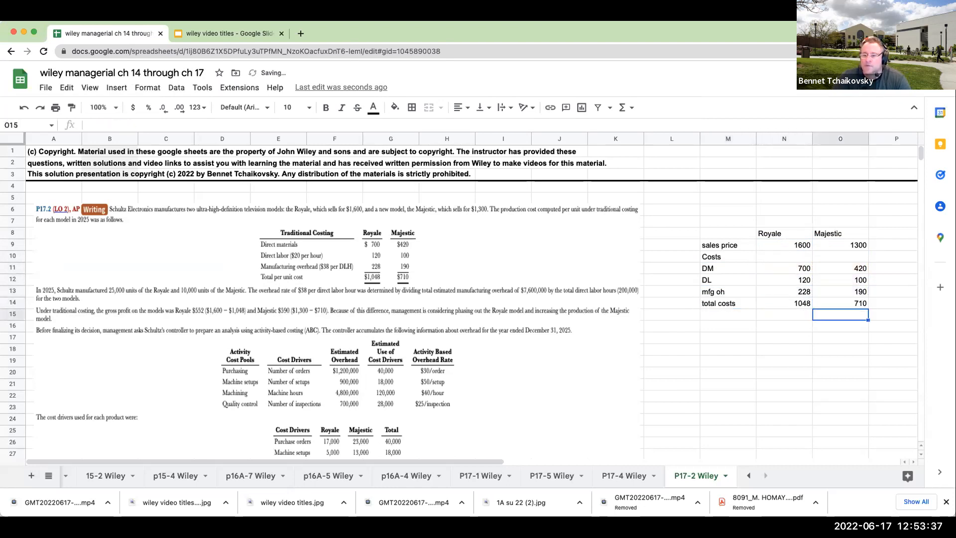
type("Gross profit")
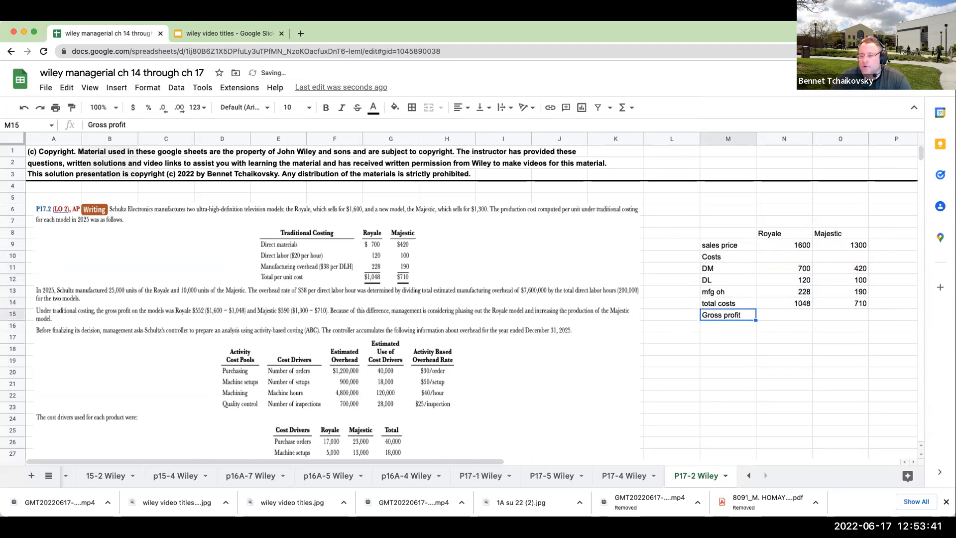
type("=N9-N14")
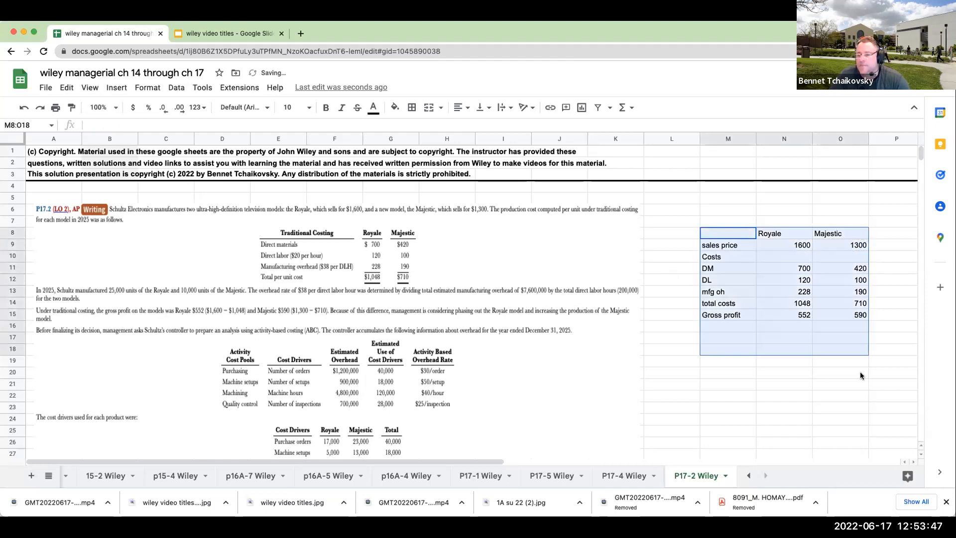
Enlarge the M8:O18 table to font size 18 and format its figures as currency
left_click(292, 108)
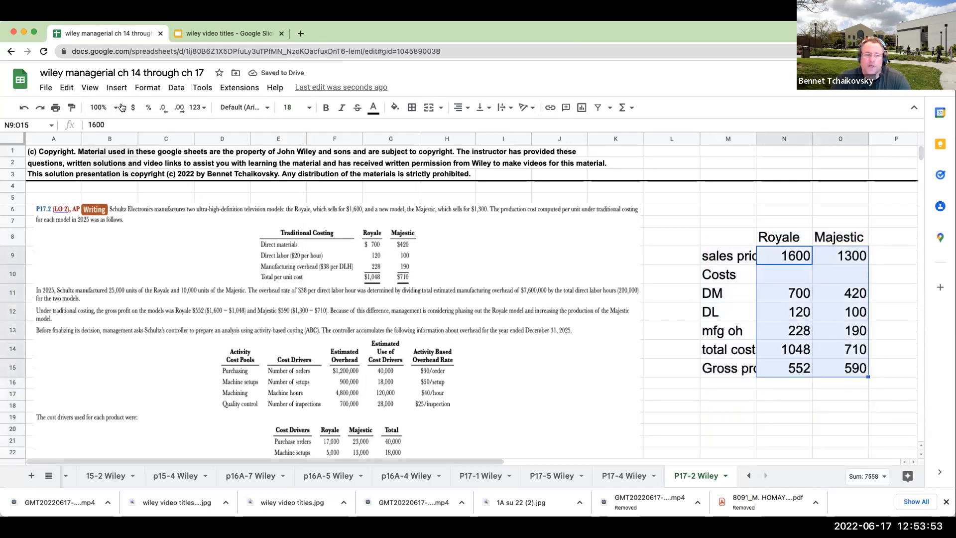
left_click(133, 108)
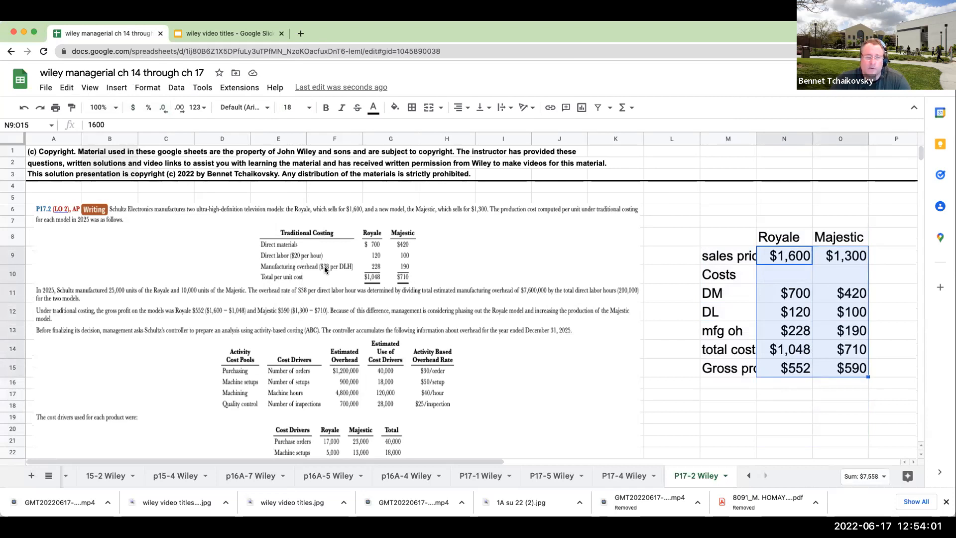
mouse_move(300, 287)
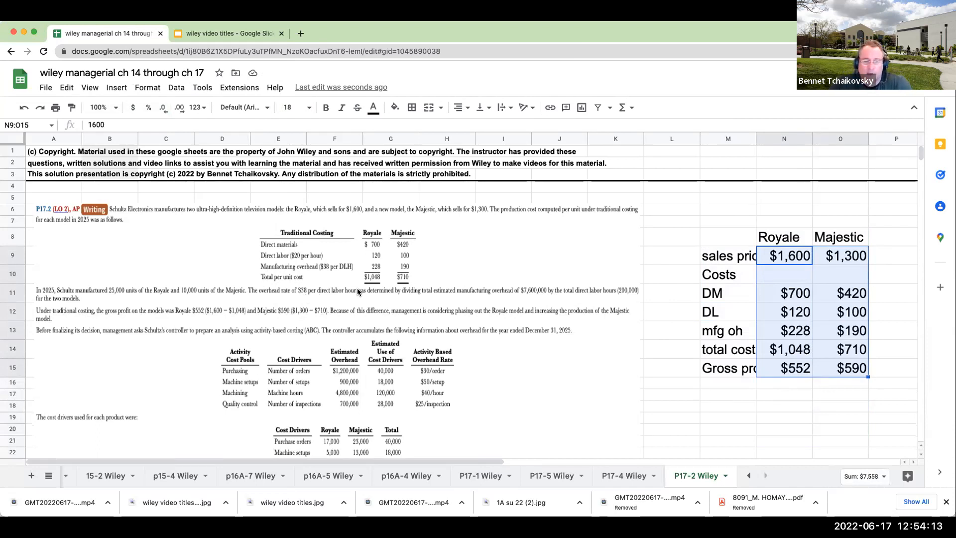
mouse_move(502, 293)
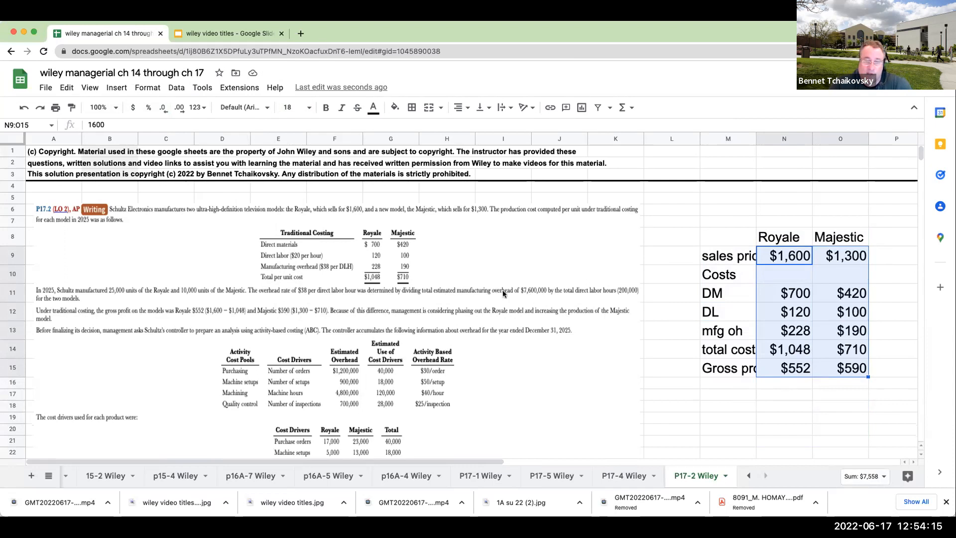
Enter 7,600,000 overhead and 200,000 direct labor hours below the table for a $38 rate
left_click(726, 405)
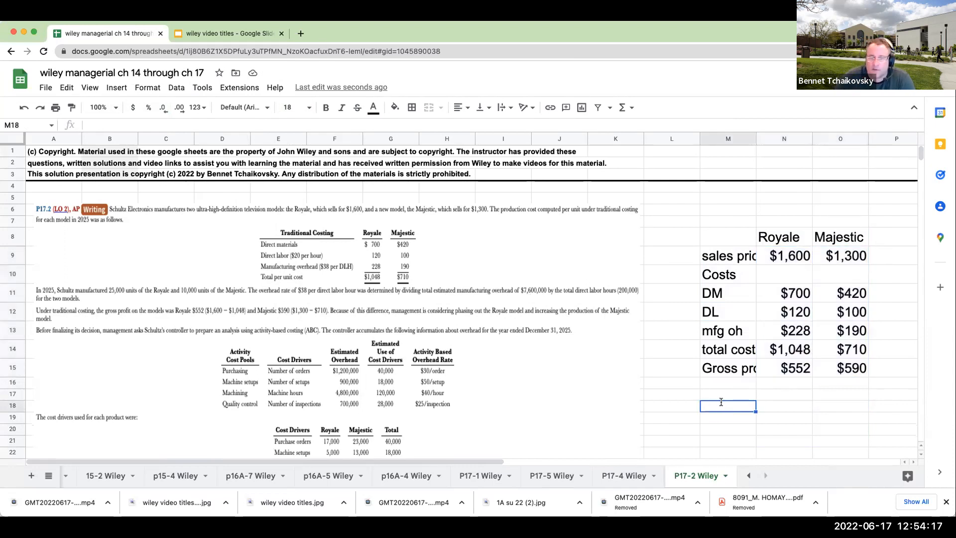
type("76000")
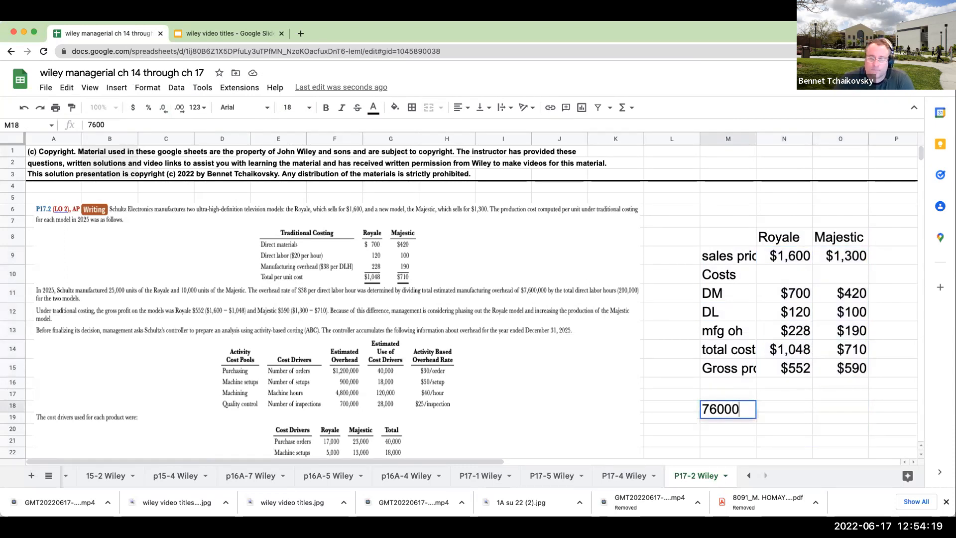
type("76000000")
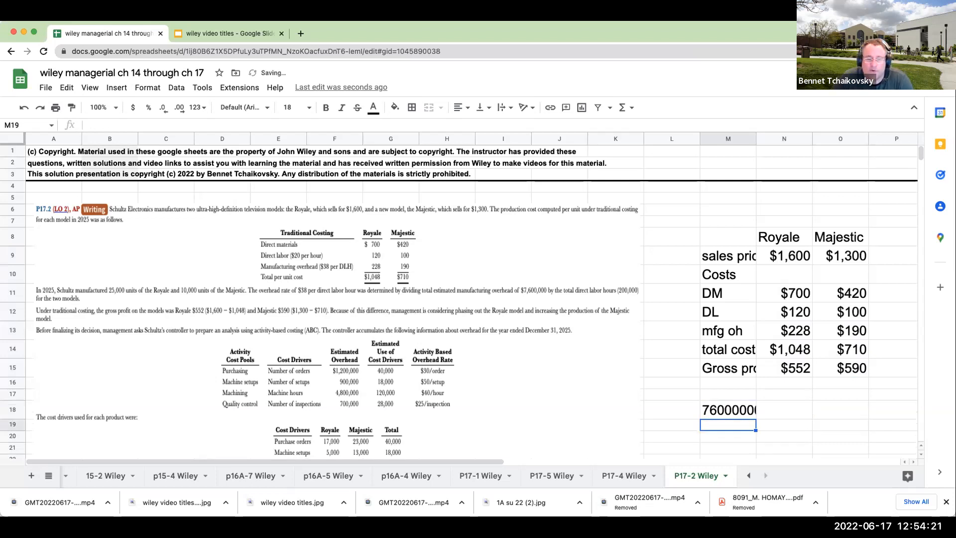
type("200000")
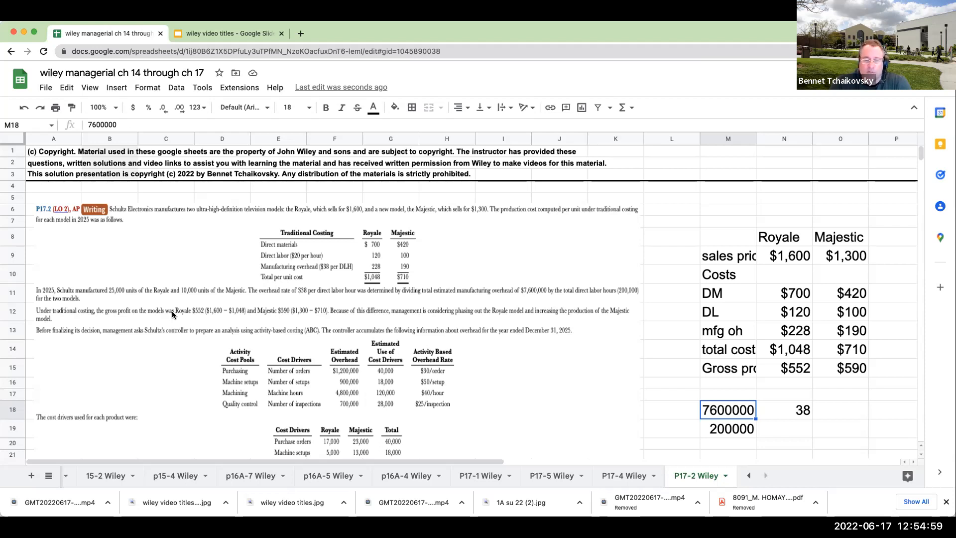
scroll("down", 3)
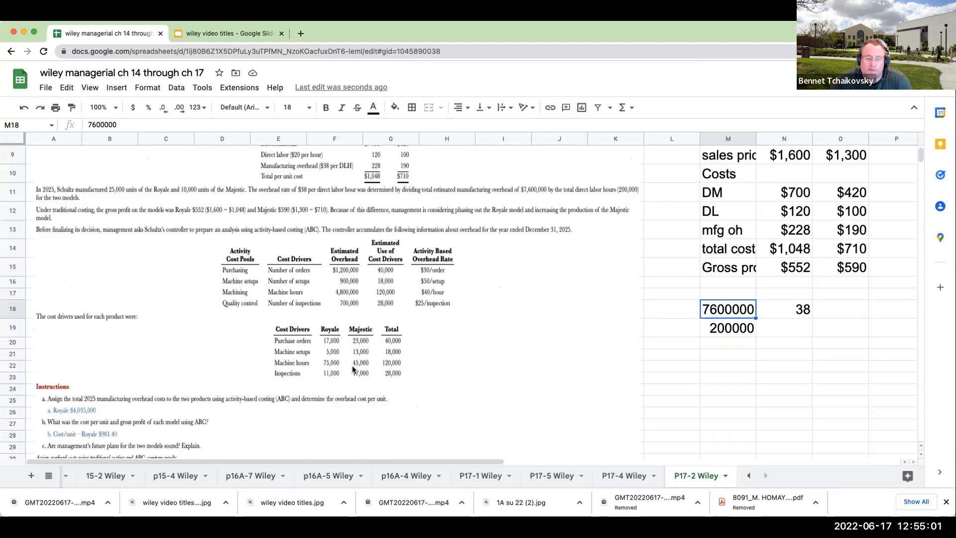
mouse_move(340, 384)
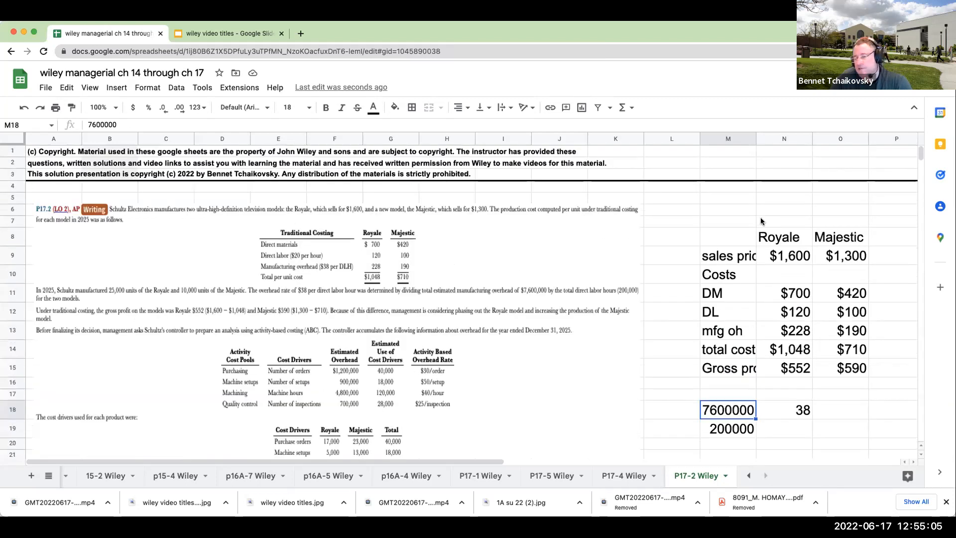
left_click(727, 210)
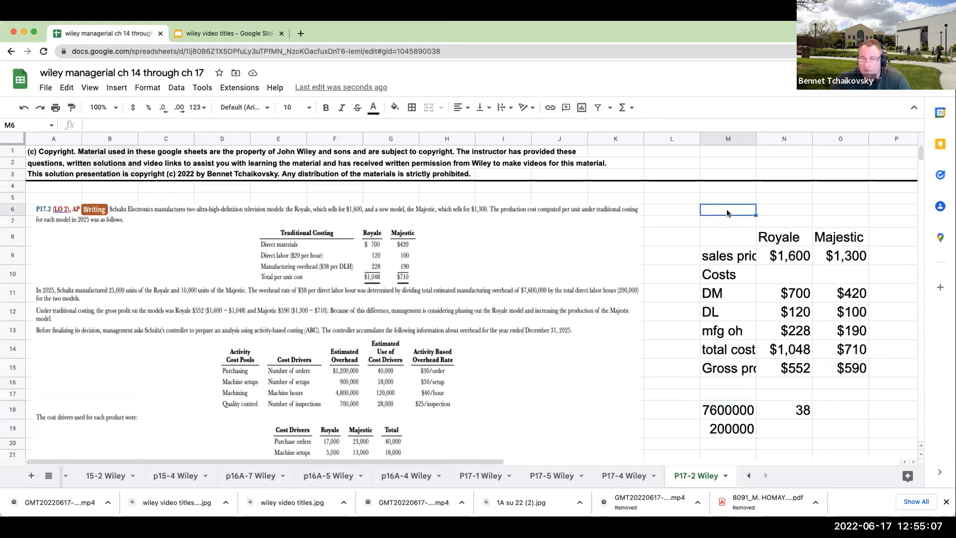
Move the traditional costing table M7:O20 down to cell B53
left_click_drag(728, 221, 839, 442)
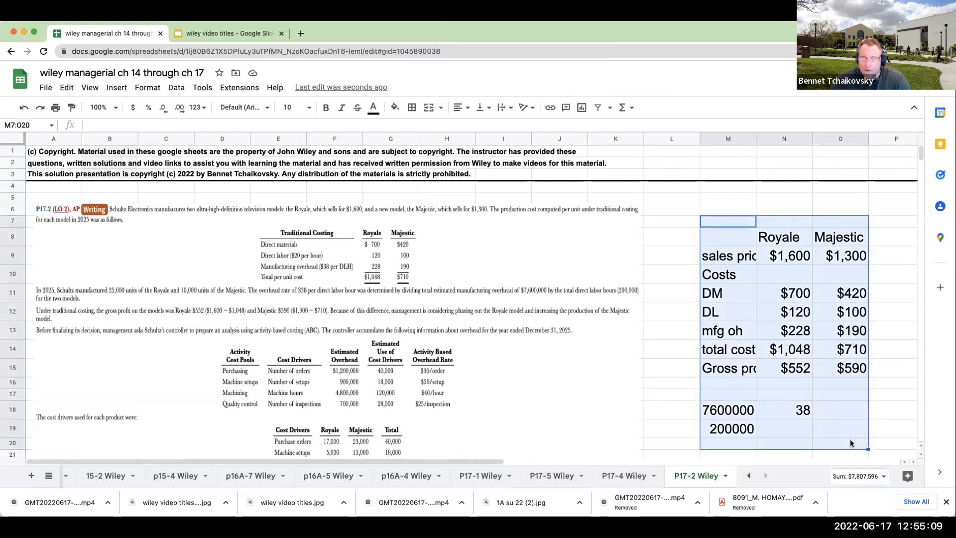
scroll("down", 3)
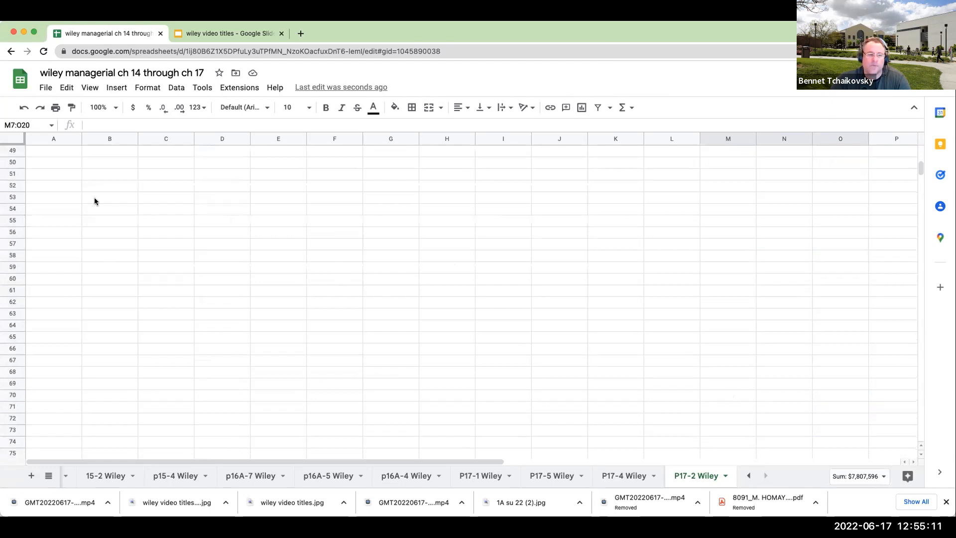
left_click(166, 196)
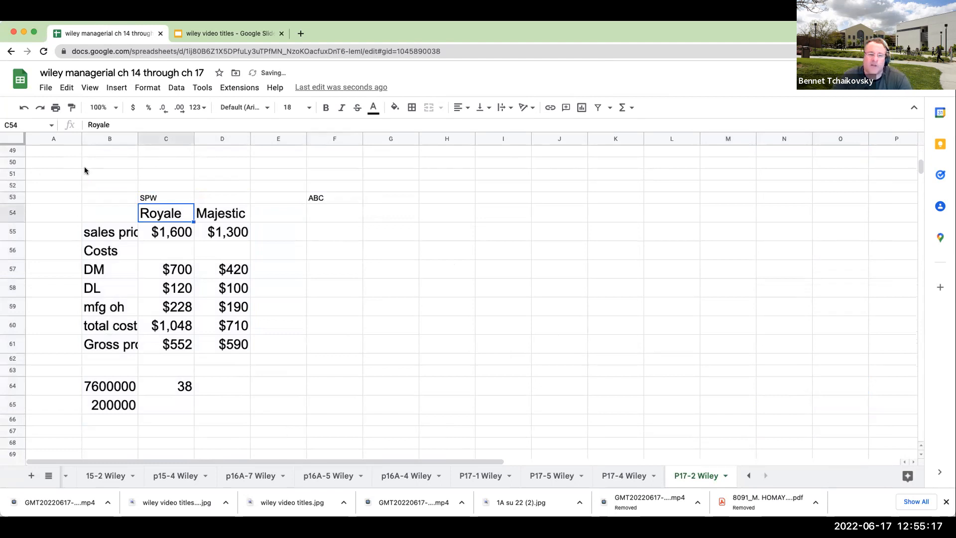
Label the moved table SPW and start an ABC table with sales prices, DM and DL
left_click(291, 107)
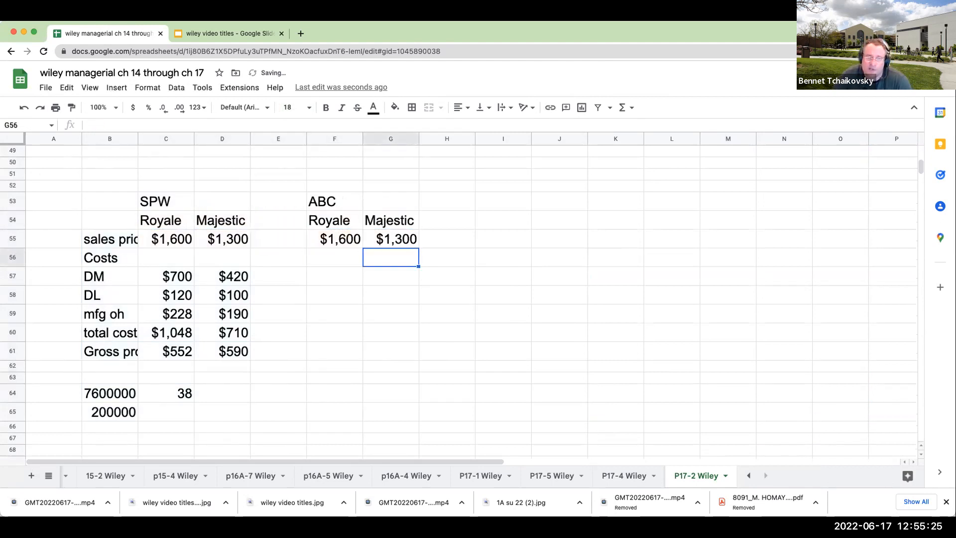
type("$700")
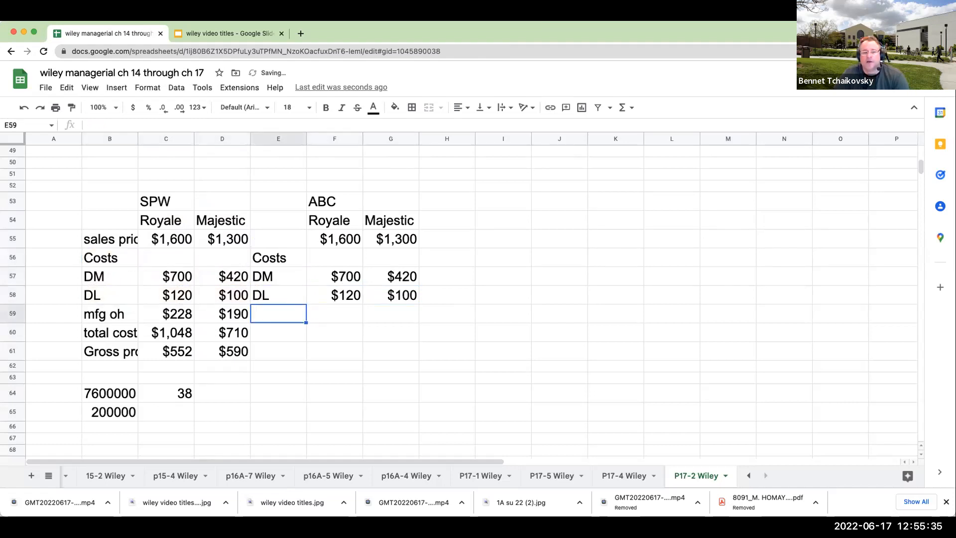
type("foh")
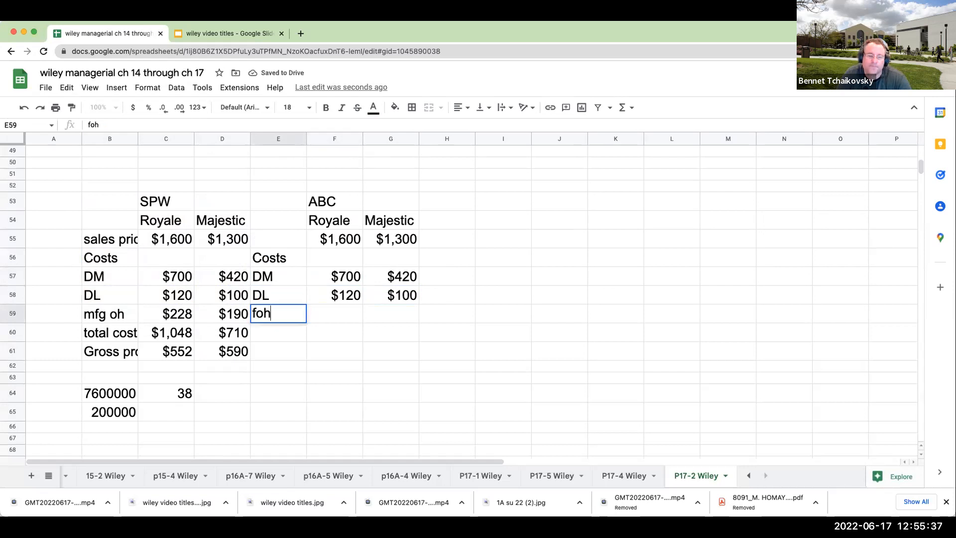
type("abc")
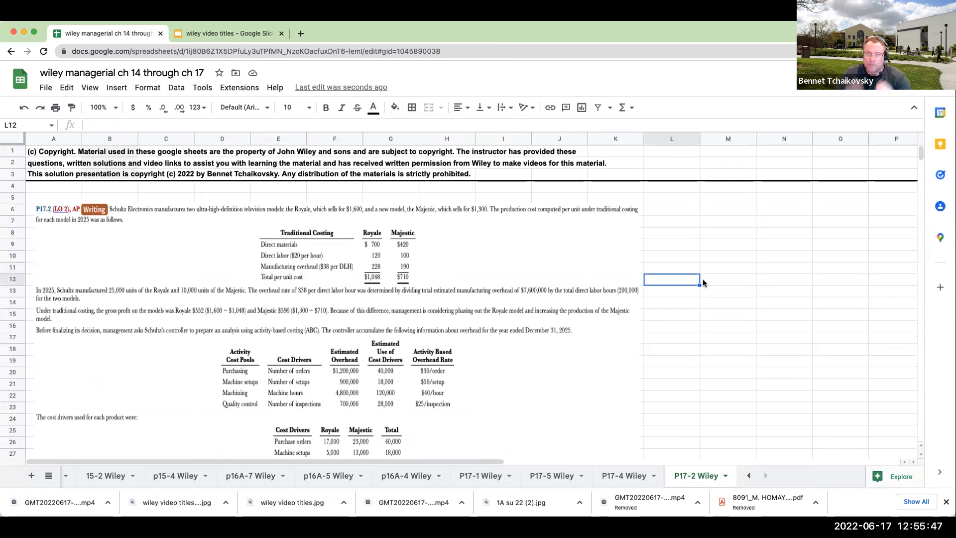
List purchasing, machine setups, machining and quality control in M12:M16, size 18, right-aligned
left_click(727, 280)
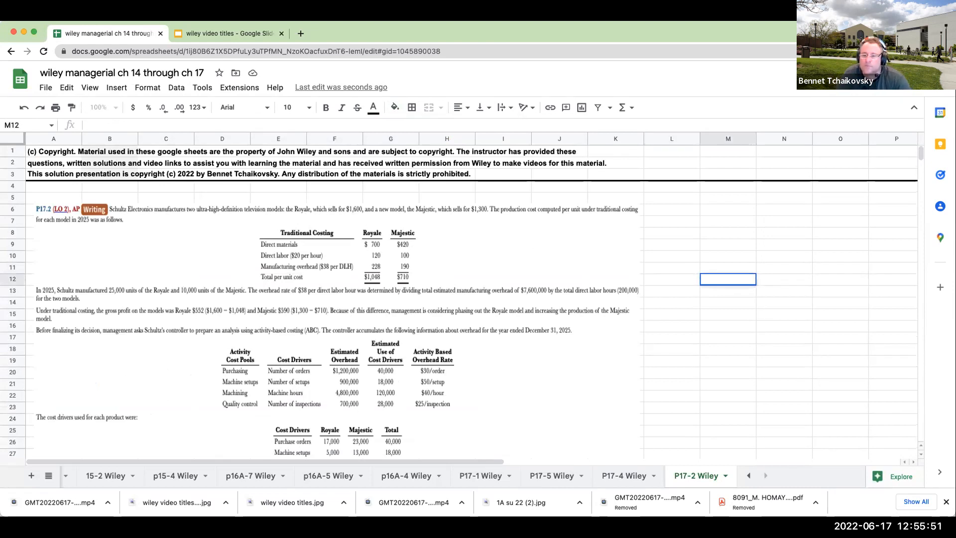
type("purchasing")
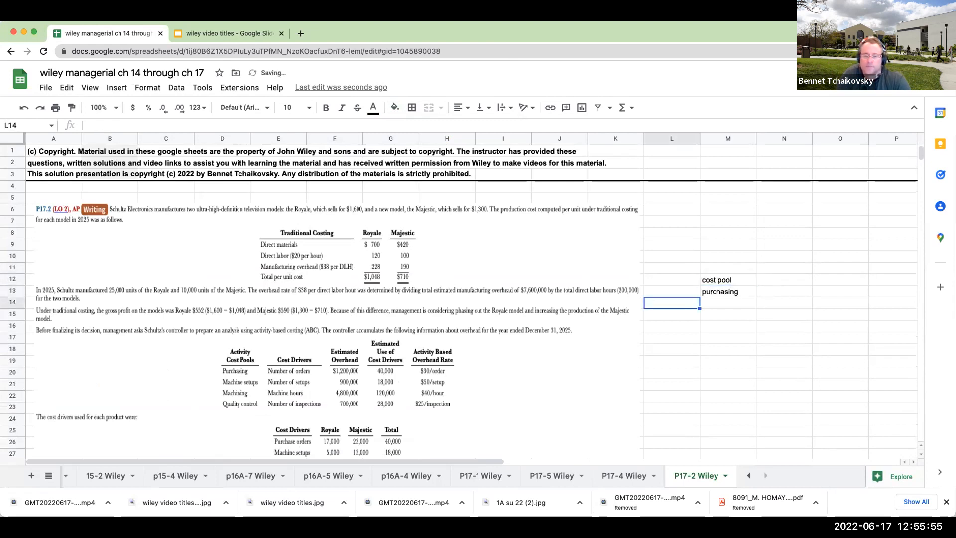
type("machine ste")
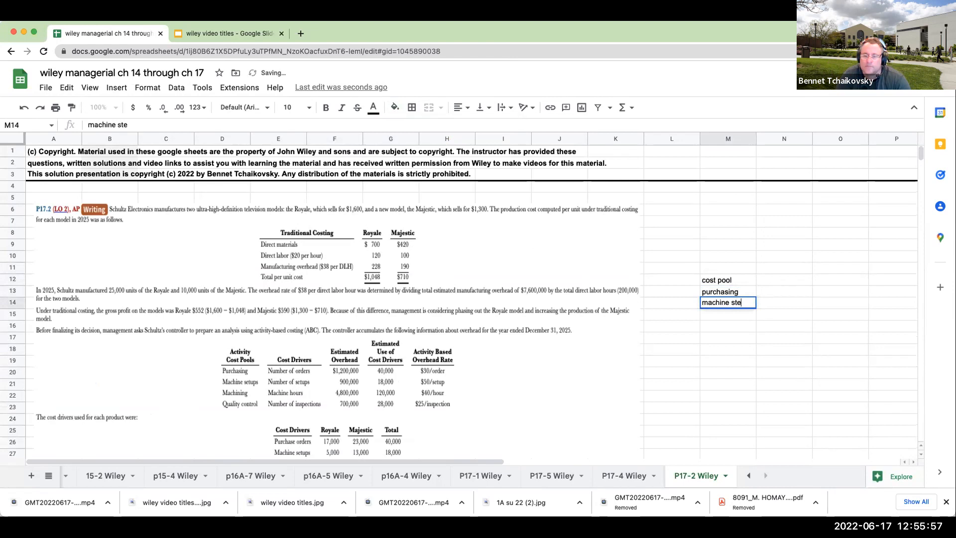
type("mac")
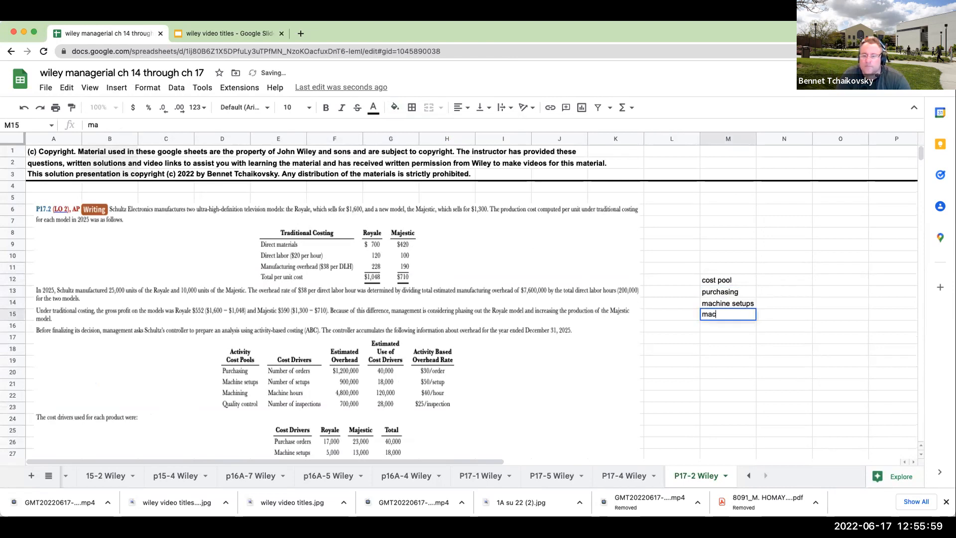
type("quality control")
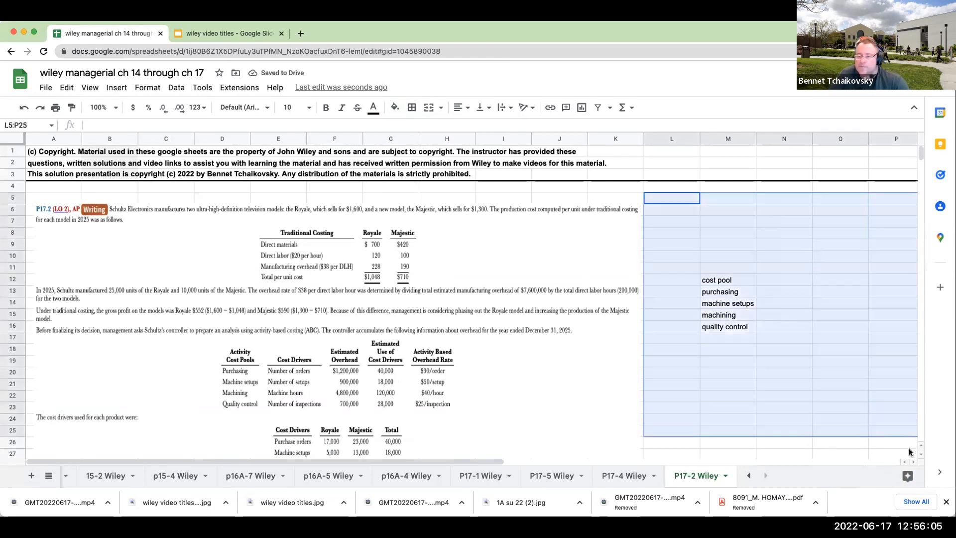
left_click(292, 108)
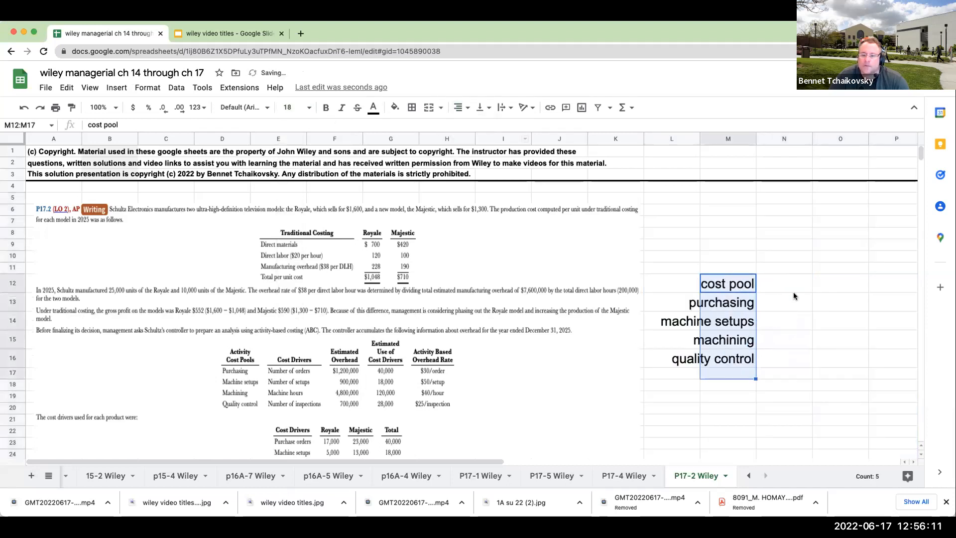
Enter pool amounts 1,200,000, 900,000, 4,800,000, 700,000 with a total, formatted as currency
type("amount")
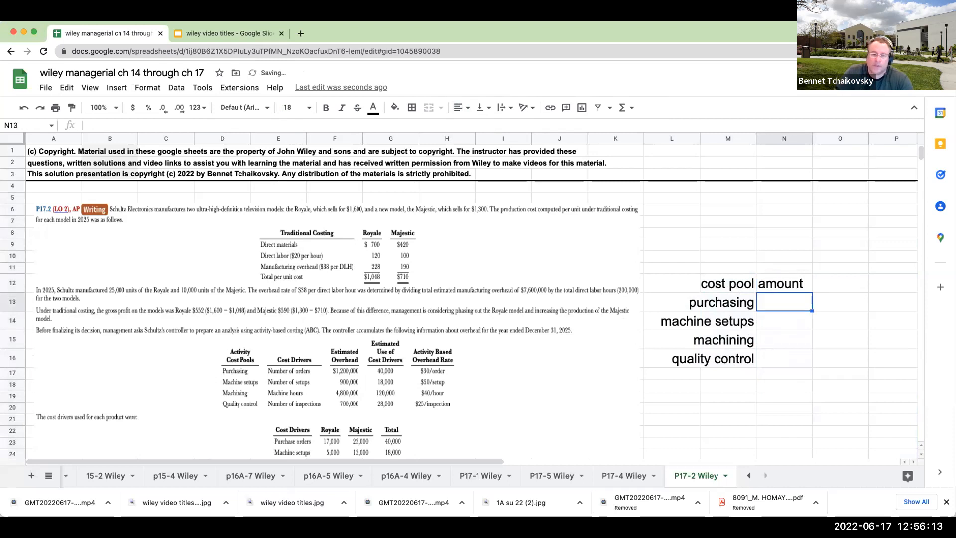
type("1200000")
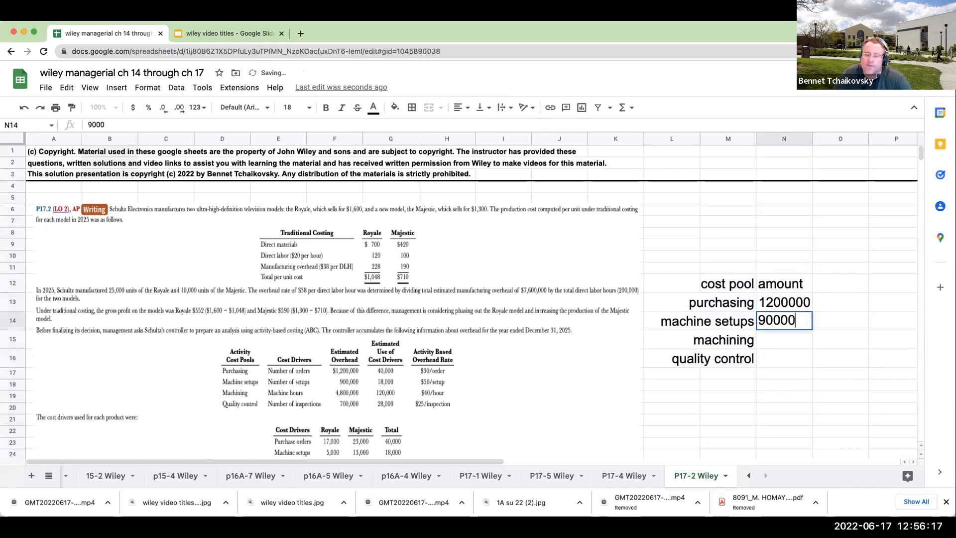
type("48000")
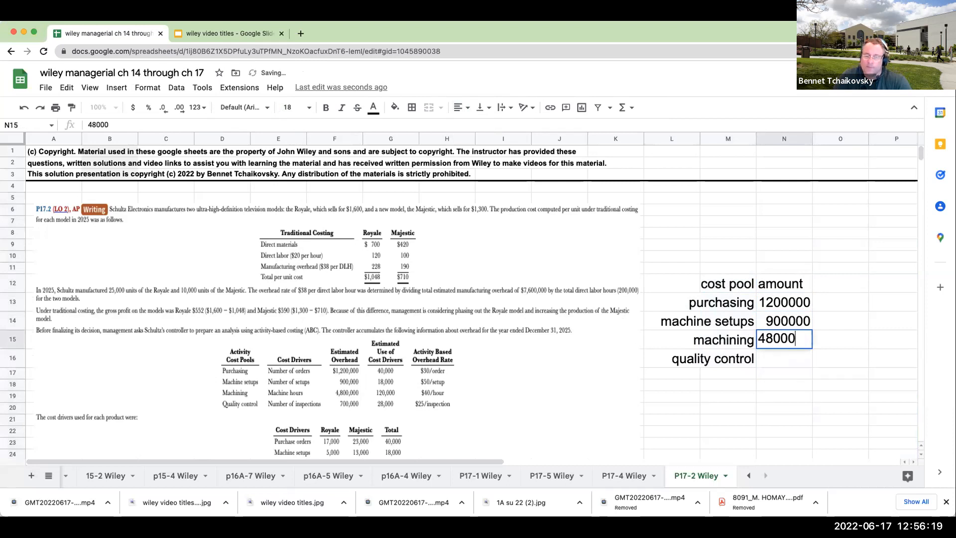
type("700")
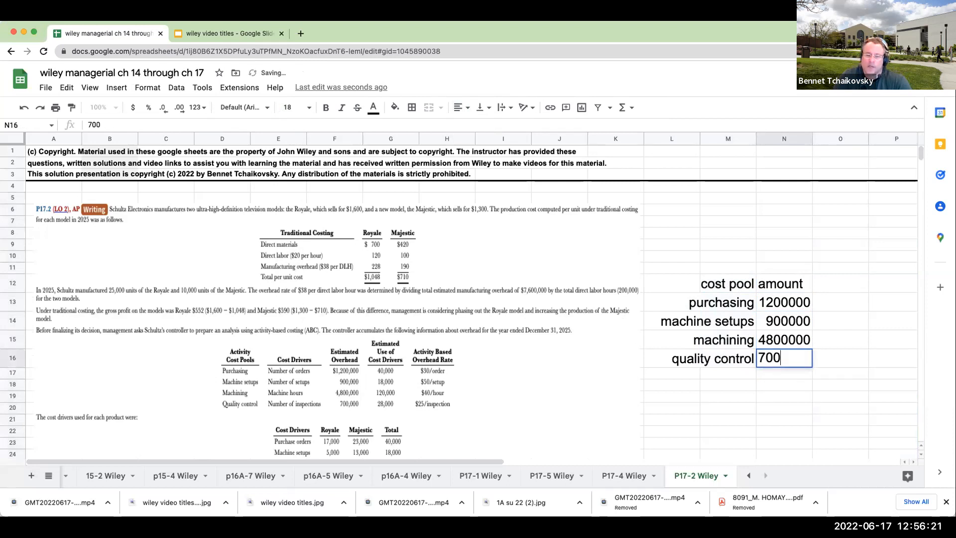
type("+N13+N16")
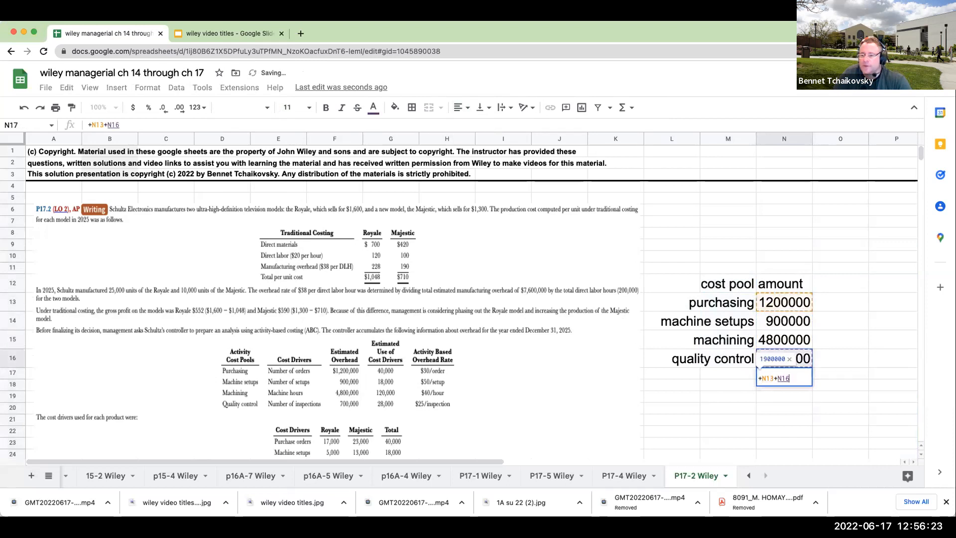
key("Enter")
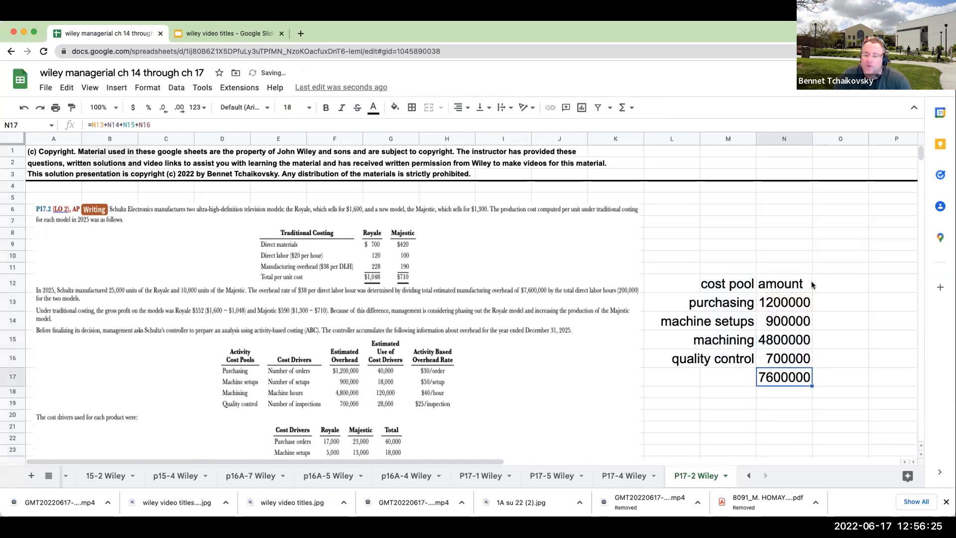
left_click_drag(783, 301, 784, 376)
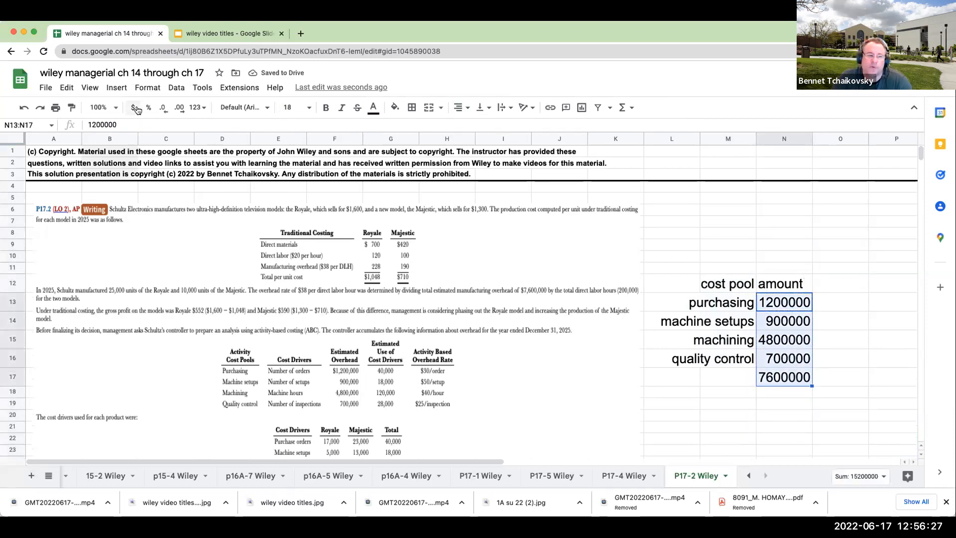
left_click(133, 108)
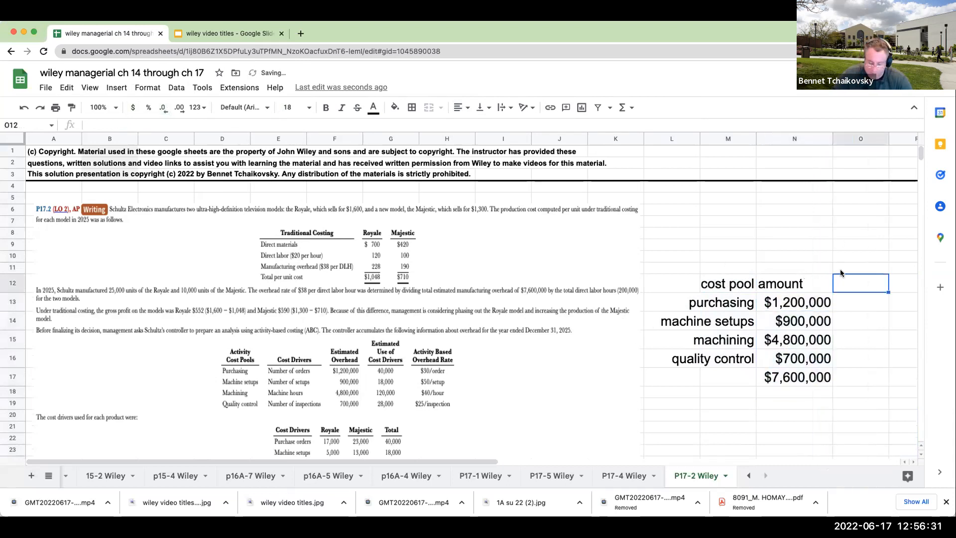
Enter drivers orders, setups, mh, inspections with driver amounts 40000, 18000, 120000, 28000
type("drv")
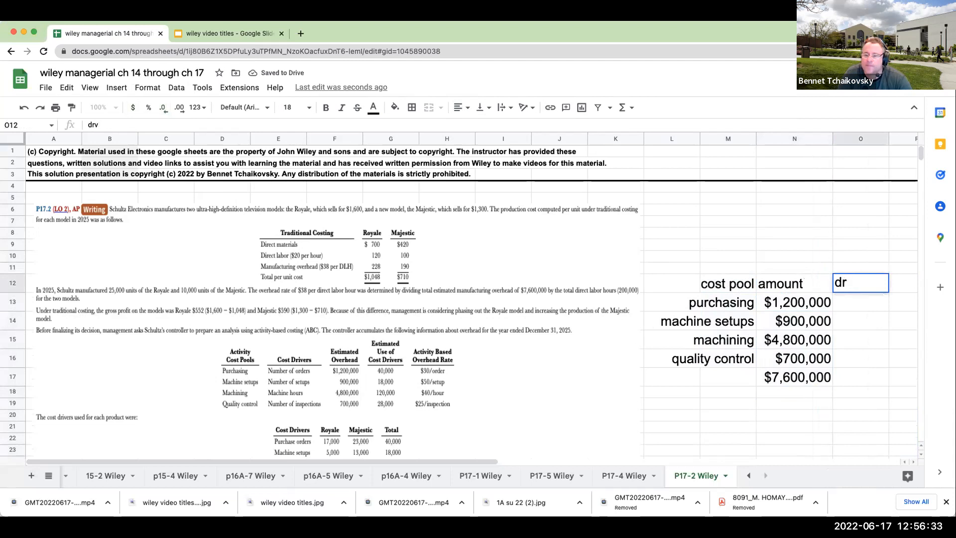
type("driver")
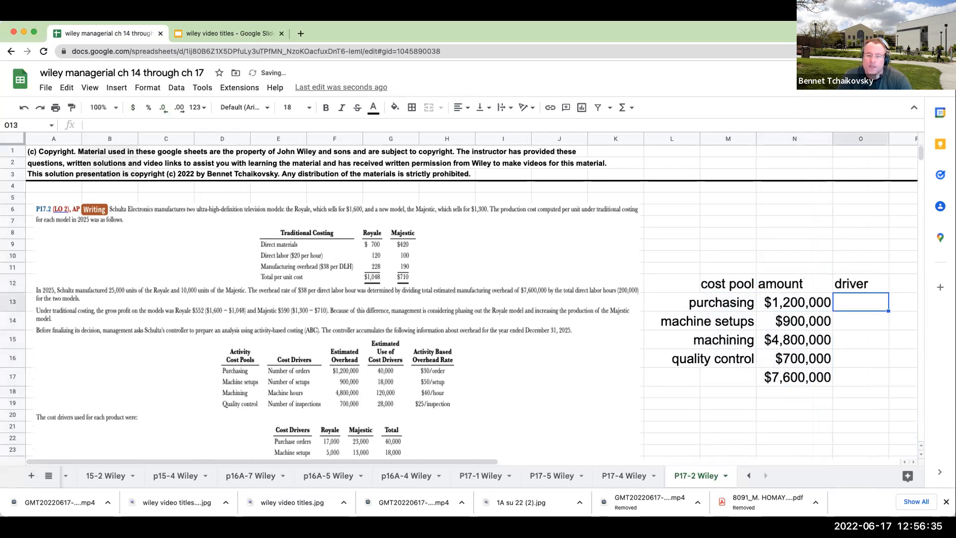
type("setup")
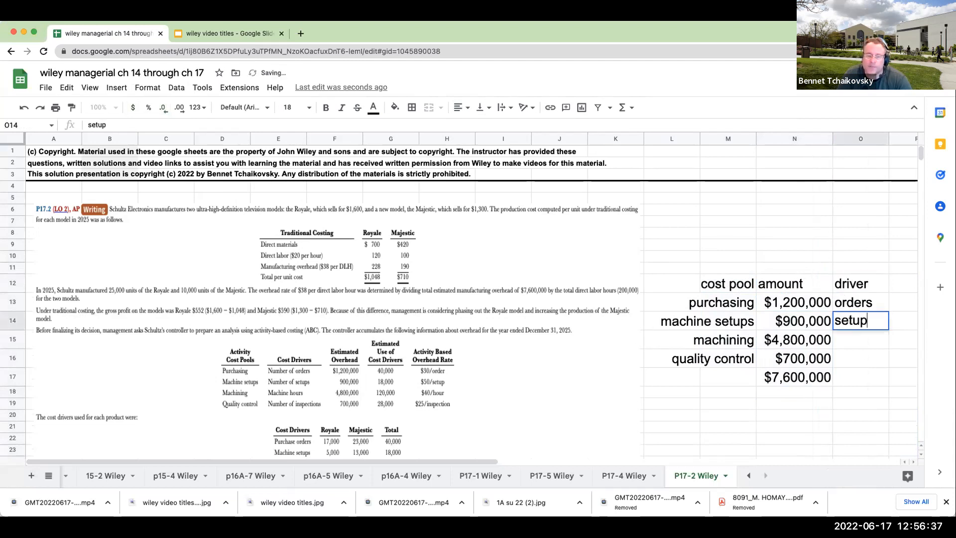
type("mh")
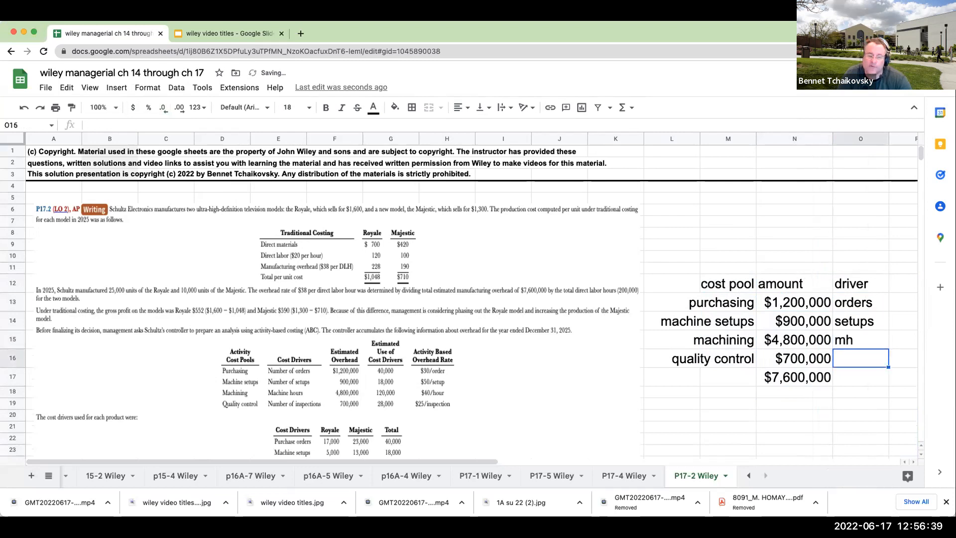
type("inspections")
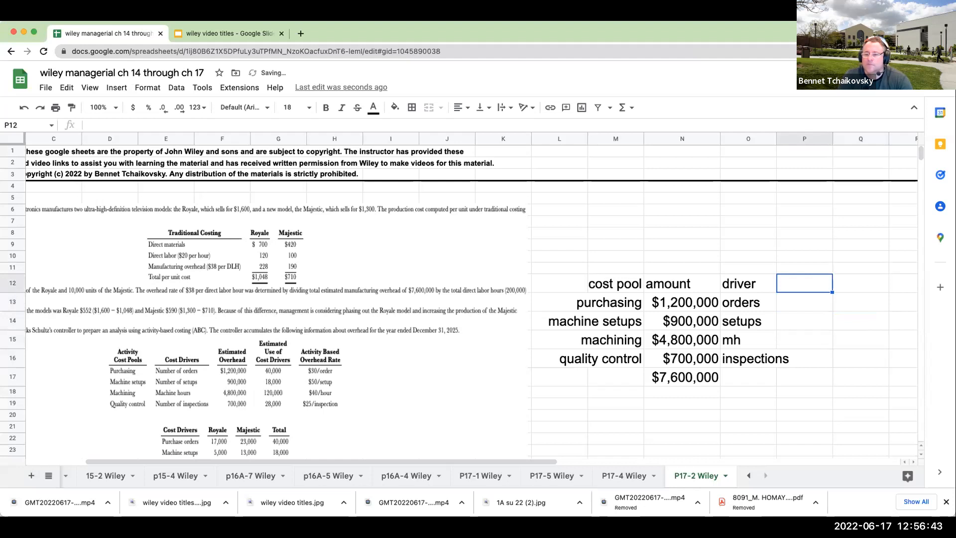
type("driver amount")
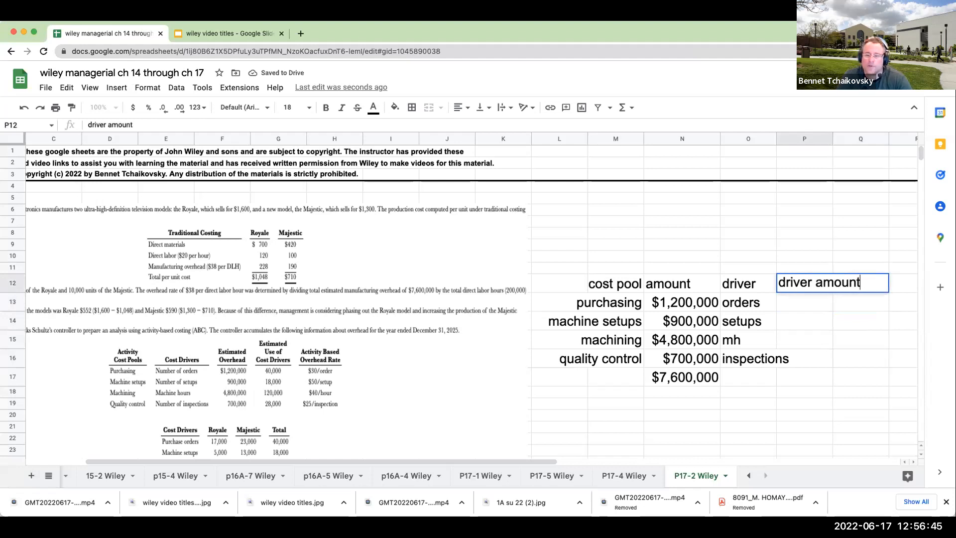
key("enter")
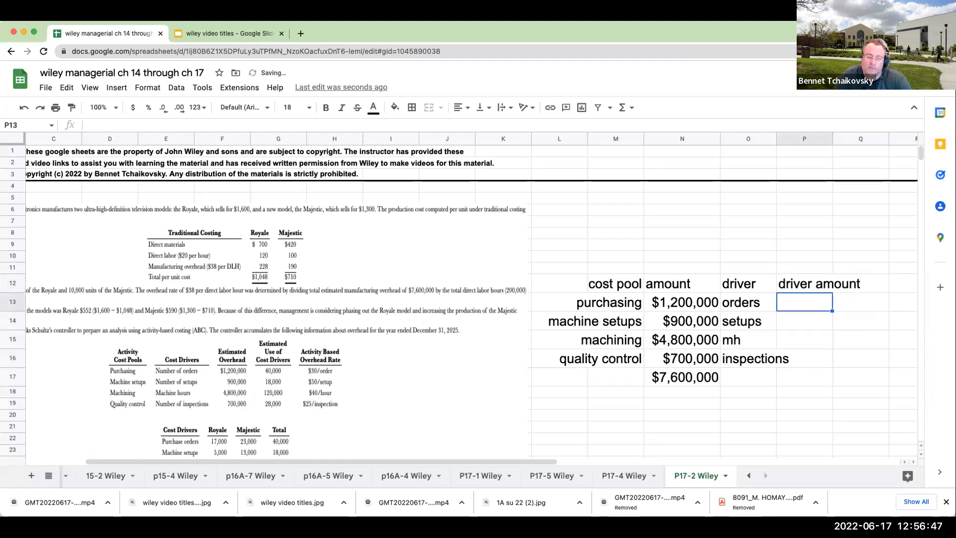
type("40000")
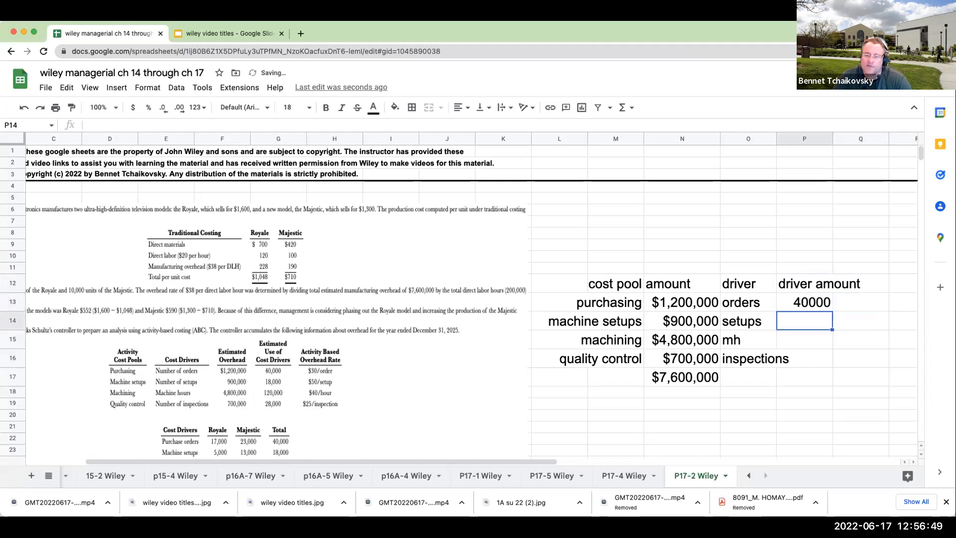
type("120000")
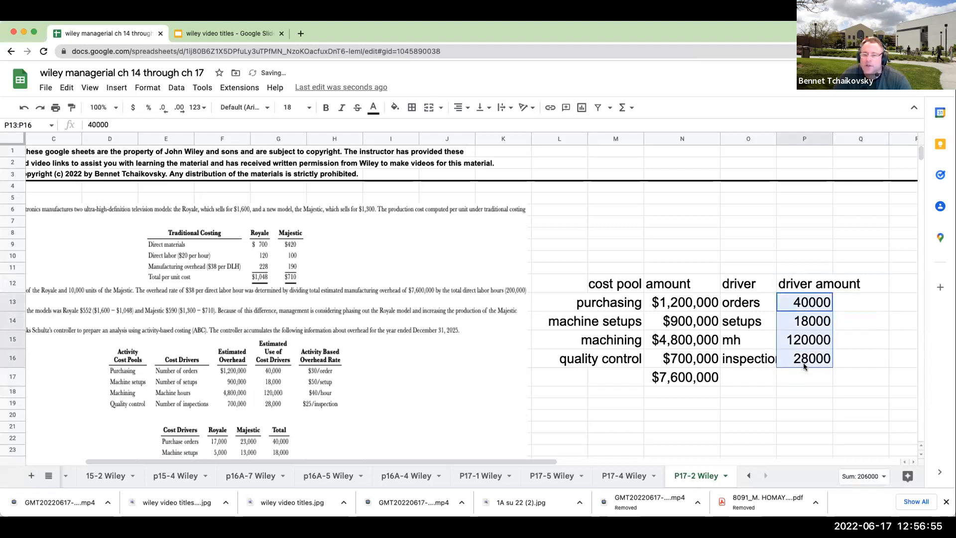
Format driver amounts with thousands separators and split the driver amount heading over two rows
left_click(196, 107)
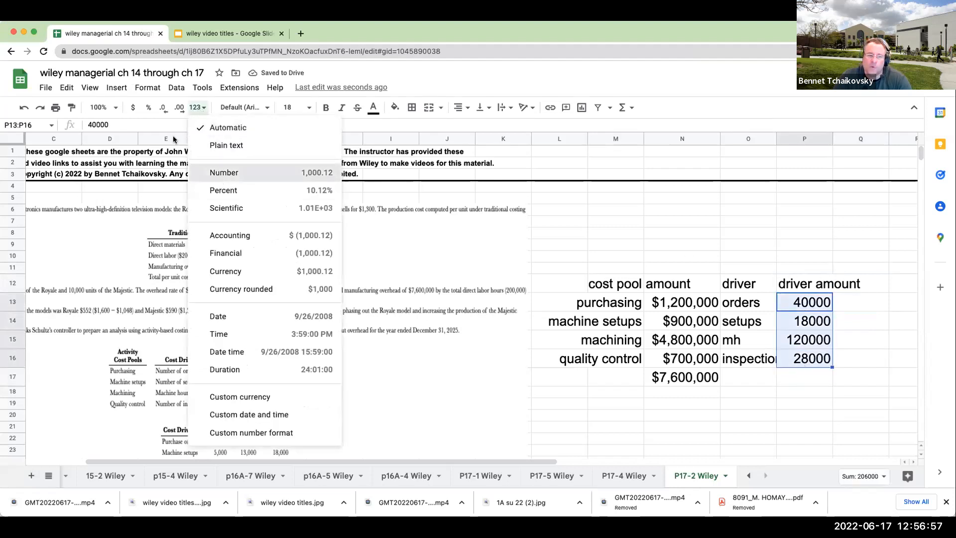
left_click(224, 173)
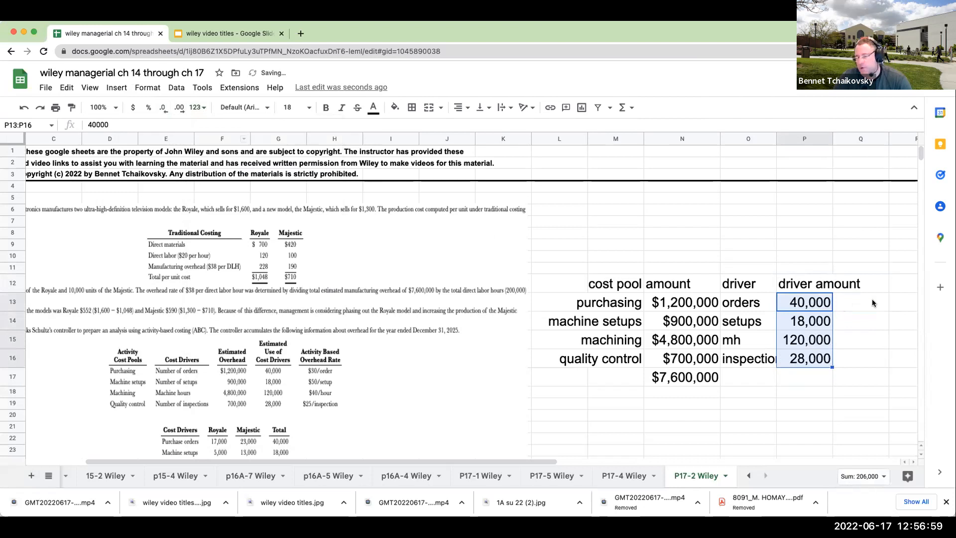
left_click(860, 302)
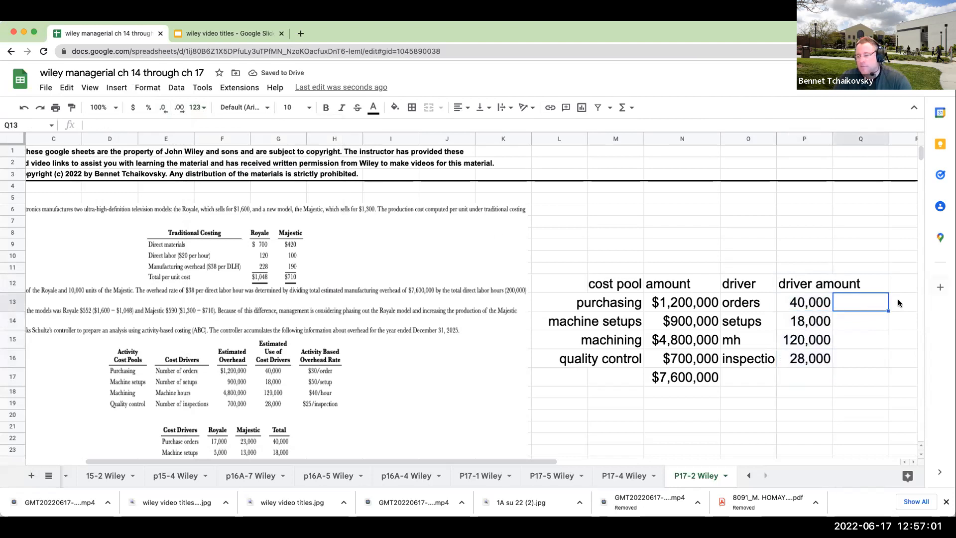
mouse_move(811, 268)
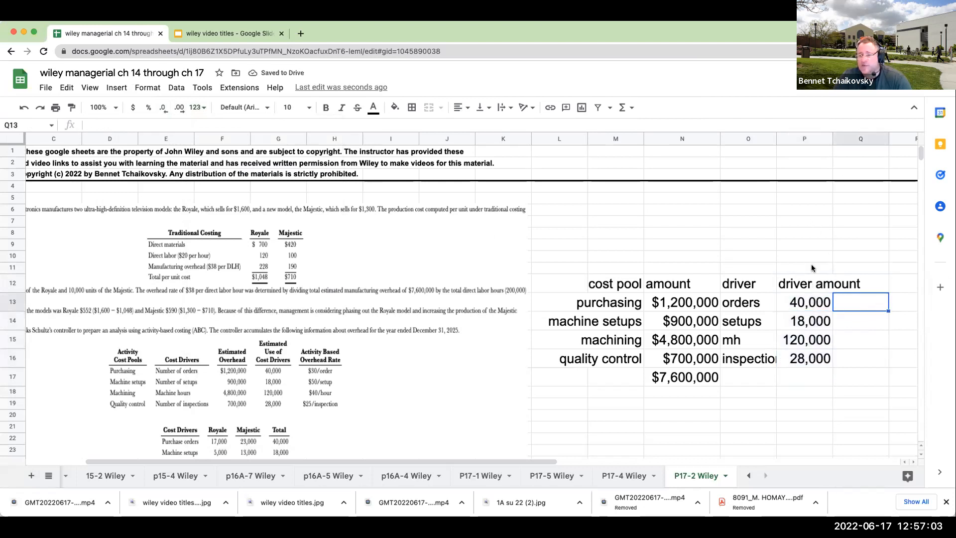
type("dri")
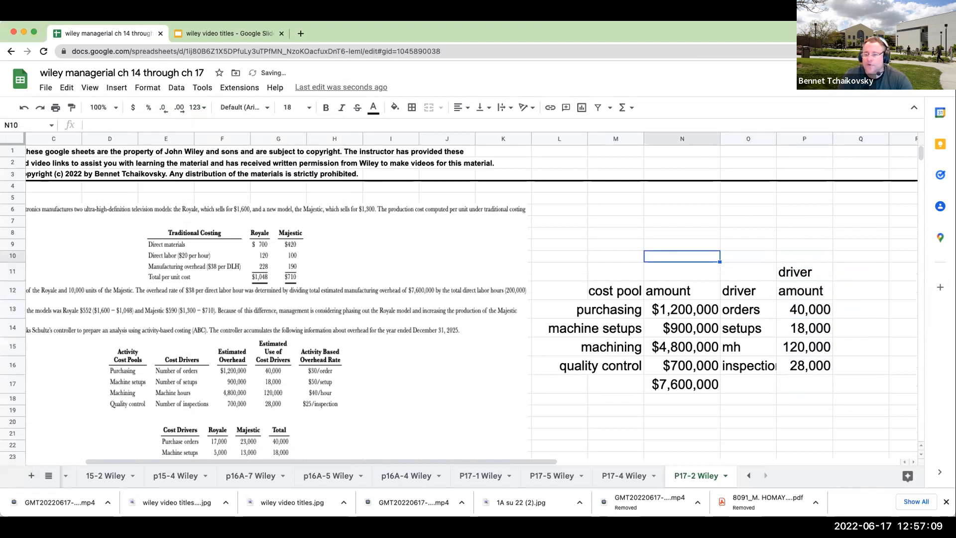
Label columns A, B, A/B=C and add rate per driver values $30, $50, $40, $25
type("A/B=C")
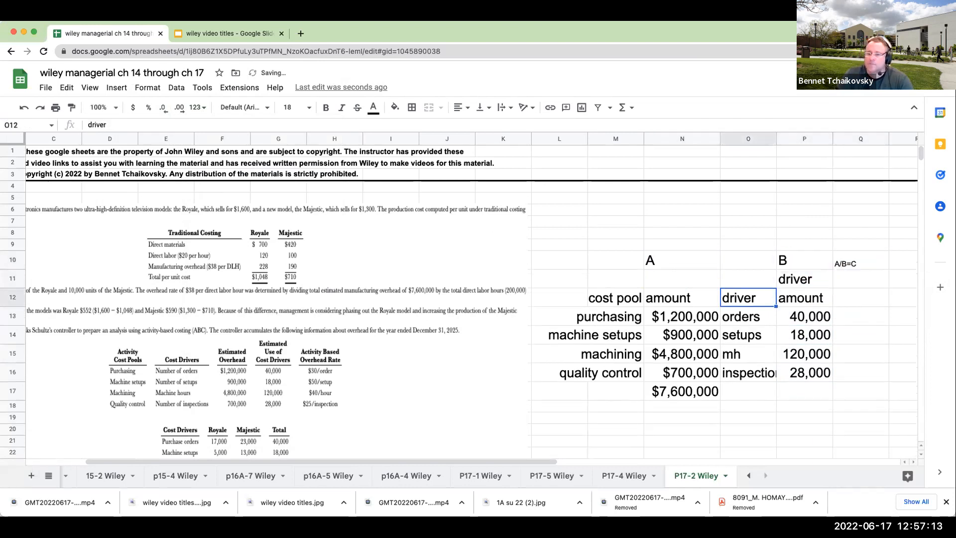
type("rate per")
left_click(860, 297)
type("driver")
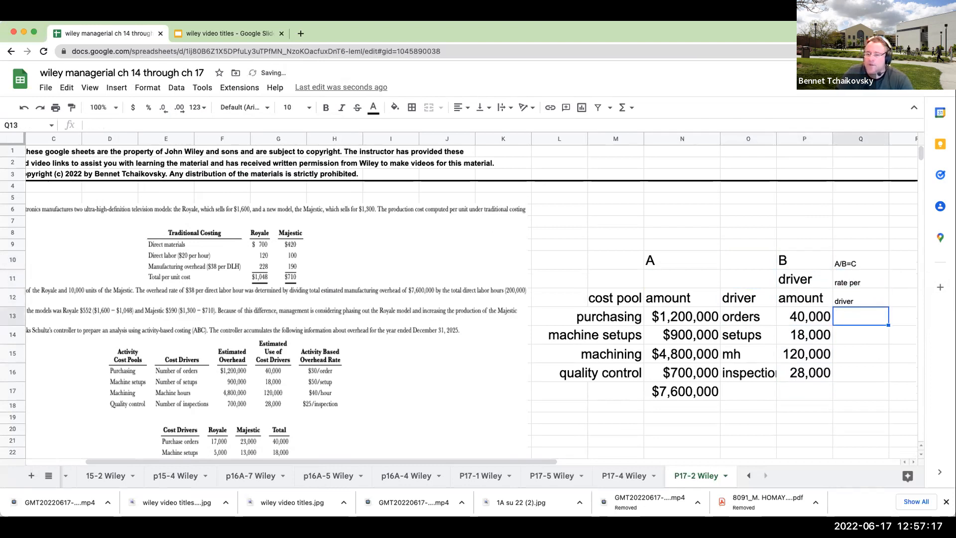
type("$30.00")
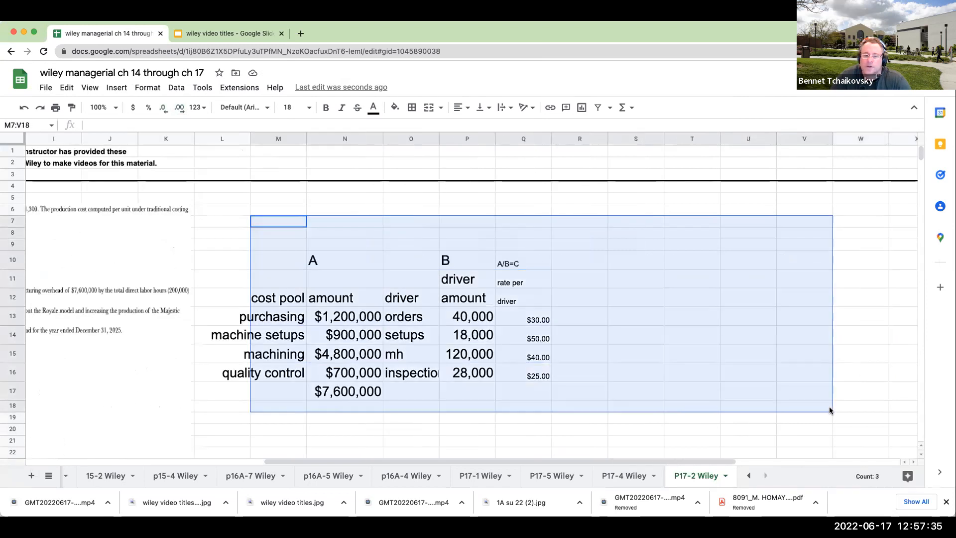
Size the rates to 18 and add the D. royale driver and C*D=E royale allocation headings
left_click(308, 108)
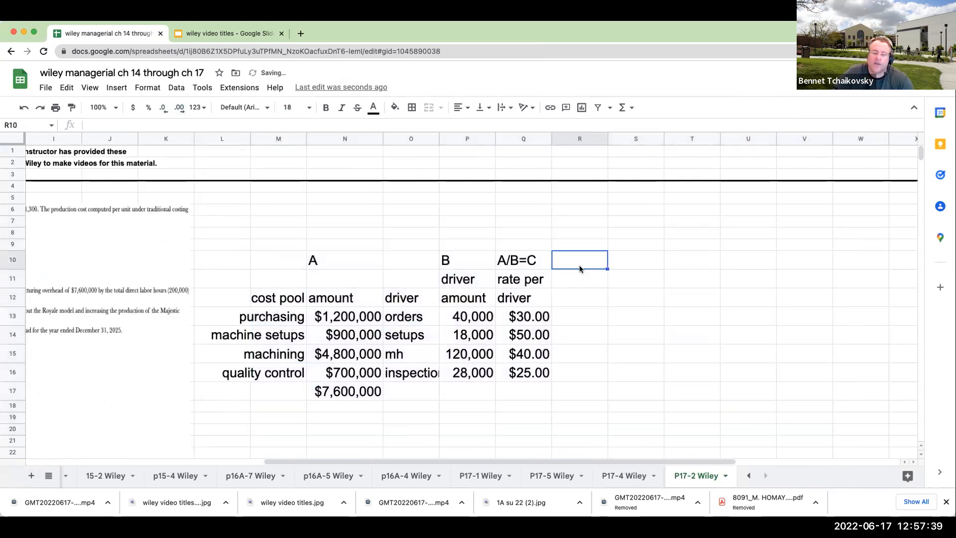
type("roy")
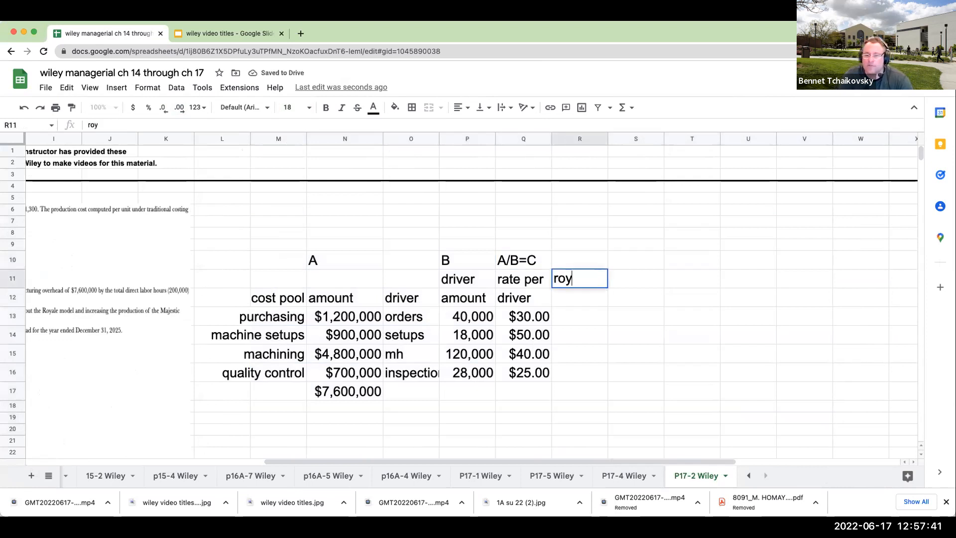
type("driver")
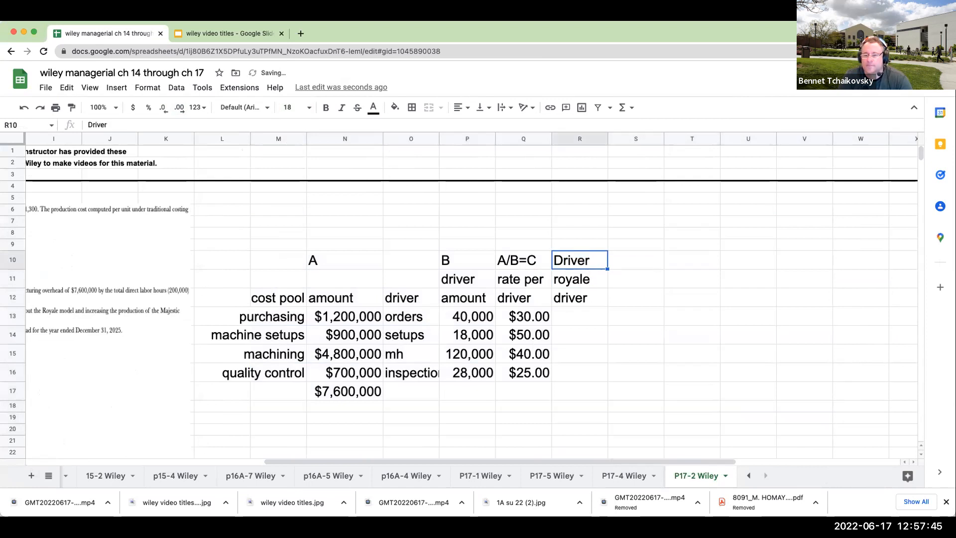
type("C*D=E")
type("D.")
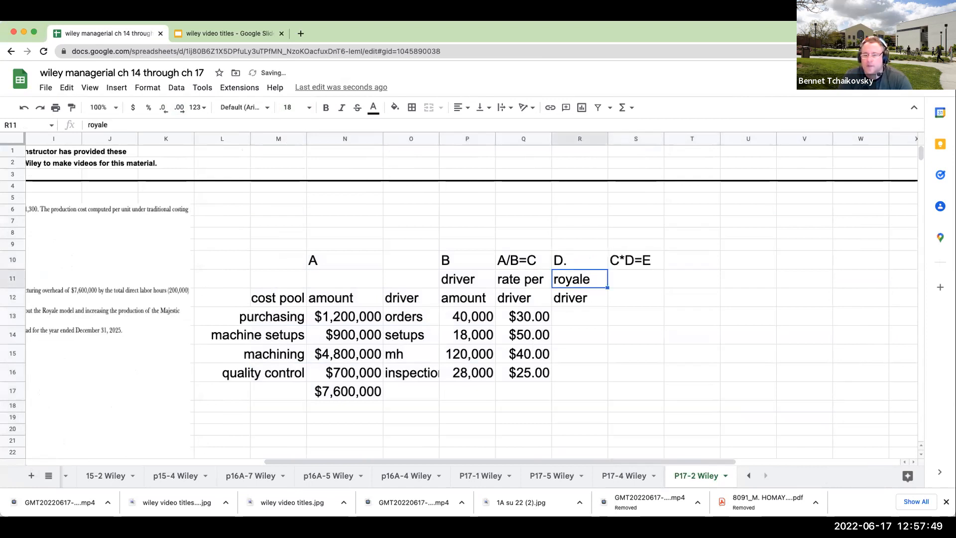
type("royale")
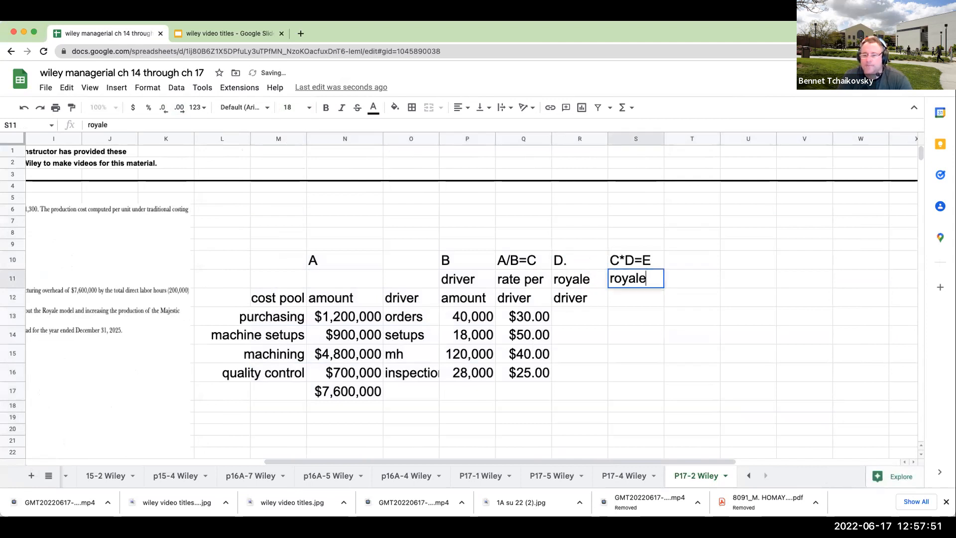
type("allocatyion")
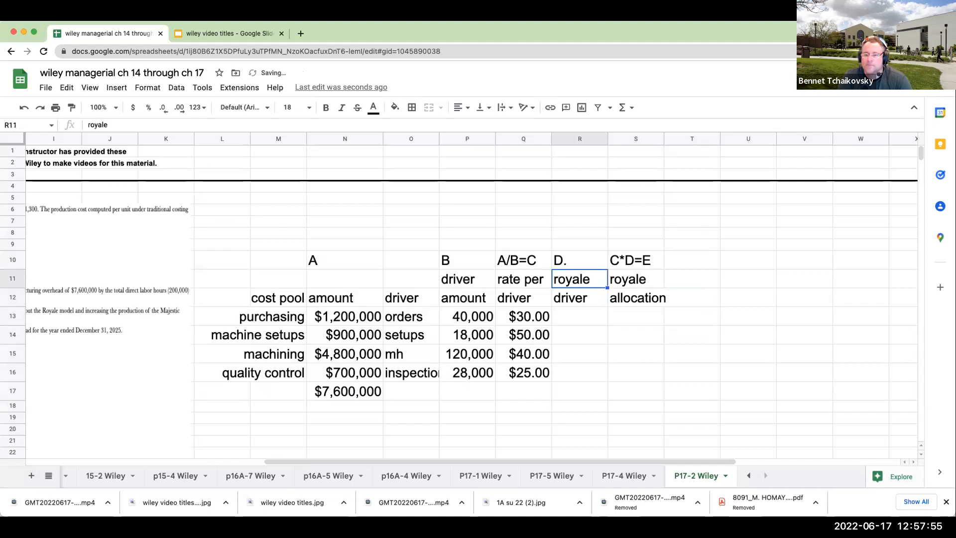
Add the F majestic driver and F*C=G majestic allocation headings
type("magestic")
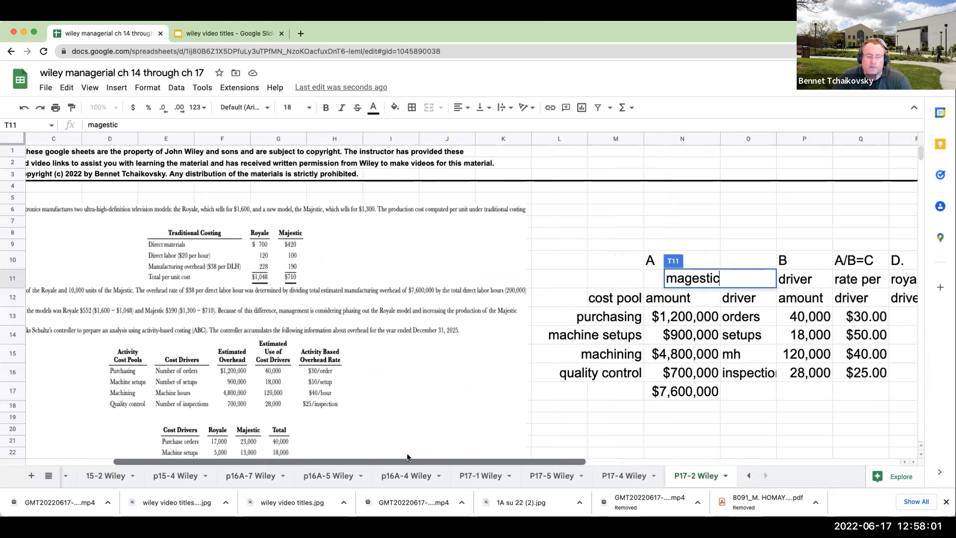
scroll("right", 3)
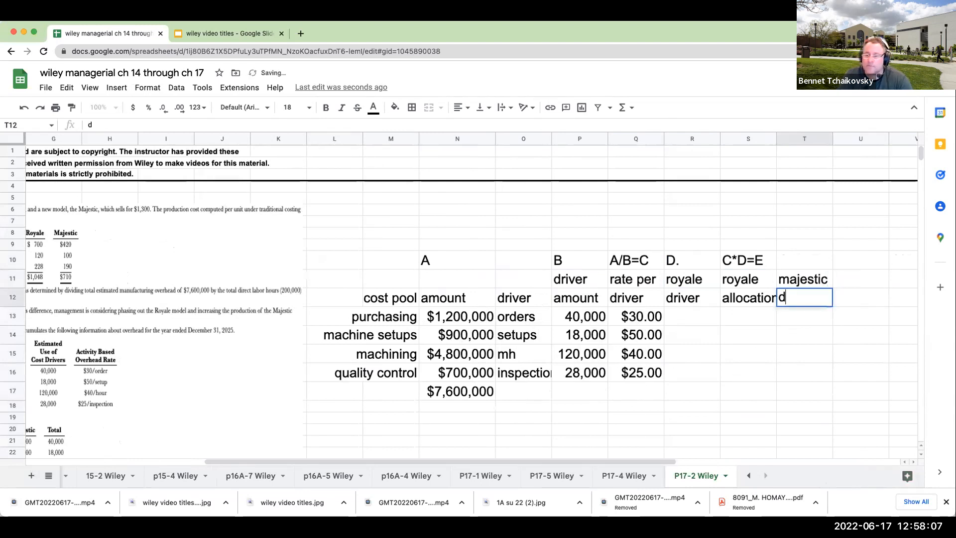
type("driver")
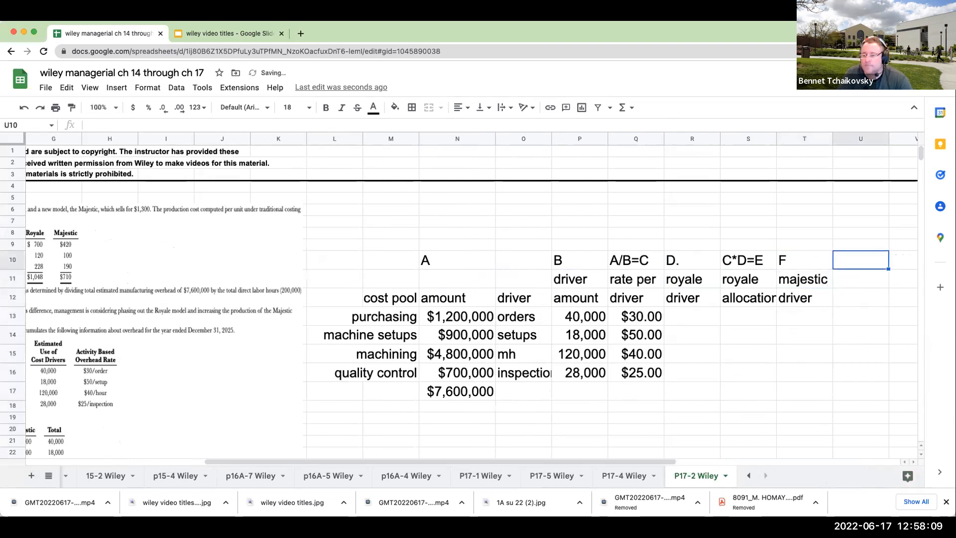
type("F*C=")
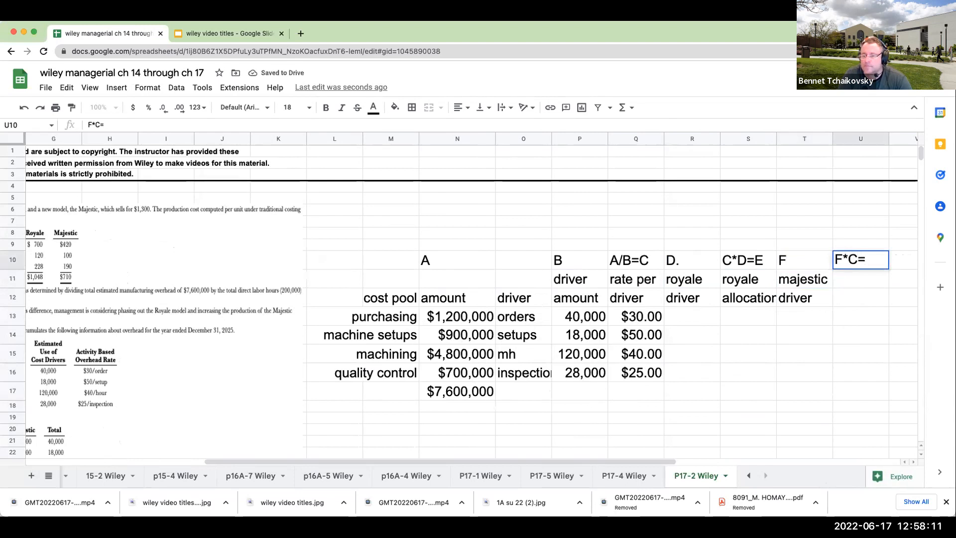
type("G")
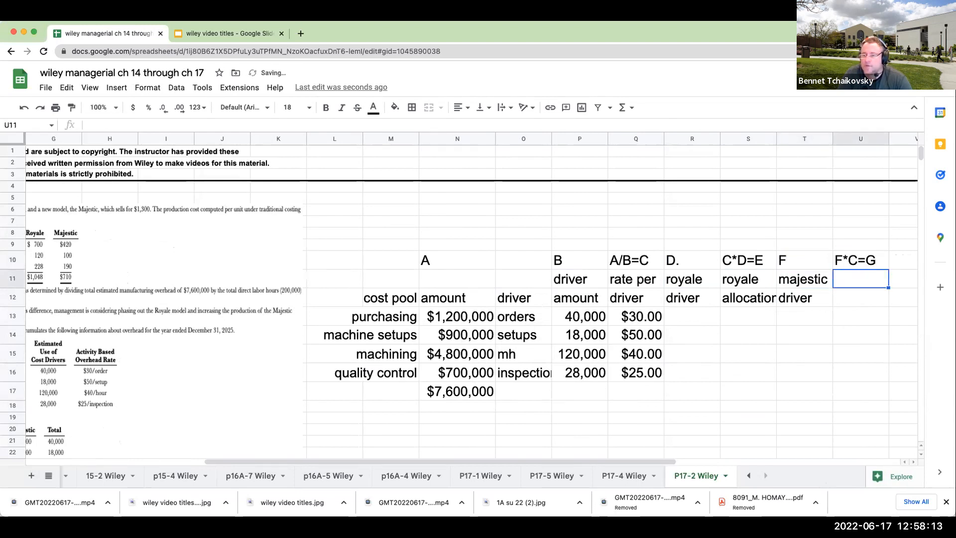
type("majestic")
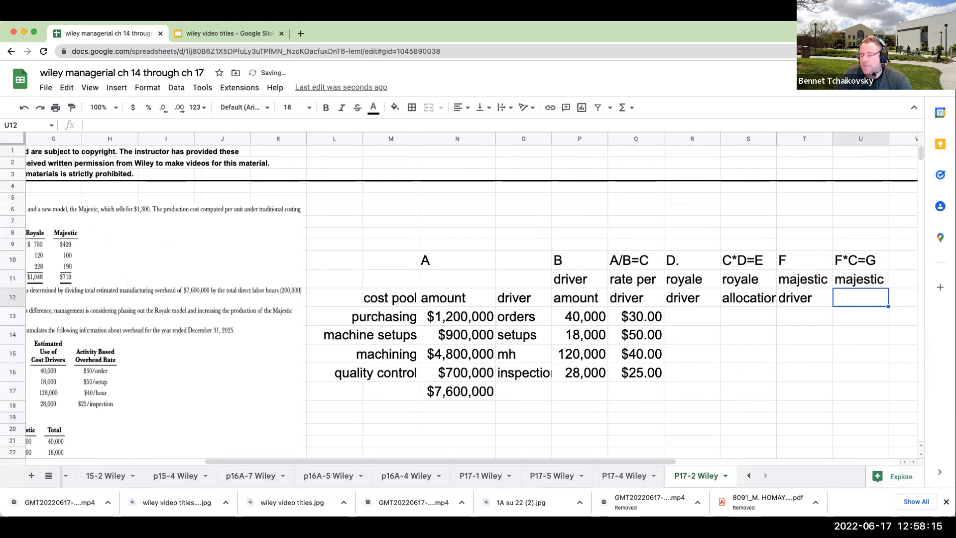
type("allocation")
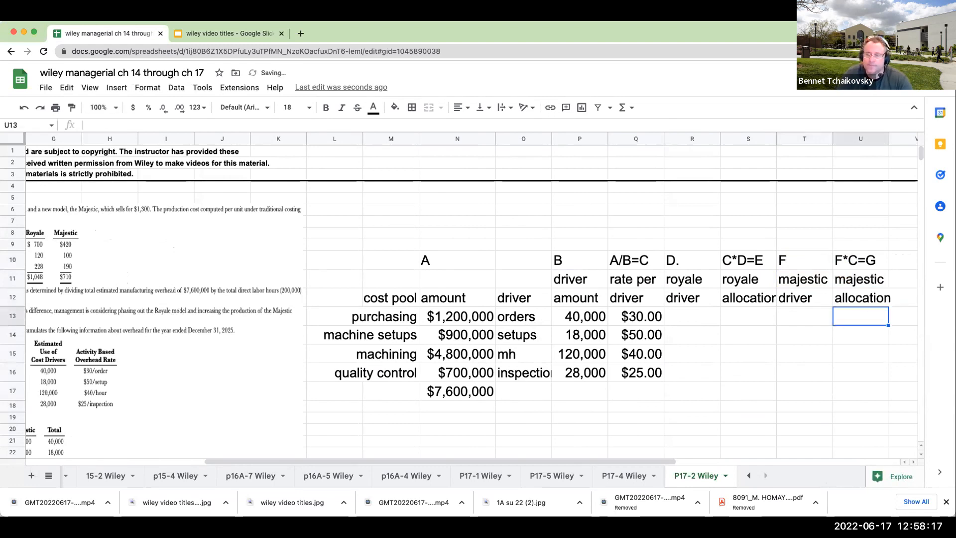
left_click(691, 334)
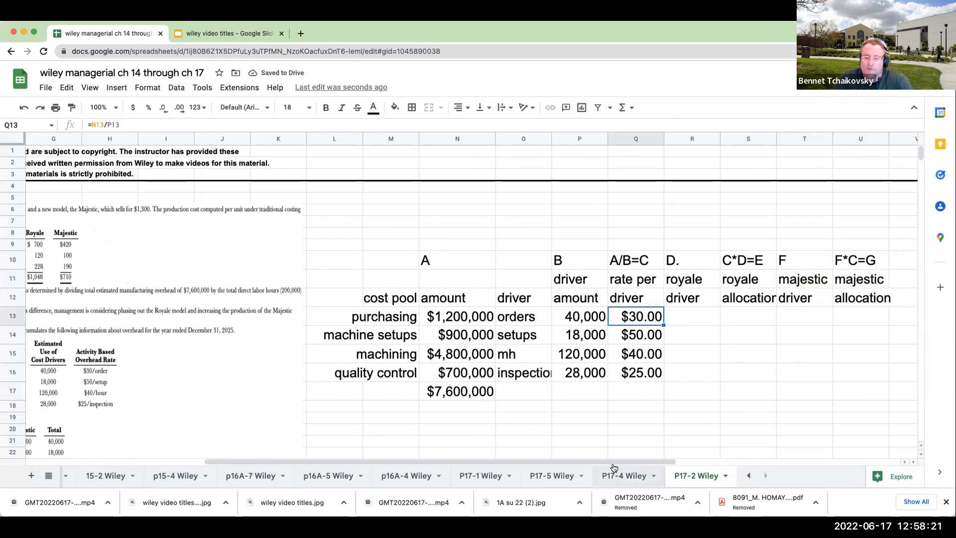
Enter royale driver quantities 17000, 5000, 75000 and 11000 down column R
scroll("left", 3)
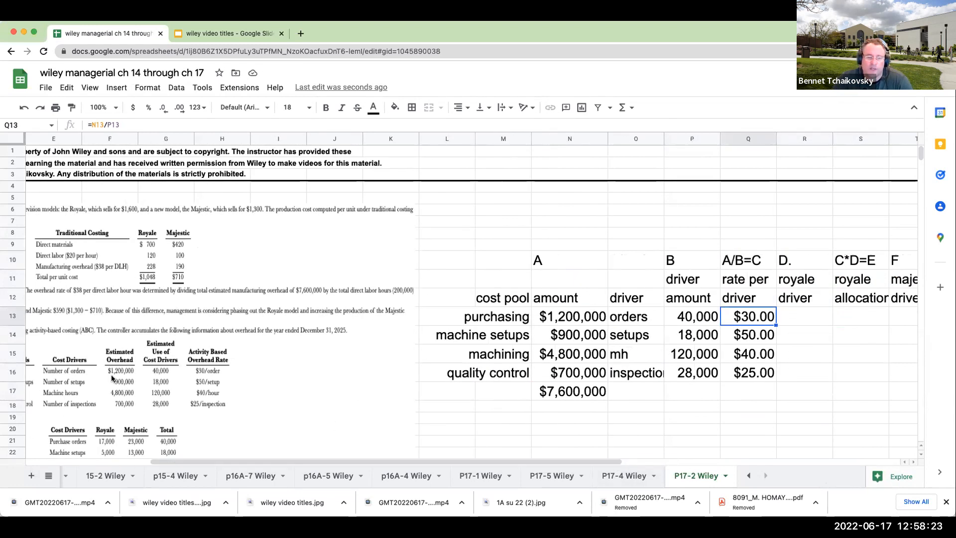
left_click(803, 315)
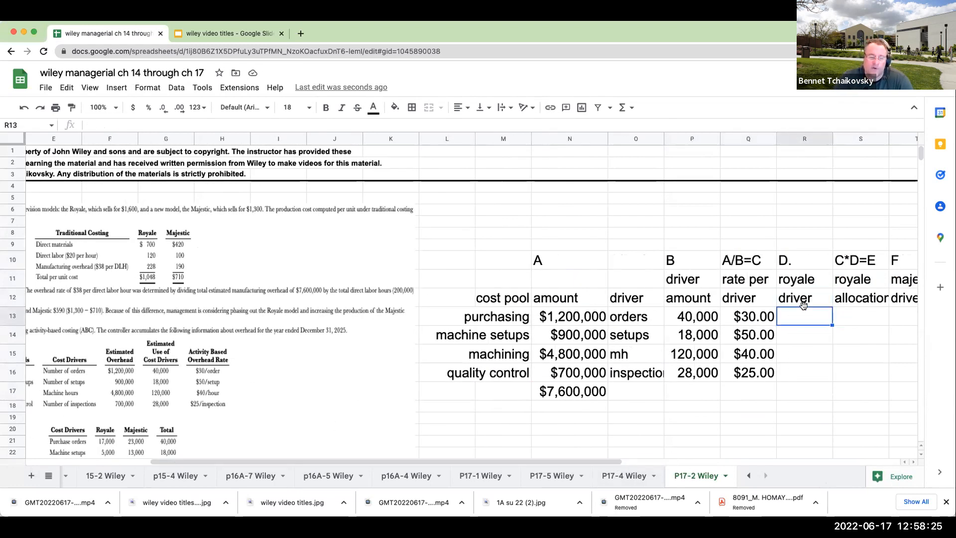
scroll("down", 3)
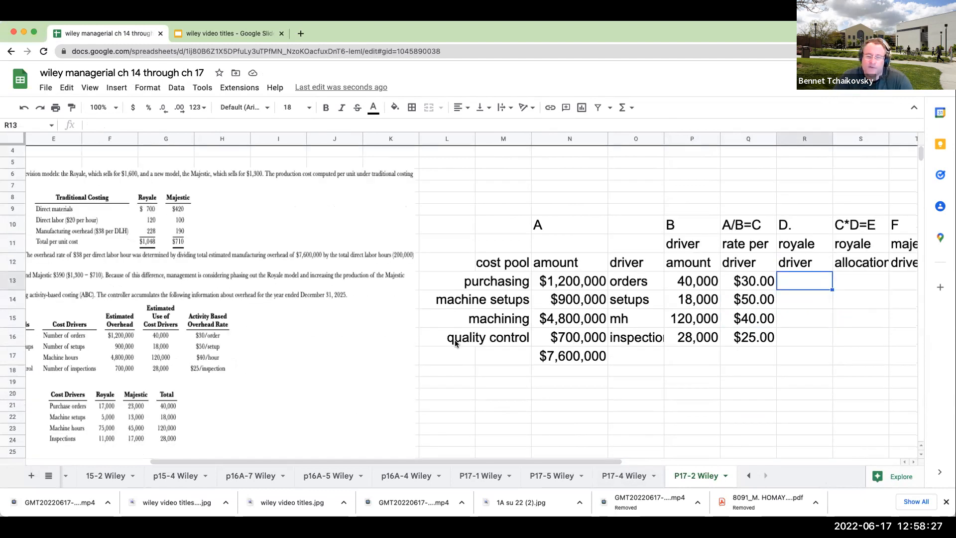
type("17000")
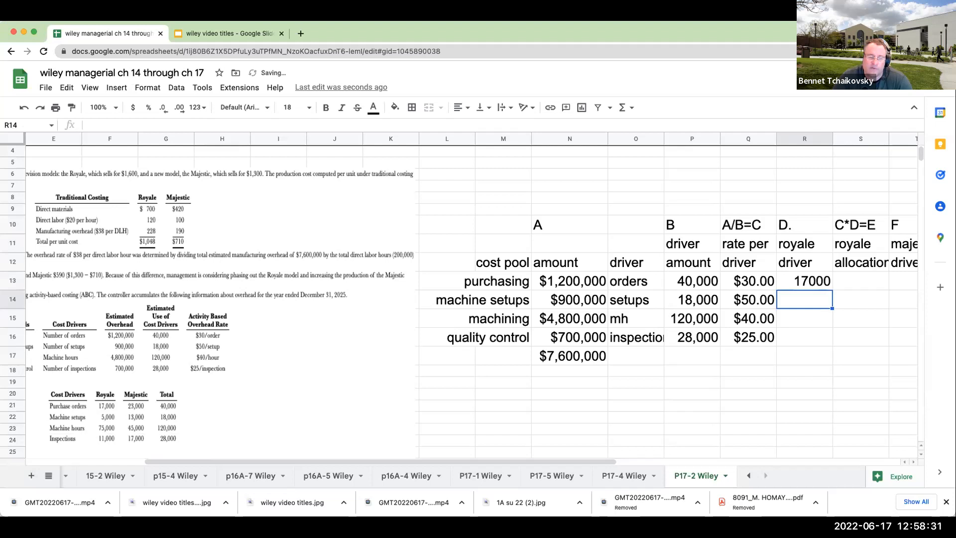
type("5000")
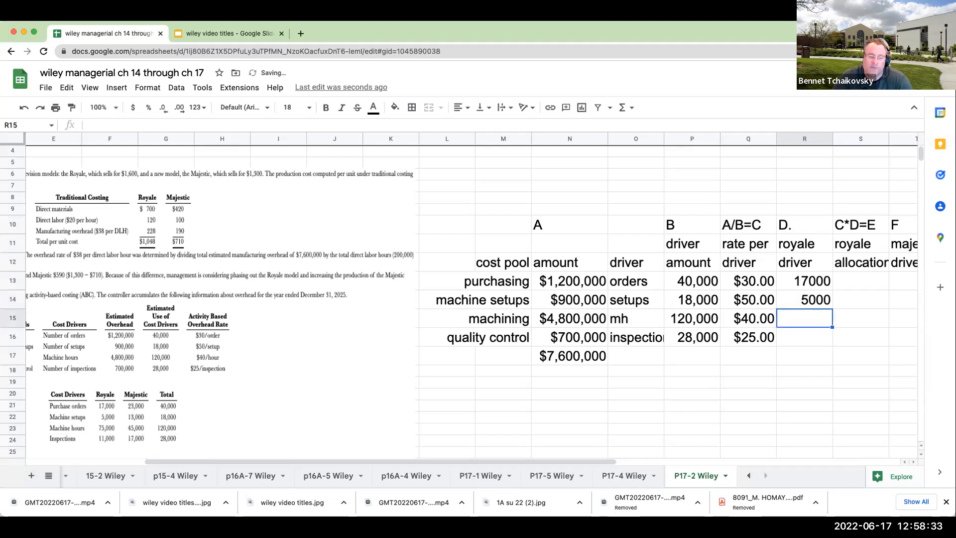
type("75000")
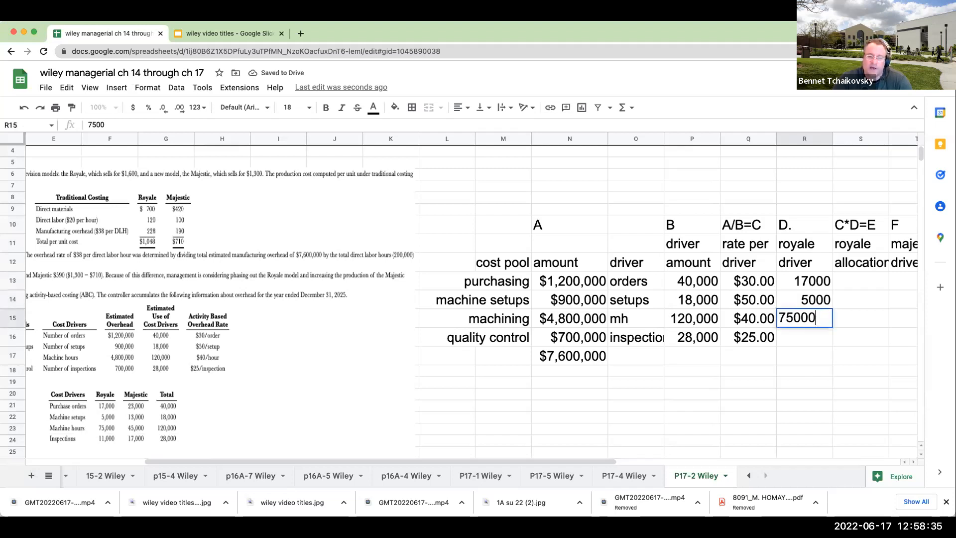
key("enter")
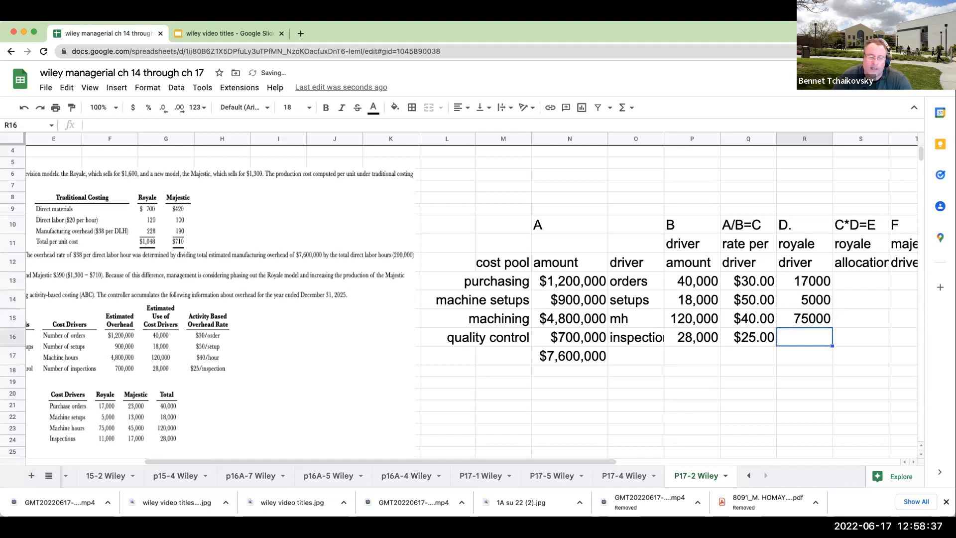
type("11000")
left_click(860, 281)
type("+")
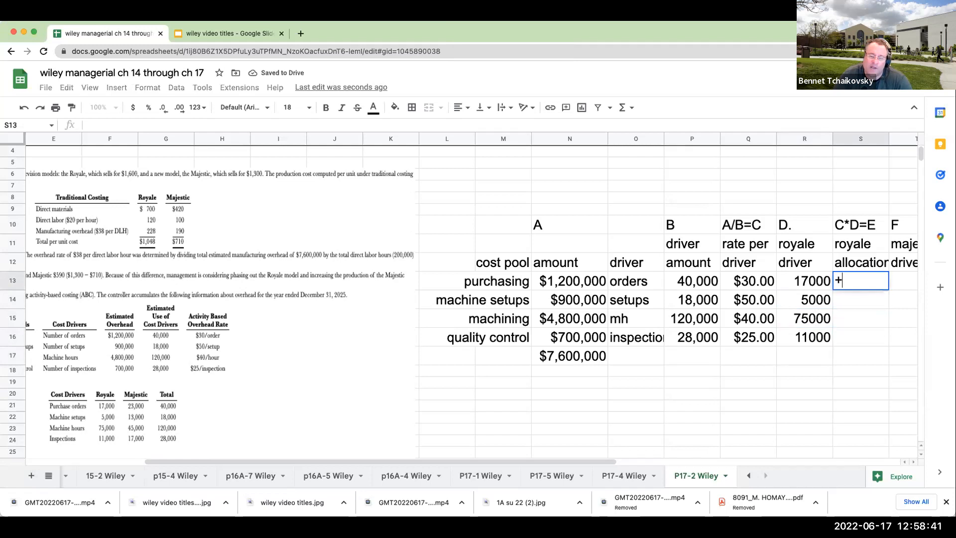
Calculate the Royale allocations and type notes 30*17000, 50*5000, 40*75000, 25*11000 beside them
left_click(747, 281)
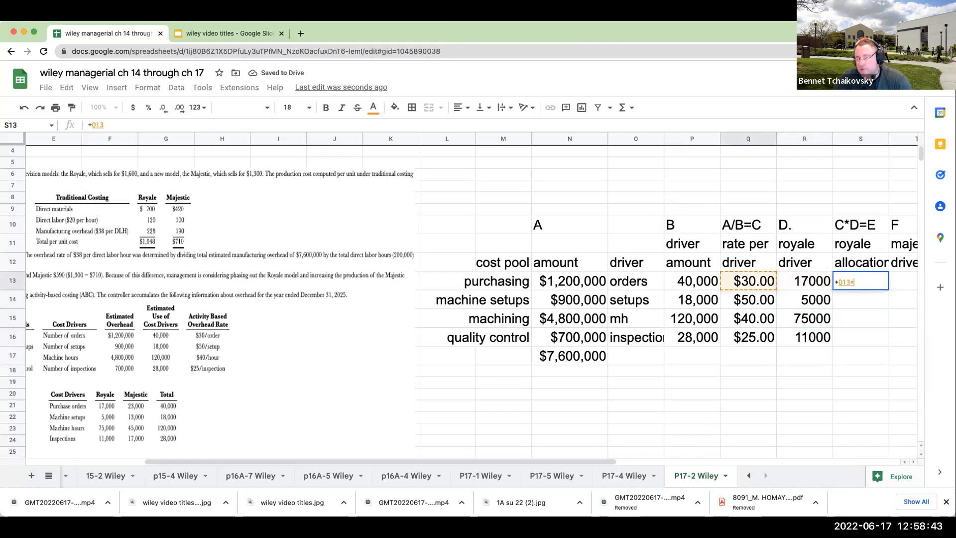
key("Enter")
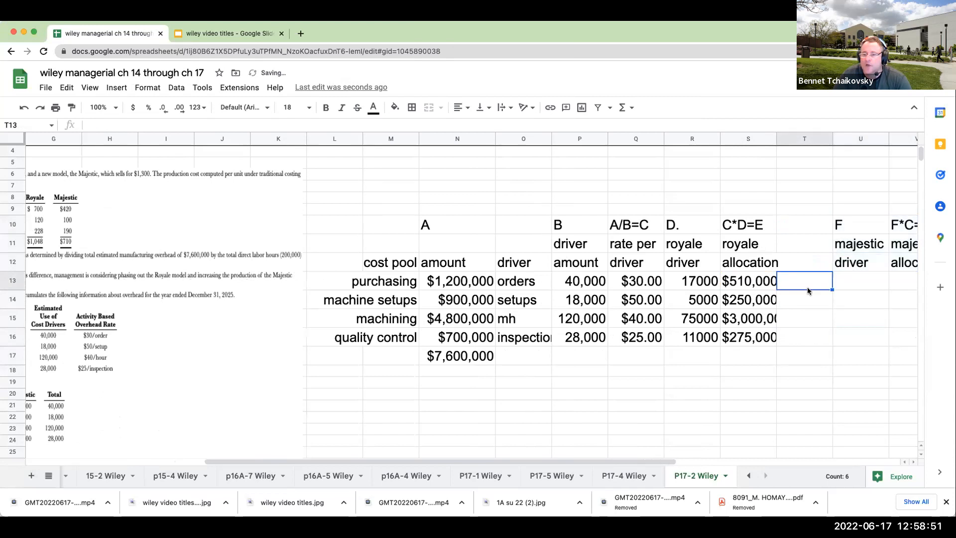
type("30*17000")
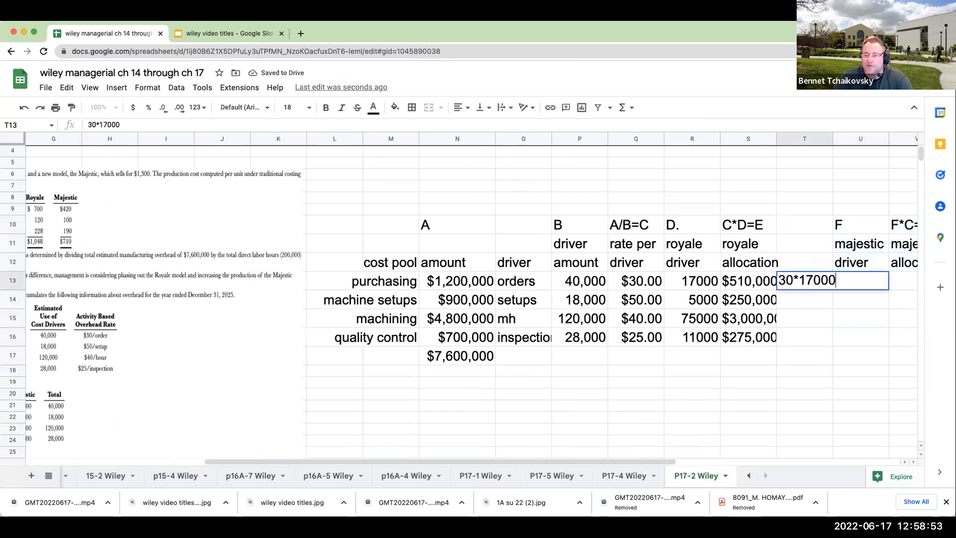
type("50*")
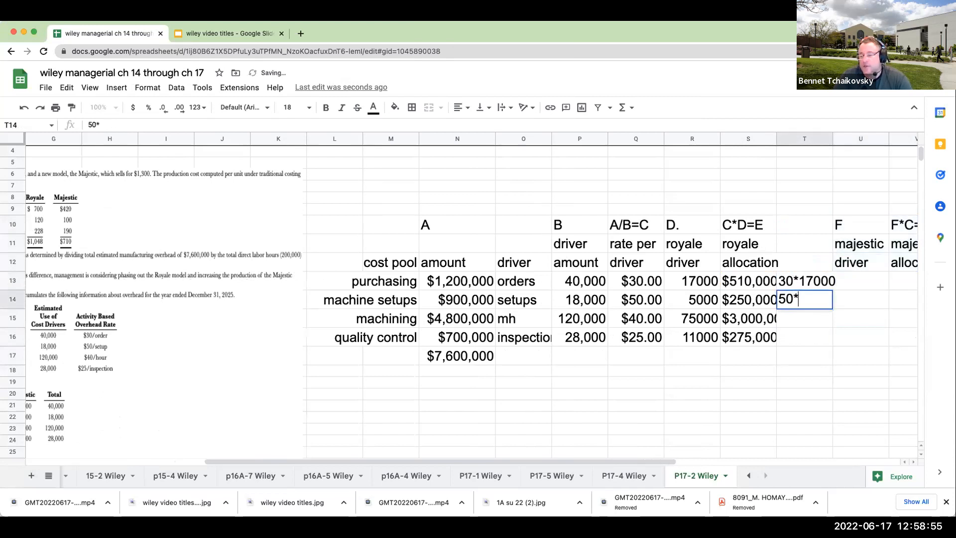
type("5000")
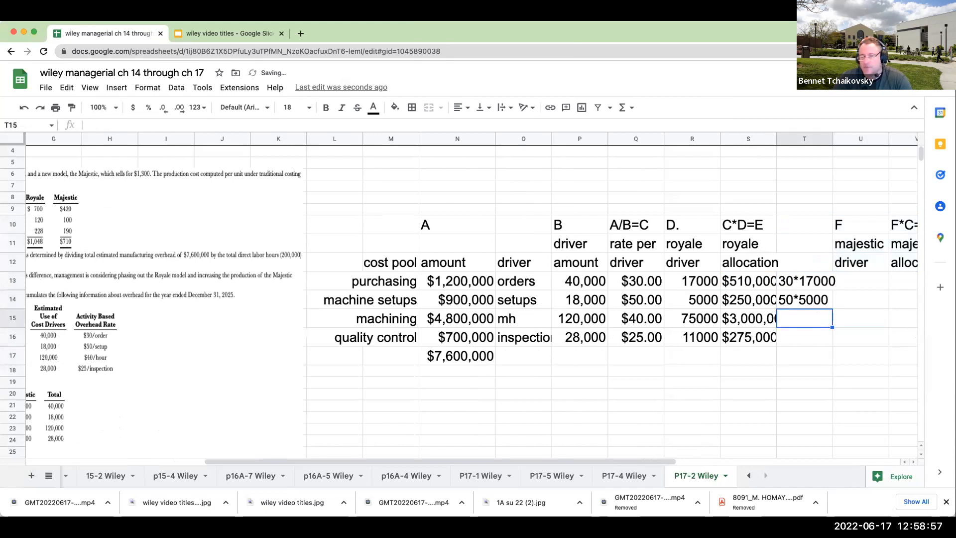
type("40*")
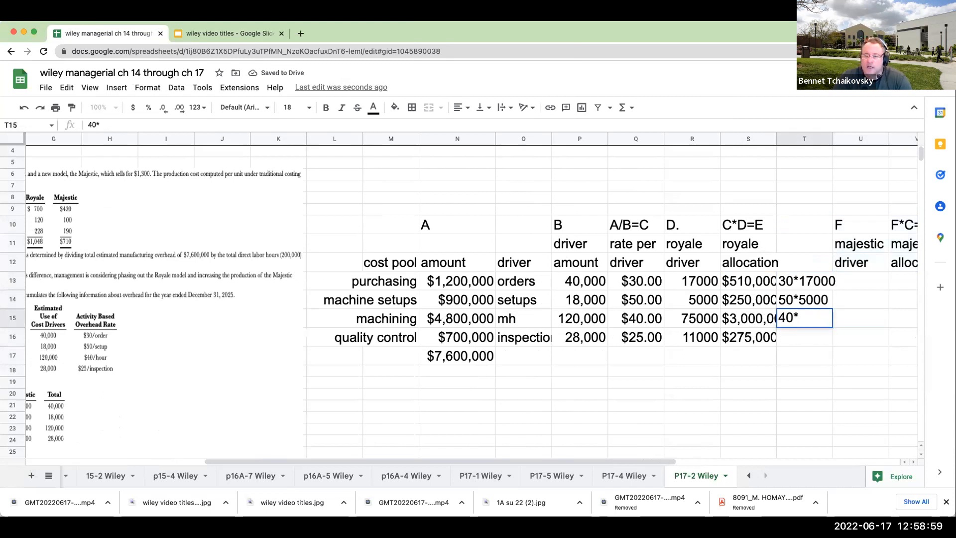
type("75000")
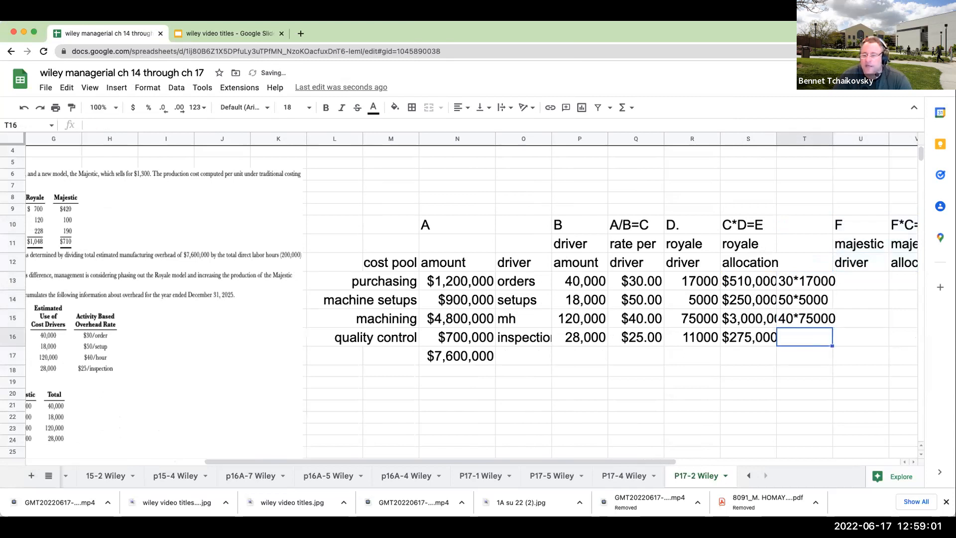
type("25*11")
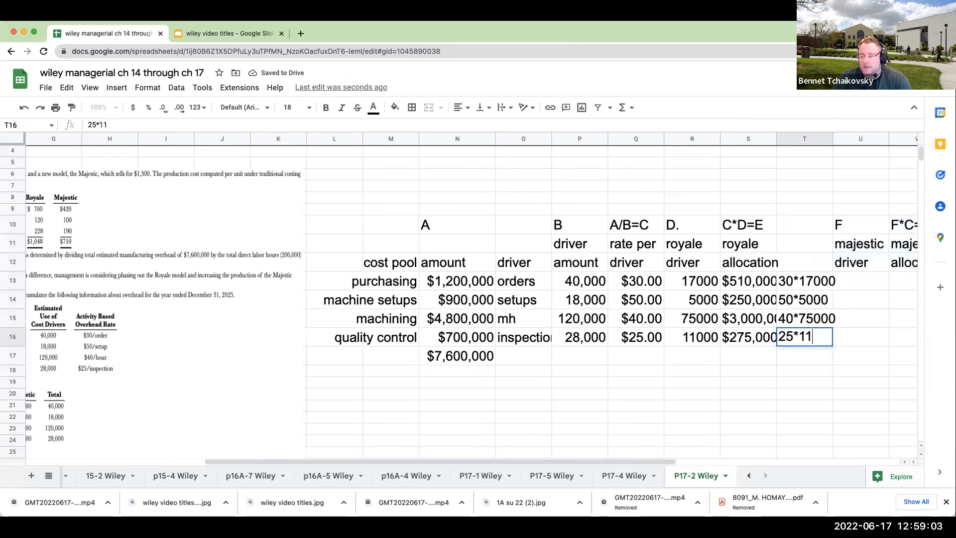
Shrink the notes' font and total the Royale allocations in S17 ($4,035,000)
key("Enter")
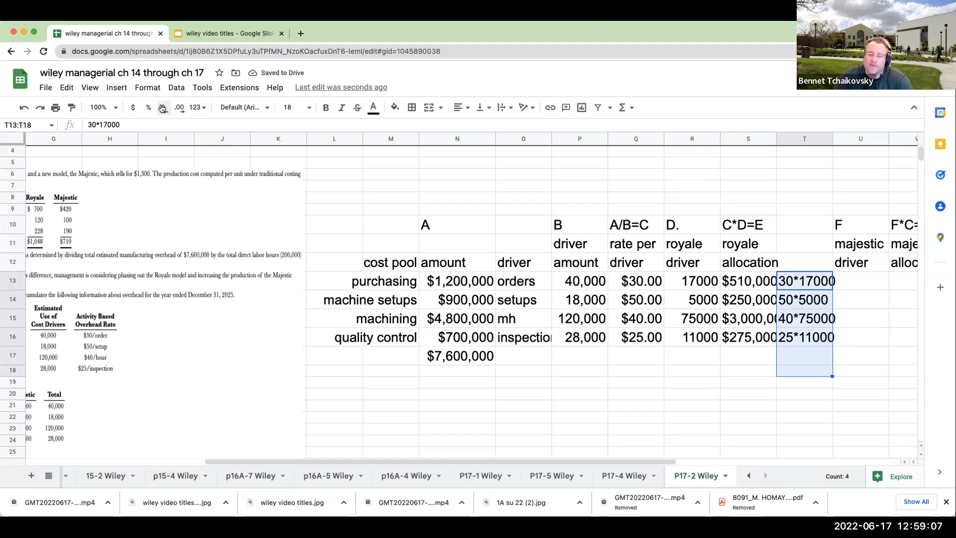
left_click(287, 107)
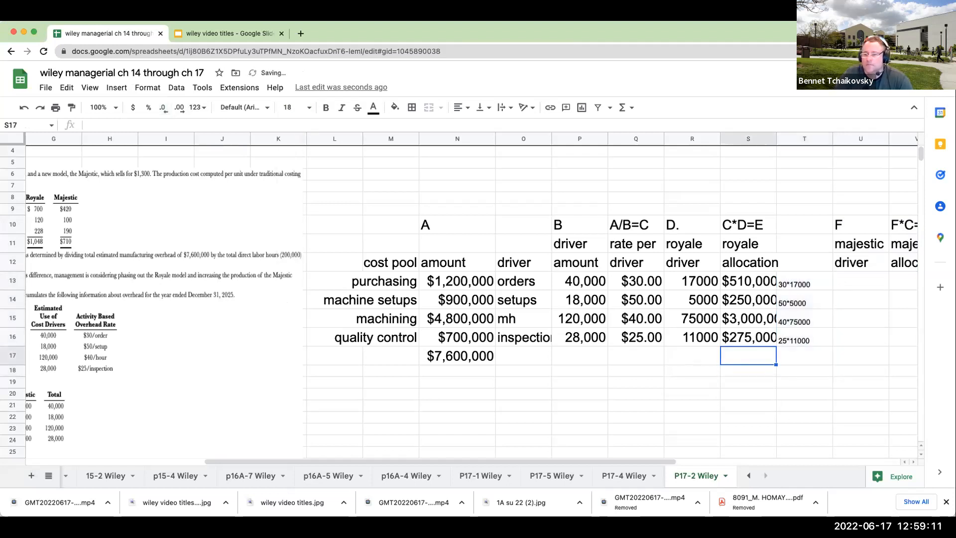
type("=S13+S14+S15+S16")
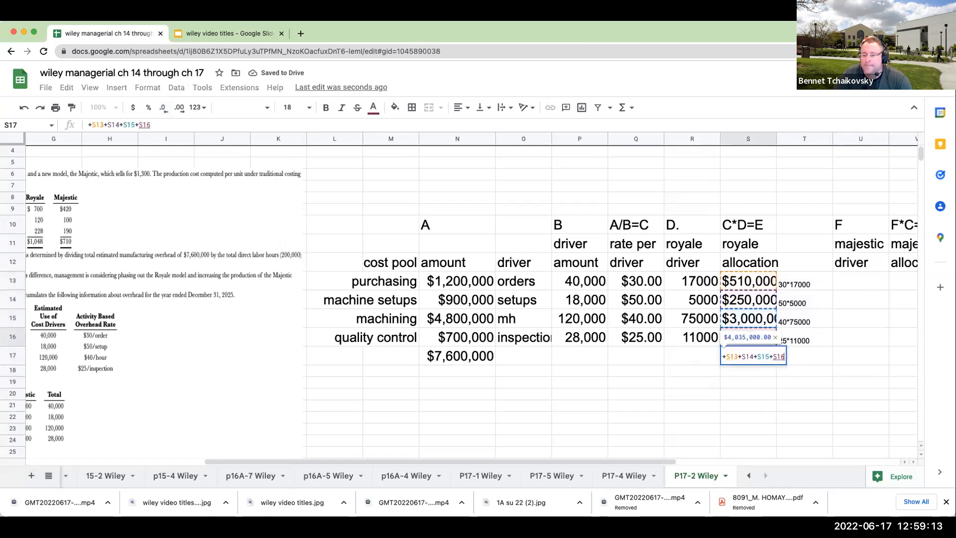
key("Enter")
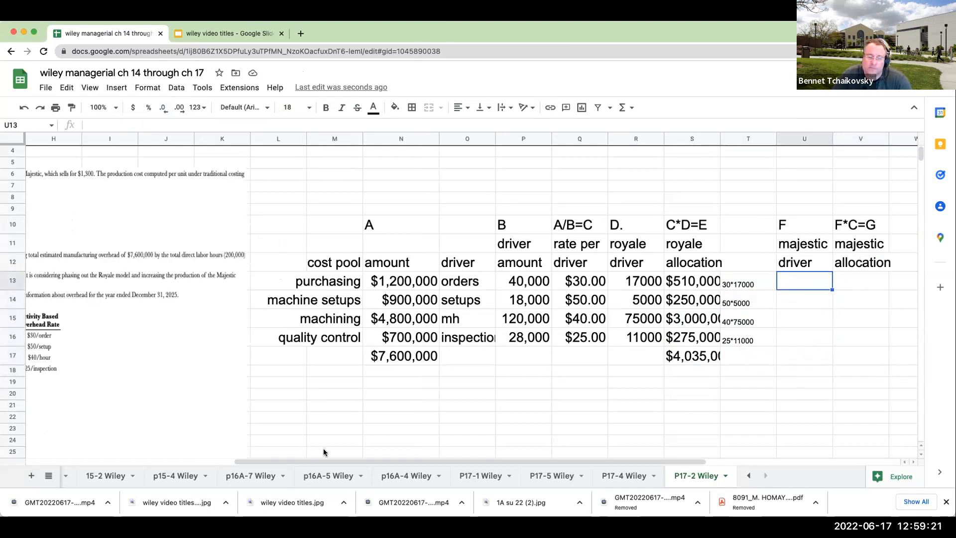
Enter Majestic driver quantities 23000, 13000, 45000, 17000 and begin the allocation formula
scroll("left", 3)
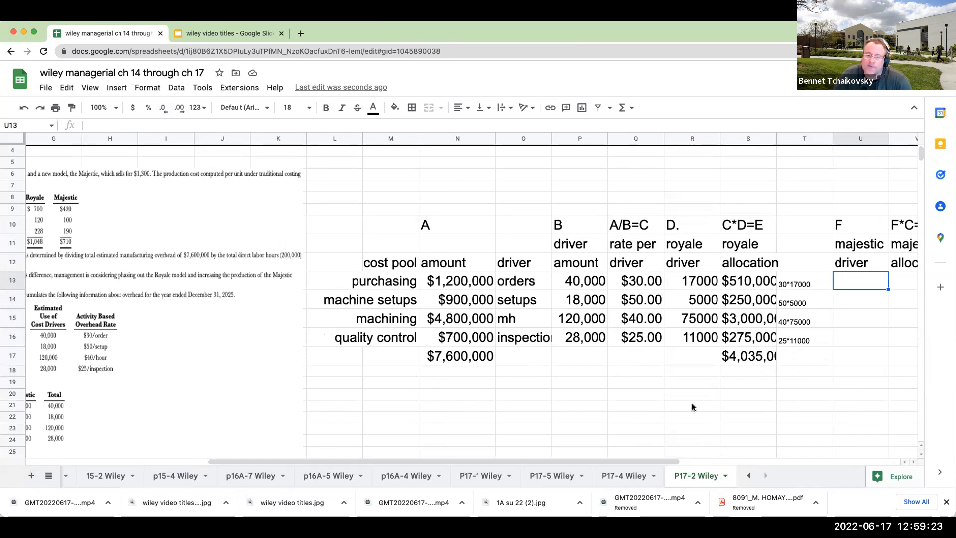
type("40000")
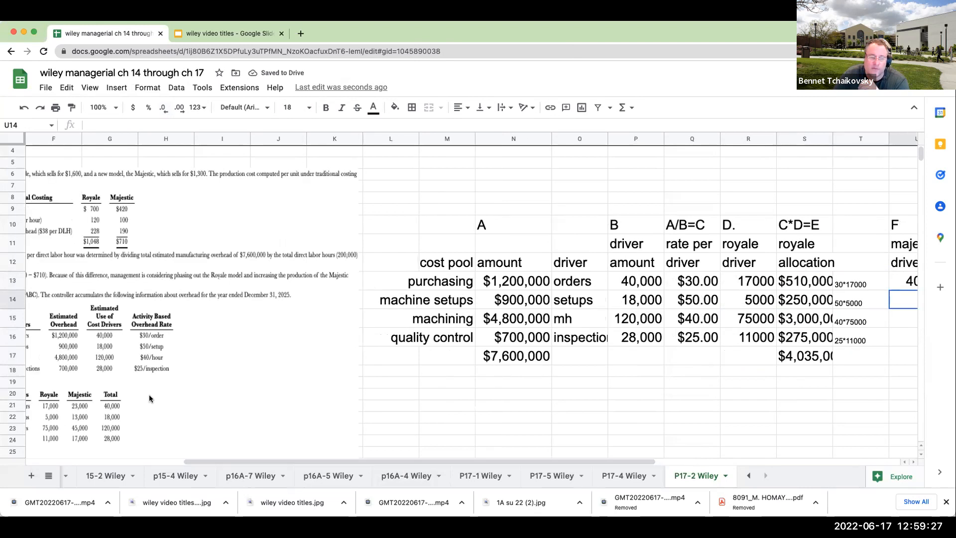
left_click(912, 281)
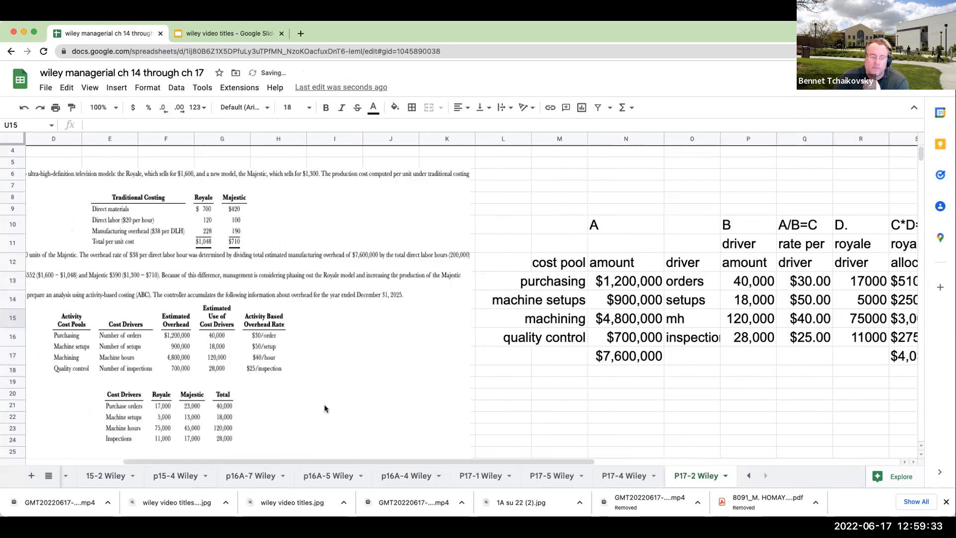
left_click(804, 355)
type("+U13")
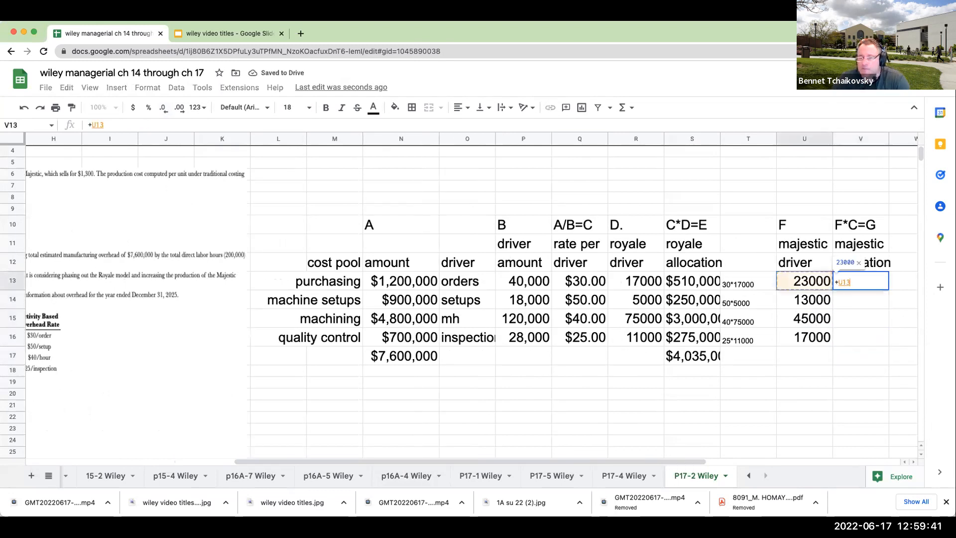
Finish the Majestic allocation formulas and add notes 50*13000, 40*45000 and 25*17000
key("Enter")
type("23000")
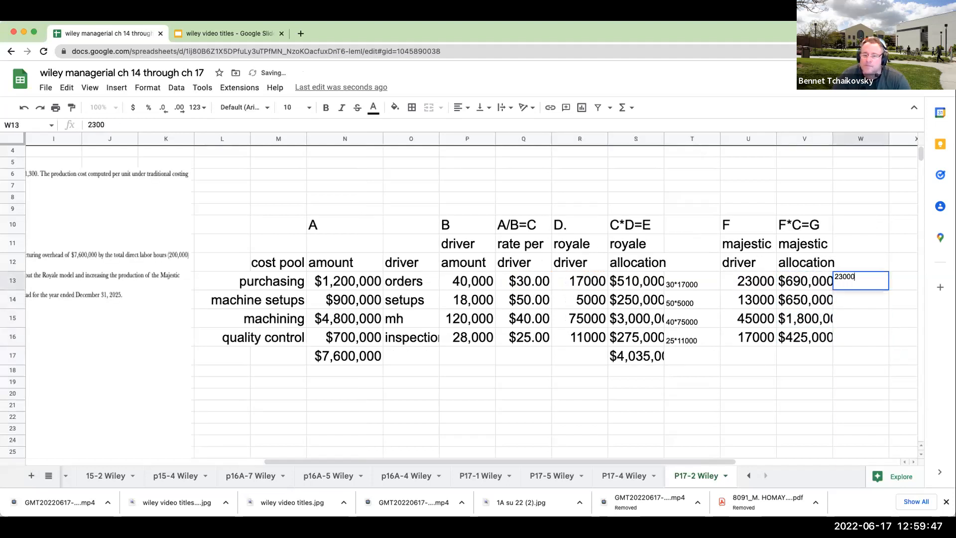
key("enter")
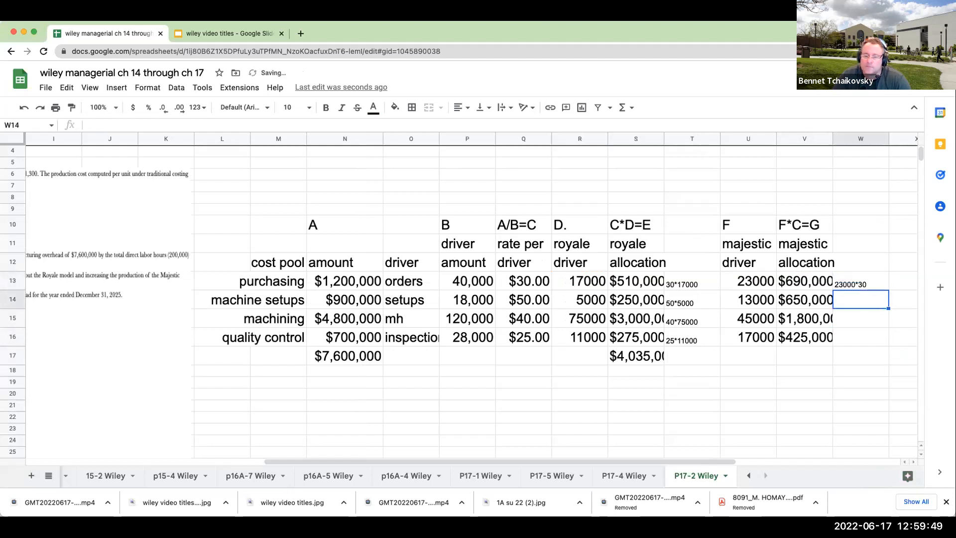
type("50*13000")
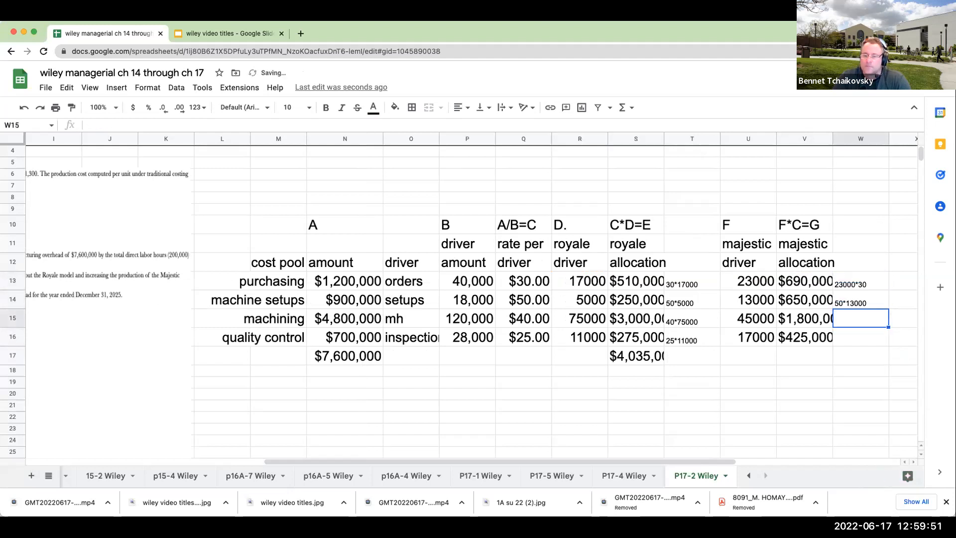
type("40*45000")
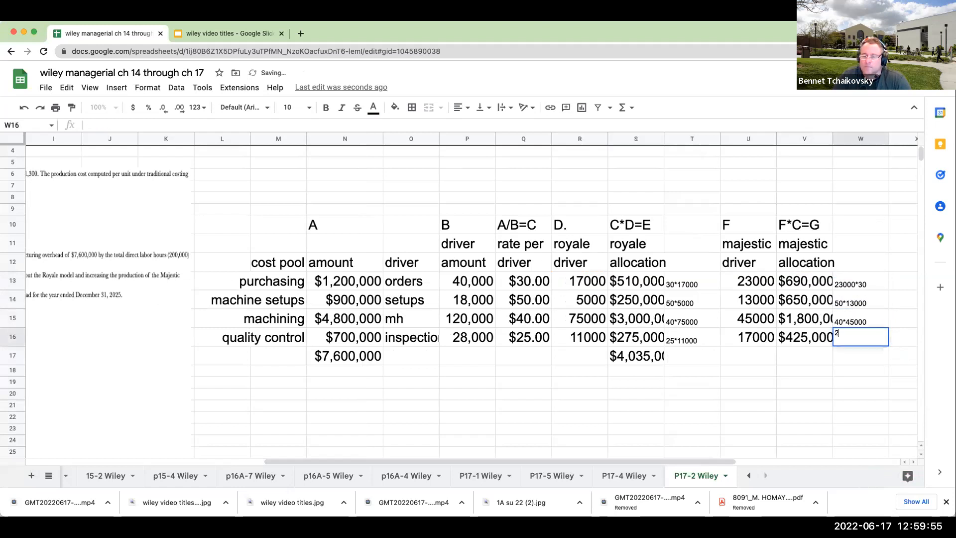
type("25*17000")
left_click(860, 357)
type("=S17+V17")
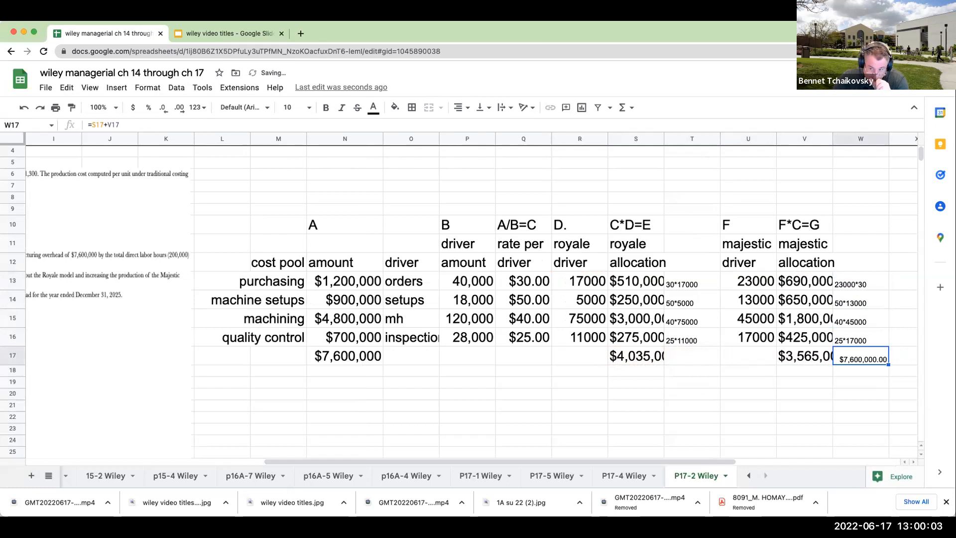
Check both totals make $7,600,000 and label the Royale and Majestic totals
key("Delete")
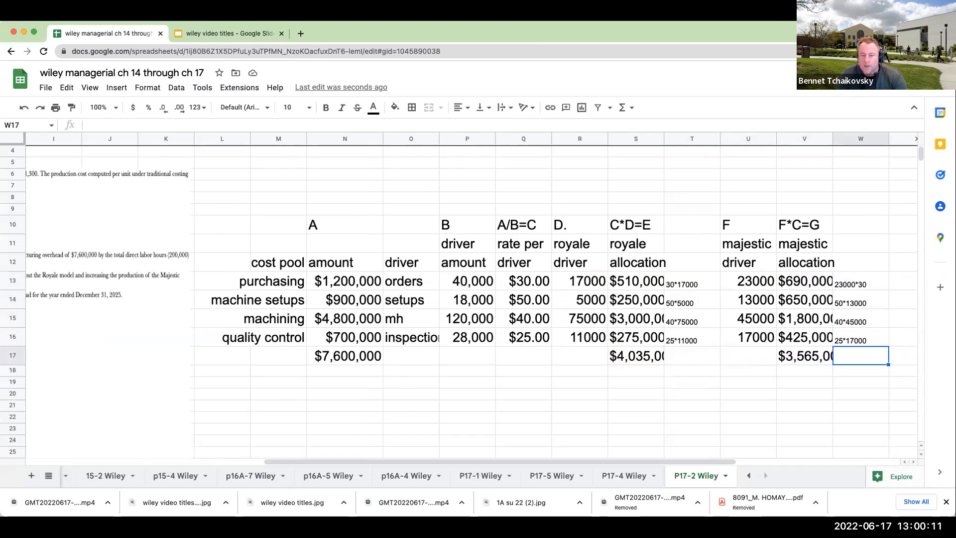
left_click(577, 355)
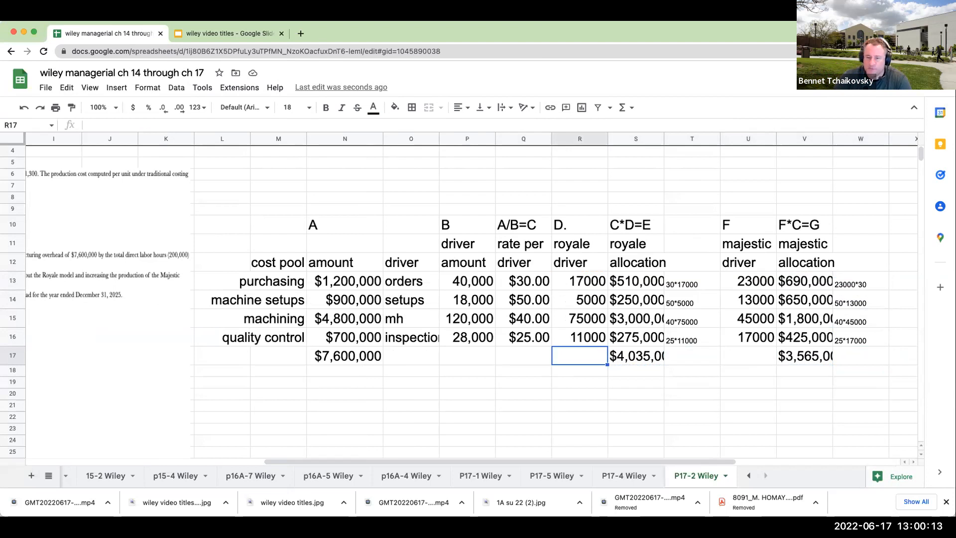
type("ttl royale allocation")
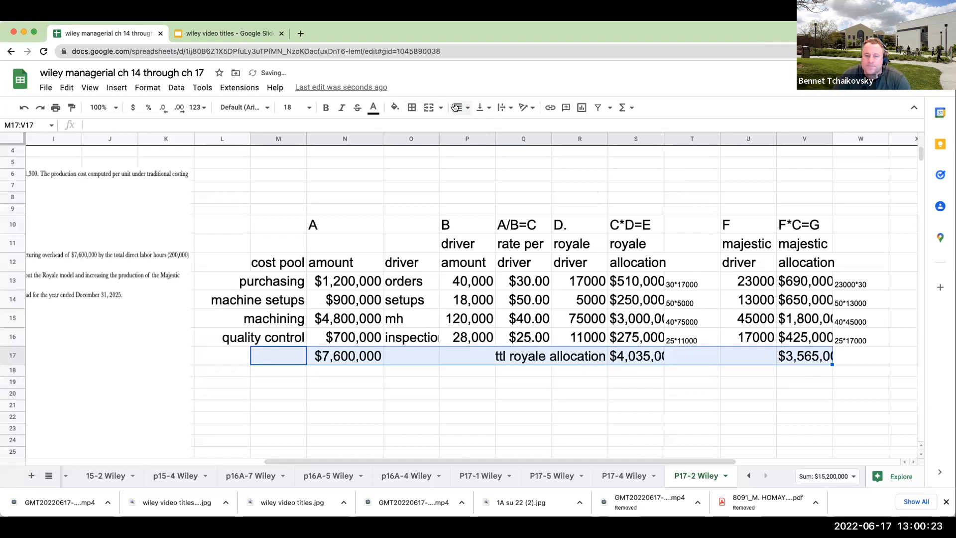
left_click(859, 355)
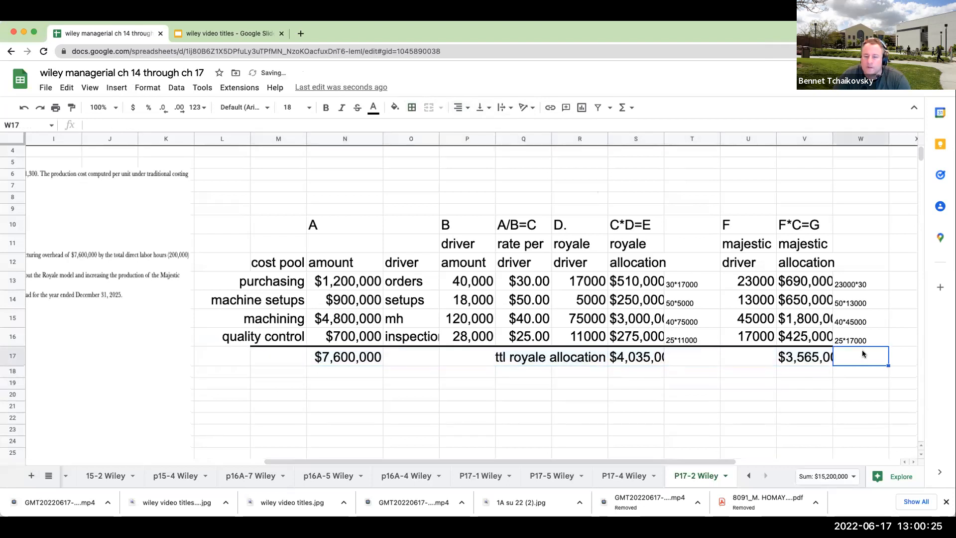
type("ttl maj")
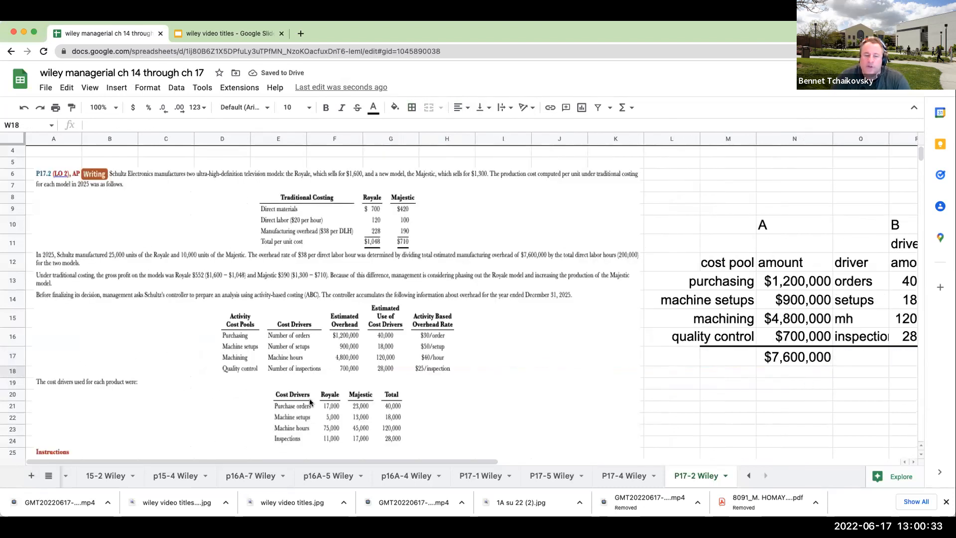
Head the SPW table's Royale and Majestic columns with 'per unit'
scroll("down", 3)
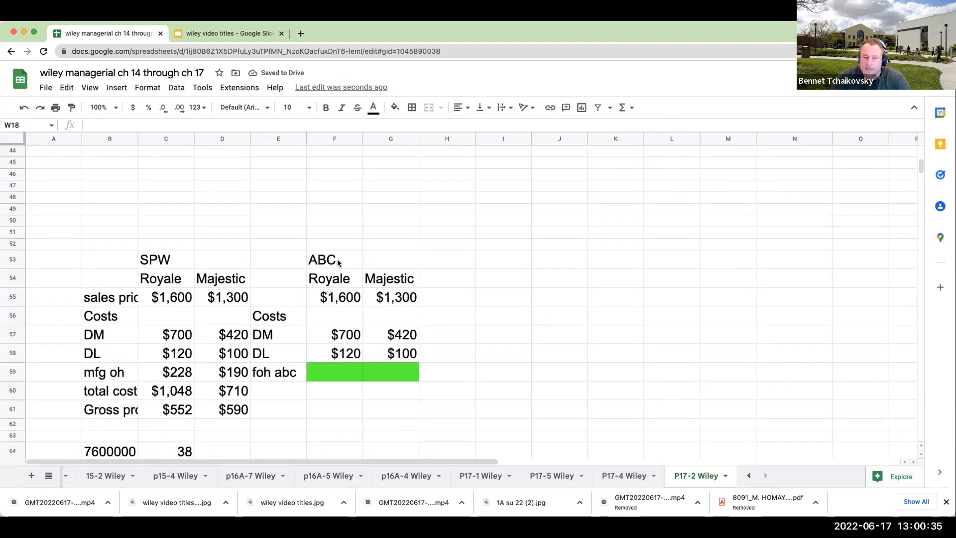
type("per unit")
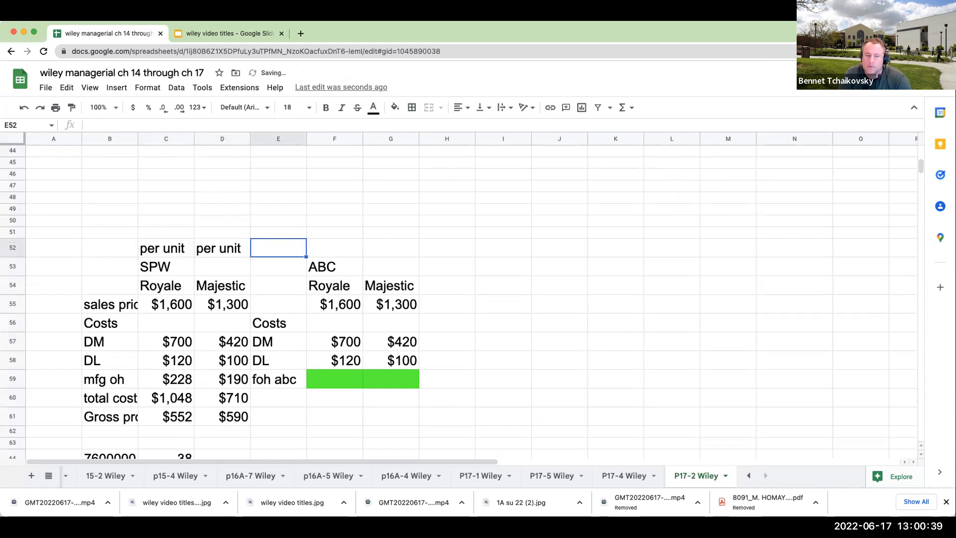
type("per u")
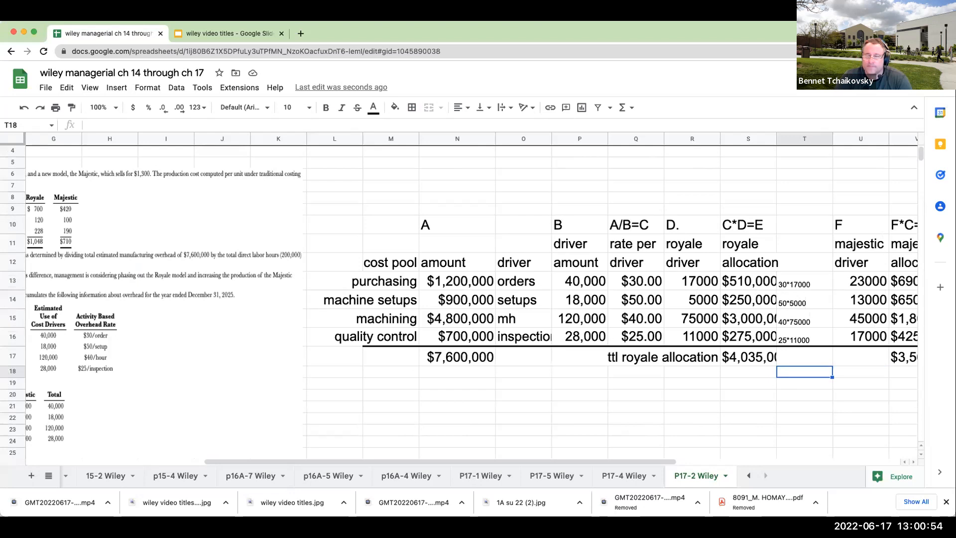
Enter Majestic's 10,000 and Royale's 25,000 units with labels, and the overhead rate formula
type("10000")
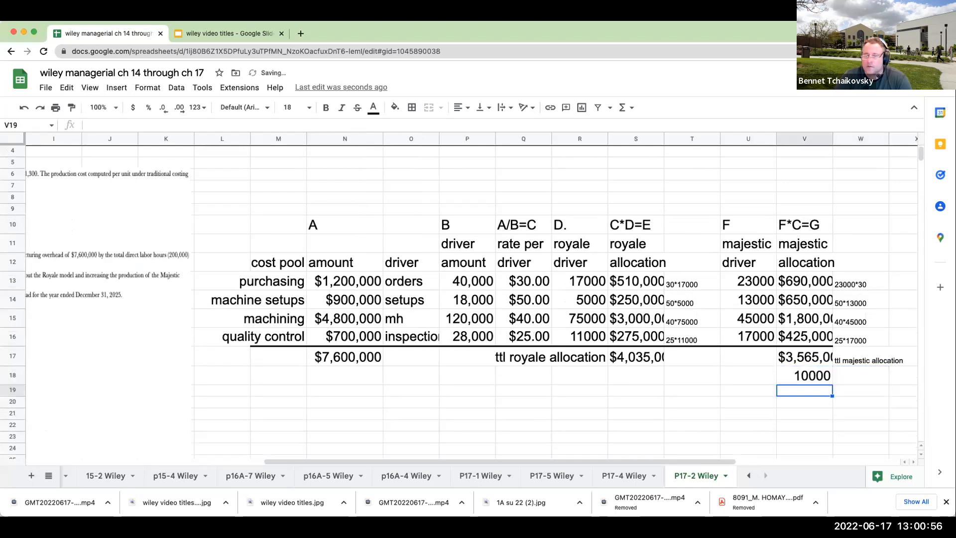
type("units j")
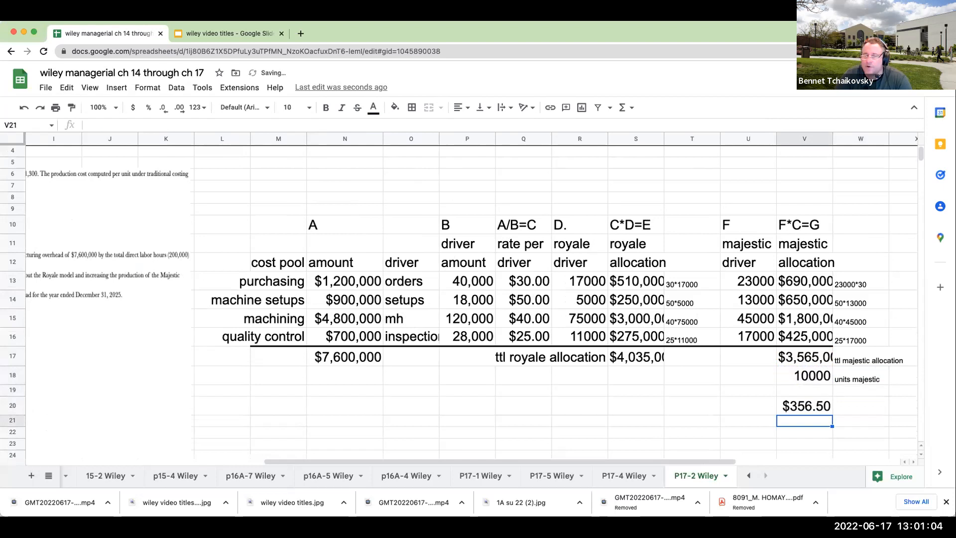
type("oh rate per maj")
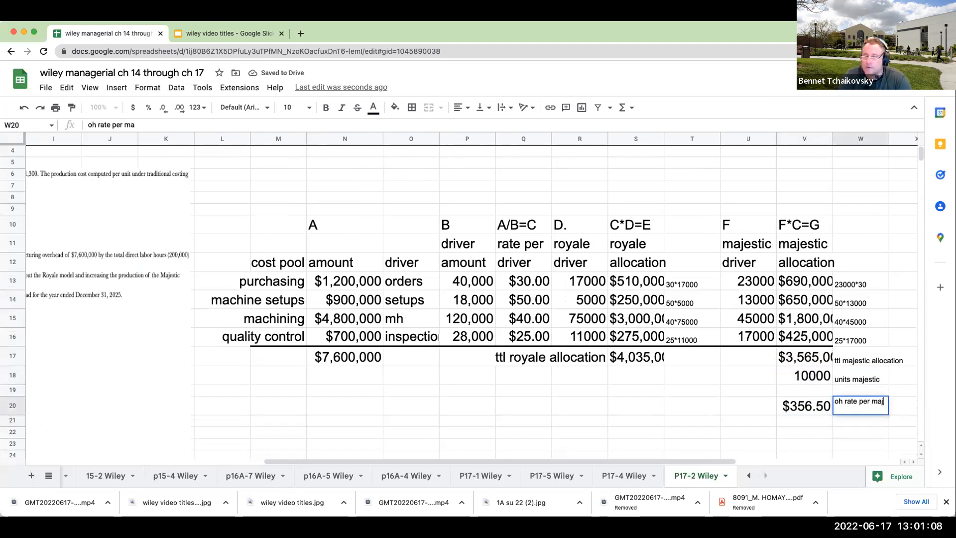
key("Enter")
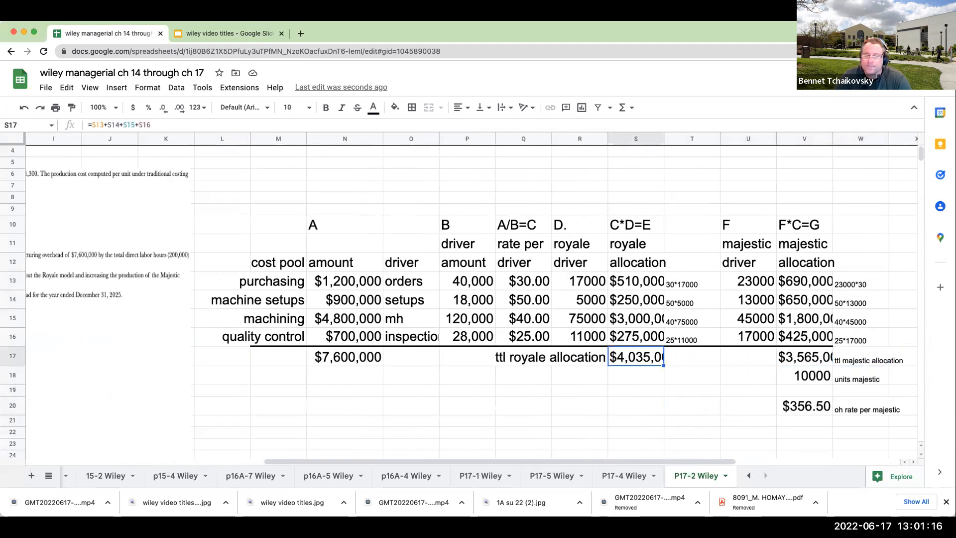
type("25000")
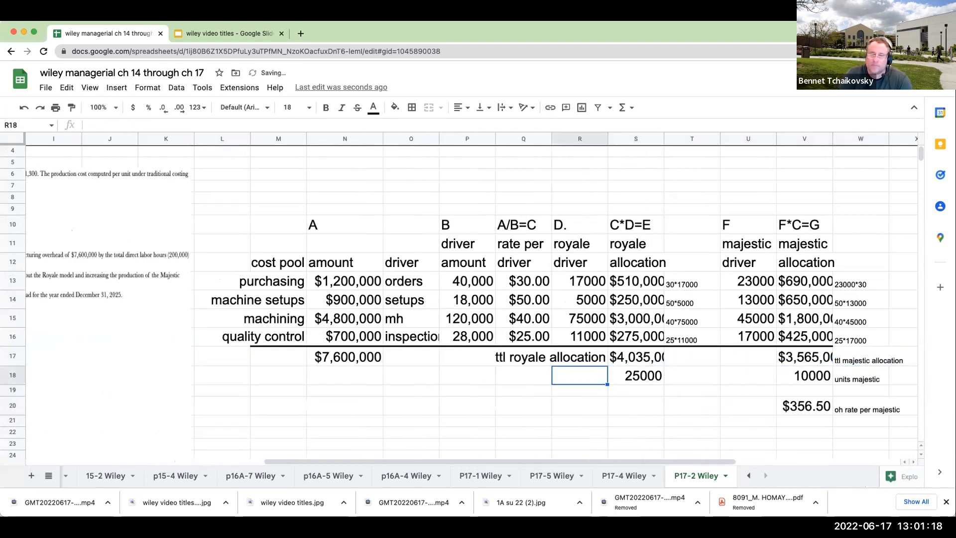
type("units r")
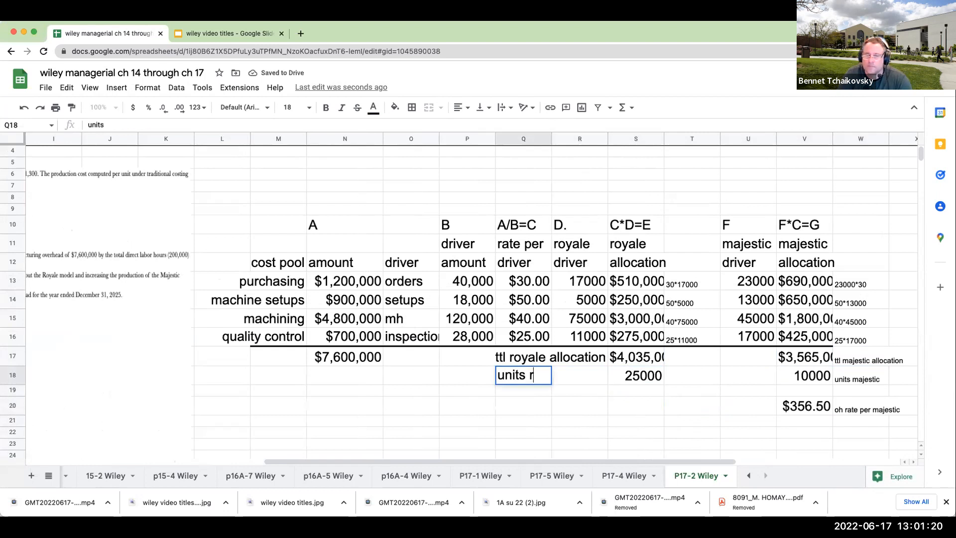
type("units royale")
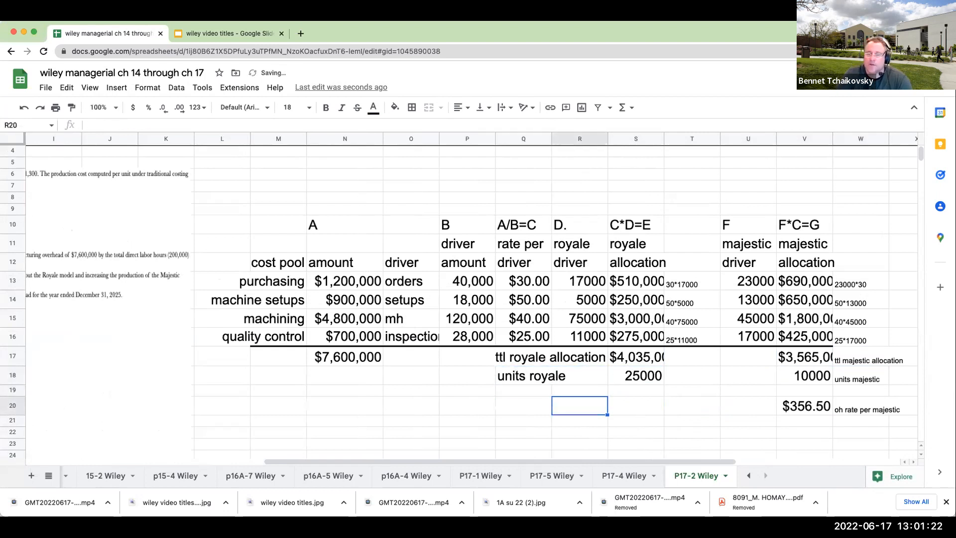
type("+S17")
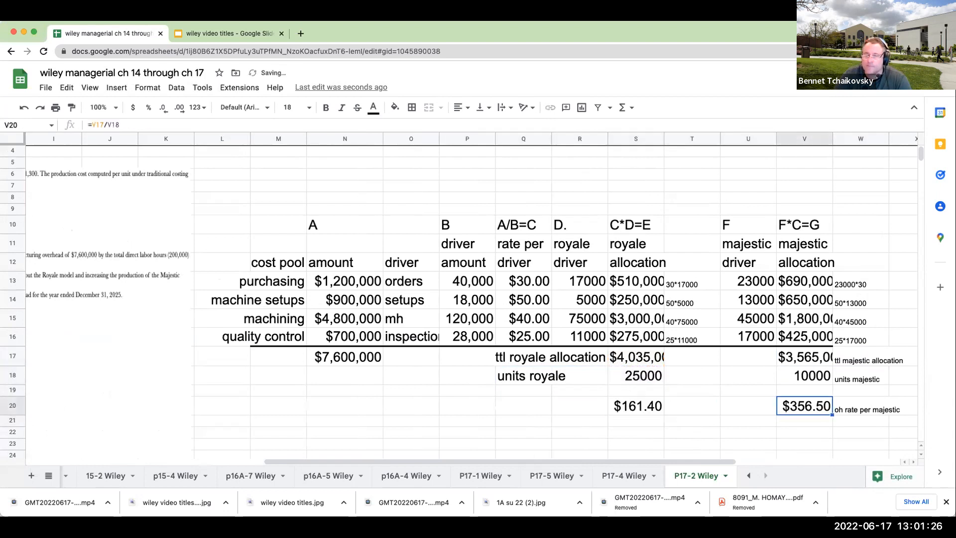
Label the overhead rates per unit and add the 3565000/10000 and 4035000/25000 notes
type("oh rate pe")
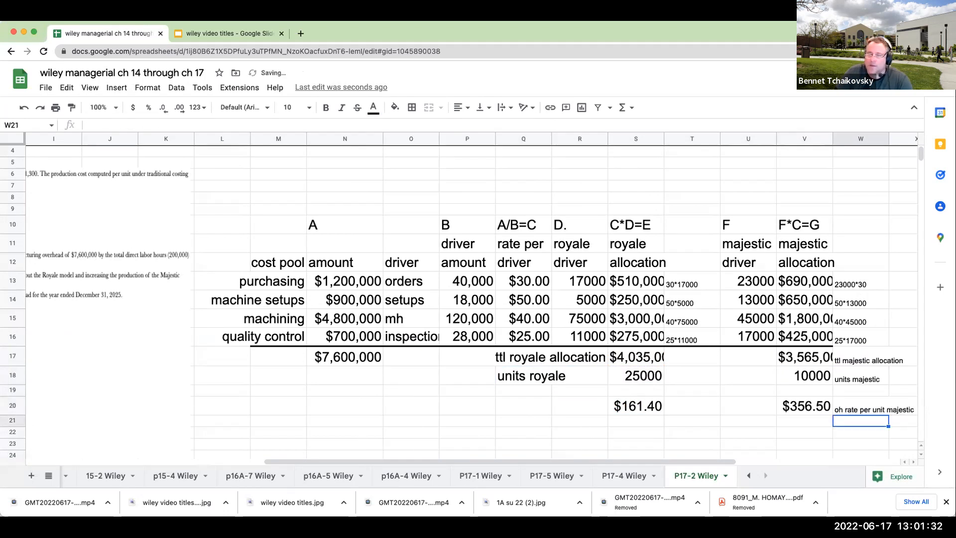
type("3565000/10")
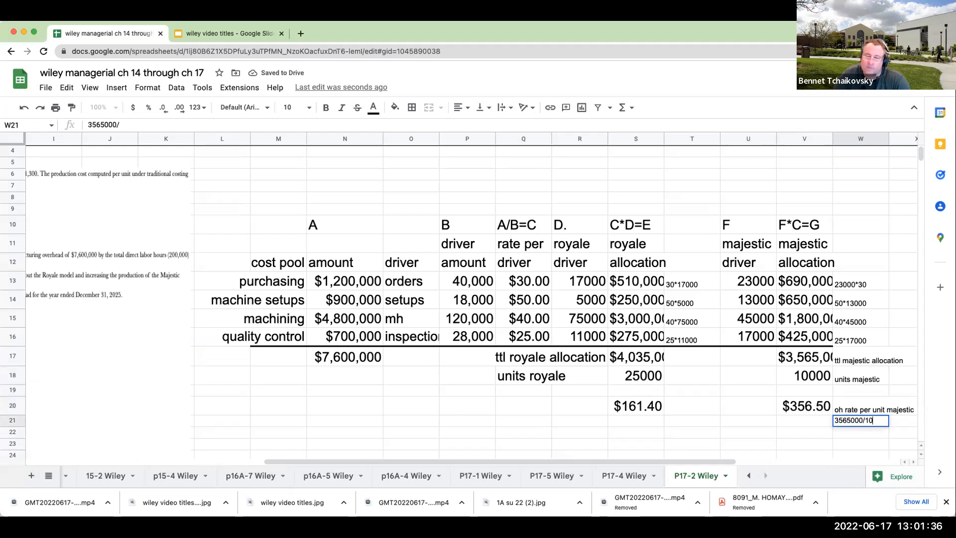
key("enter")
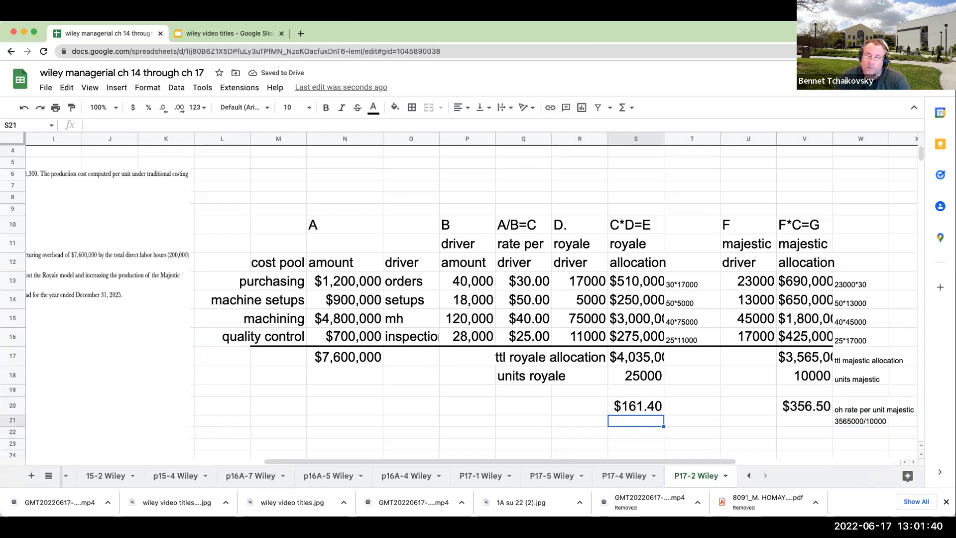
type("4035000/25000")
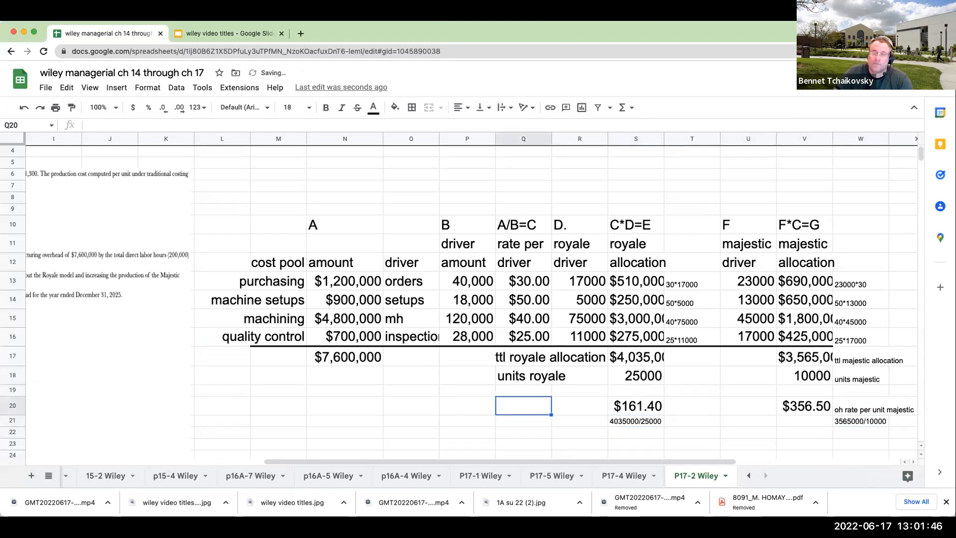
type("oh rate per unit")
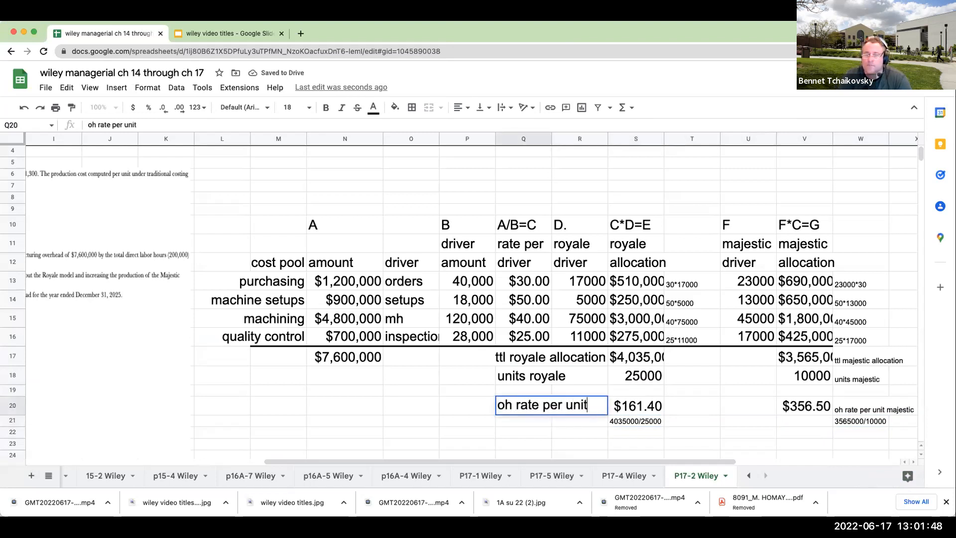
type("royale")
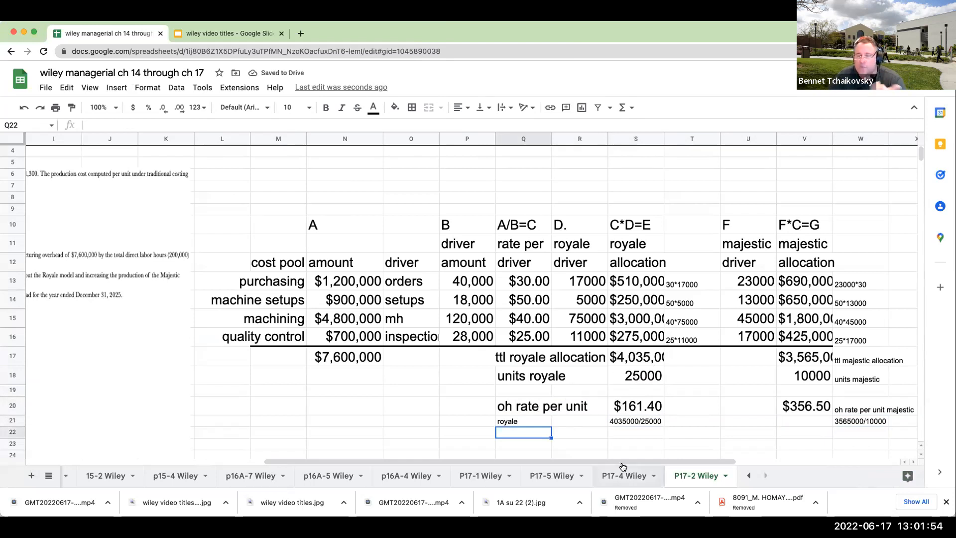
Enter ABC total cost ($981, $877) and gross profit ($619, $424) formulas
scroll("down", 3)
type("+G57+G59")
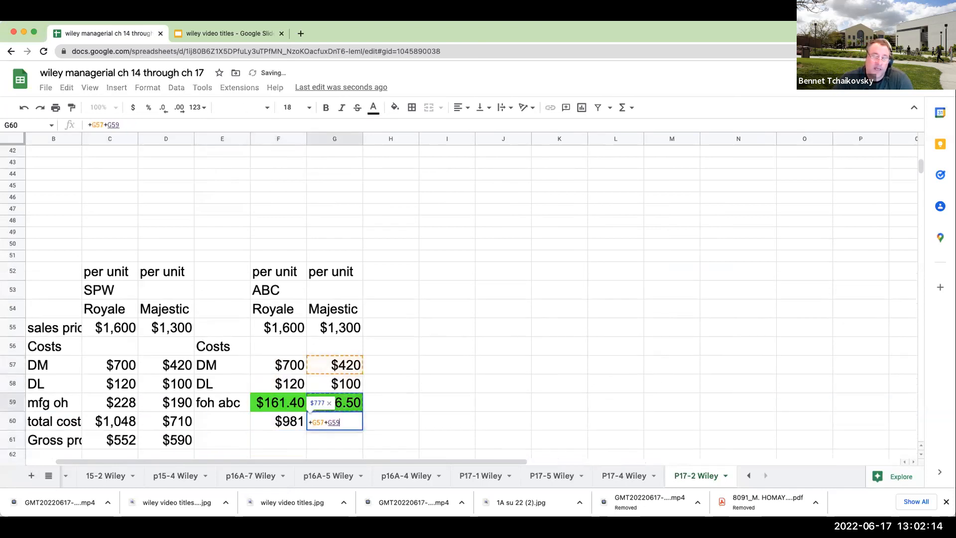
key("Enter")
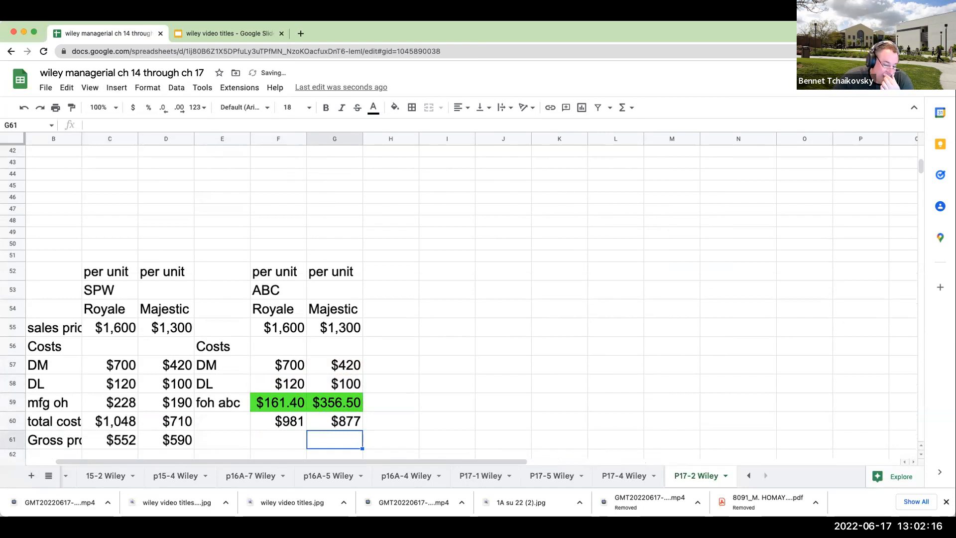
type("+F55-")
type("+G57")
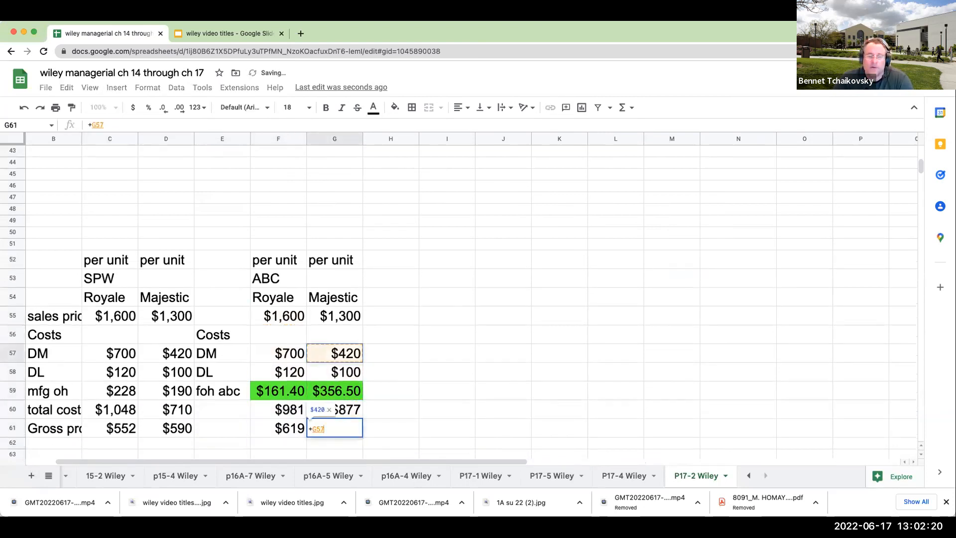
key("enter")
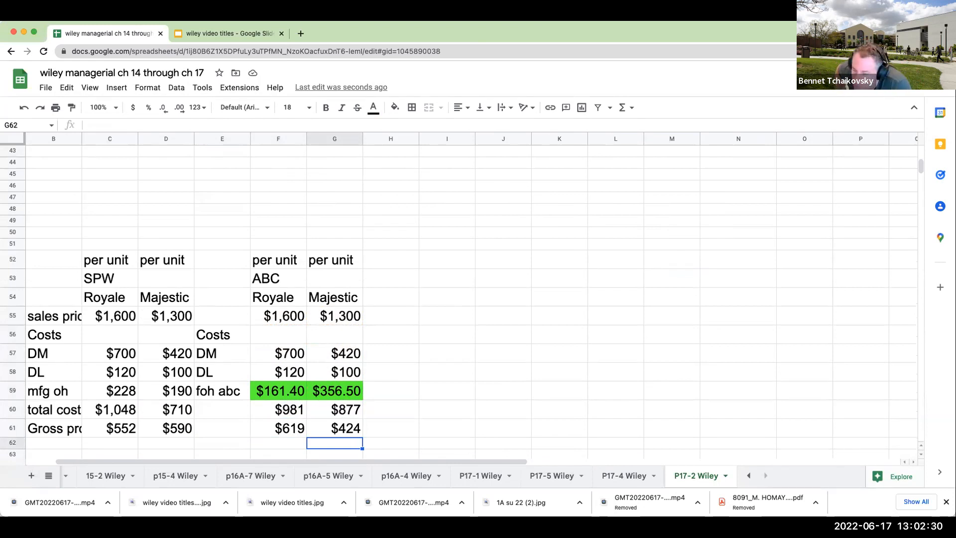
mouse_move(284, 410)
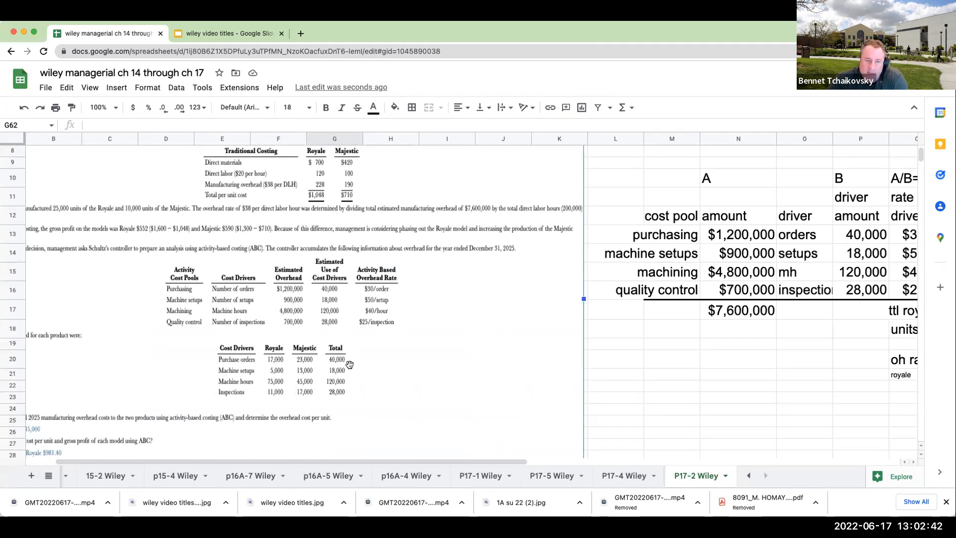
Show ABC total costs as $981.40 and $876.50, widen column B, and switch to the video titles
scroll("down", 3)
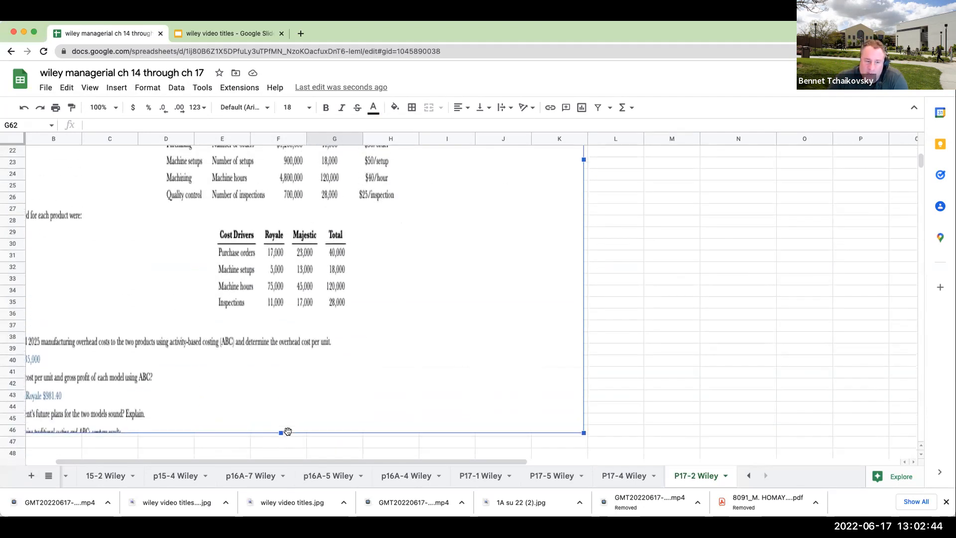
left_click(614, 290)
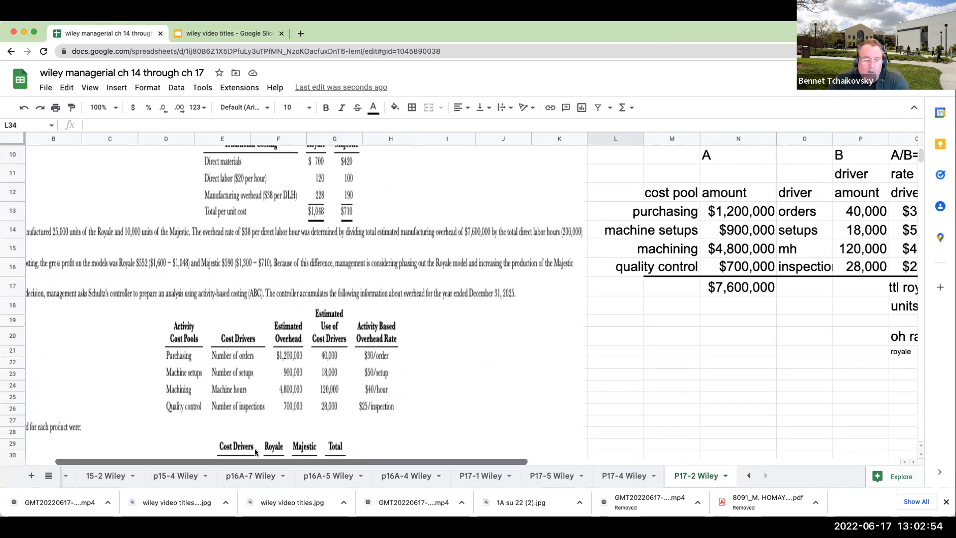
scroll("down", 3)
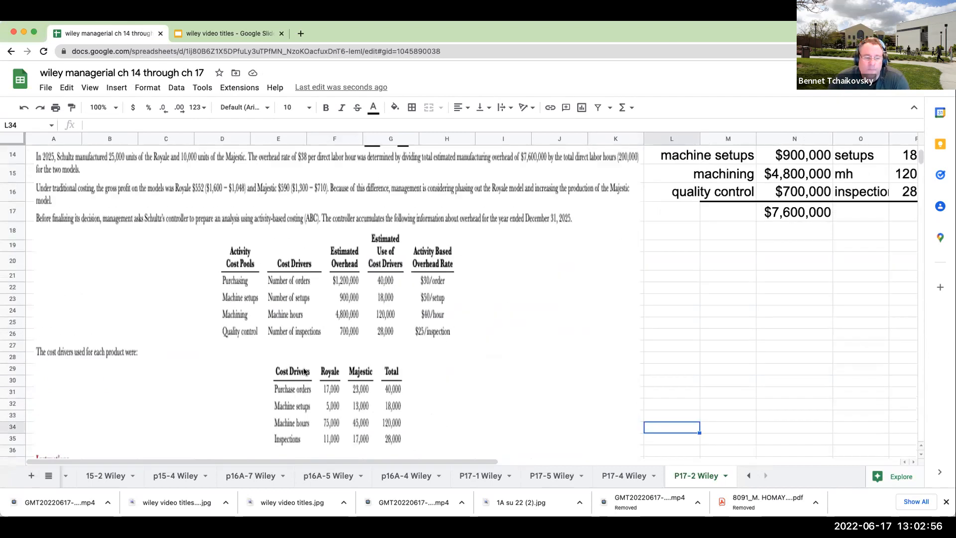
scroll("down", 3)
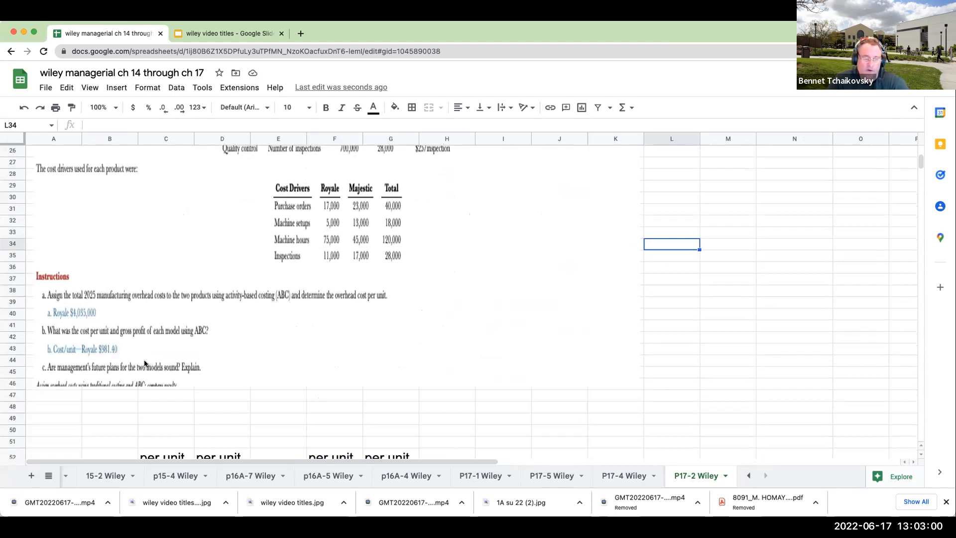
mouse_move(359, 342)
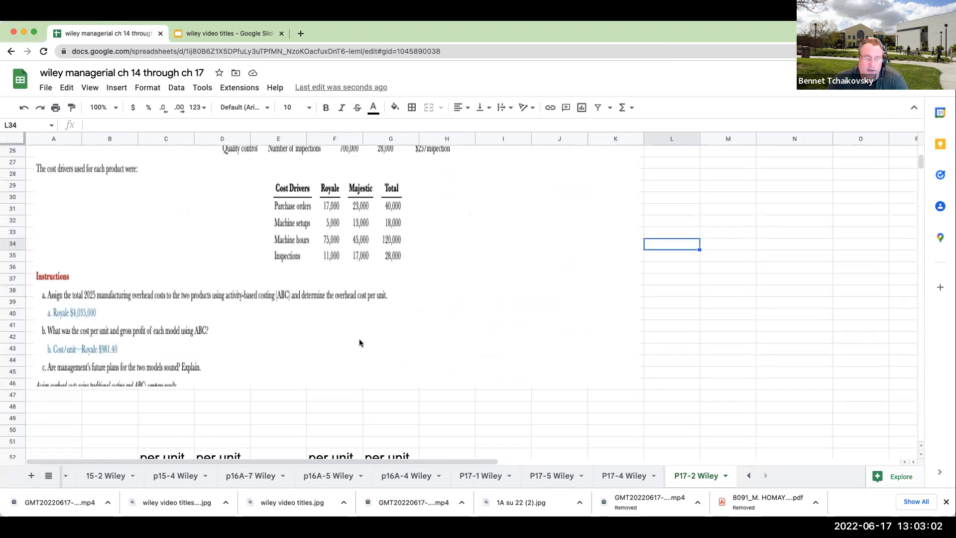
scroll("down", 3)
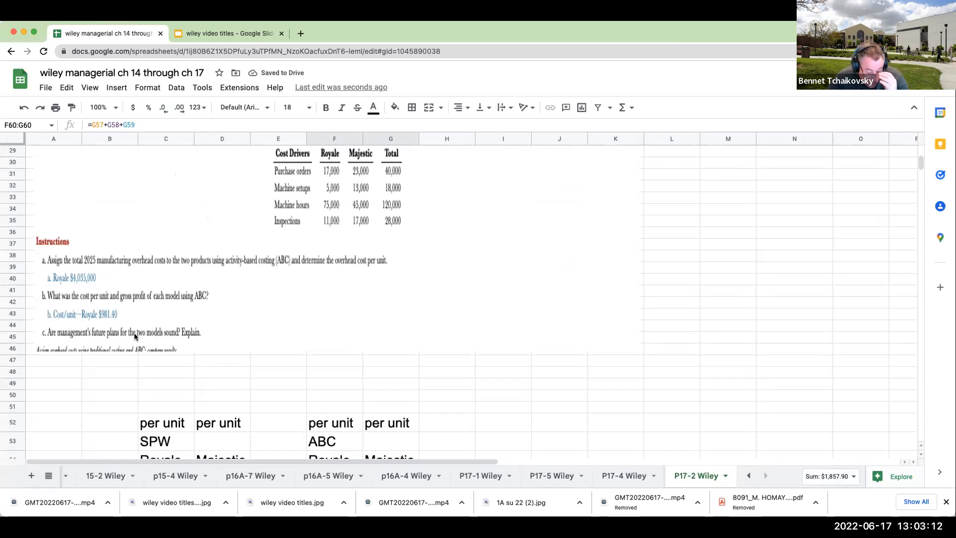
mouse_move(410, 301)
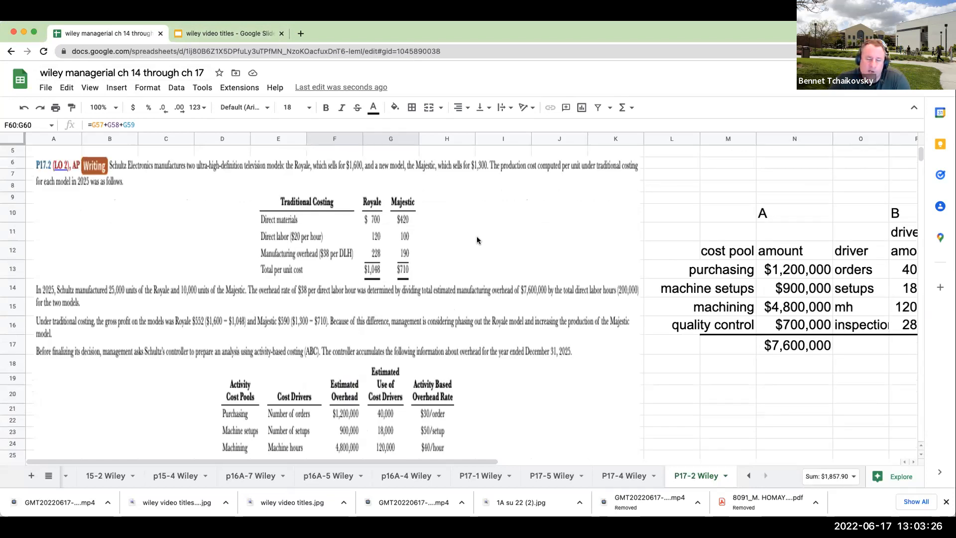
scroll("down", 3)
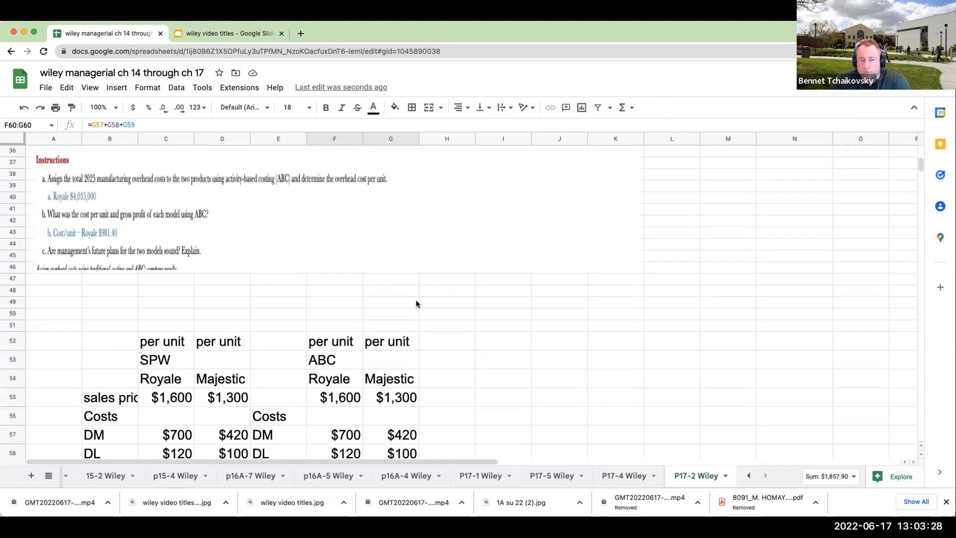
left_click(222, 257)
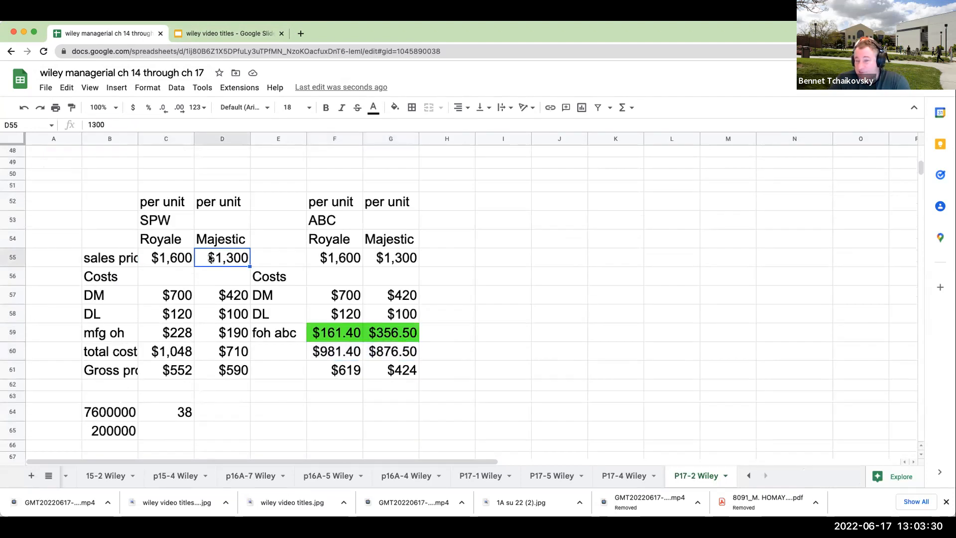
left_click(166, 369)
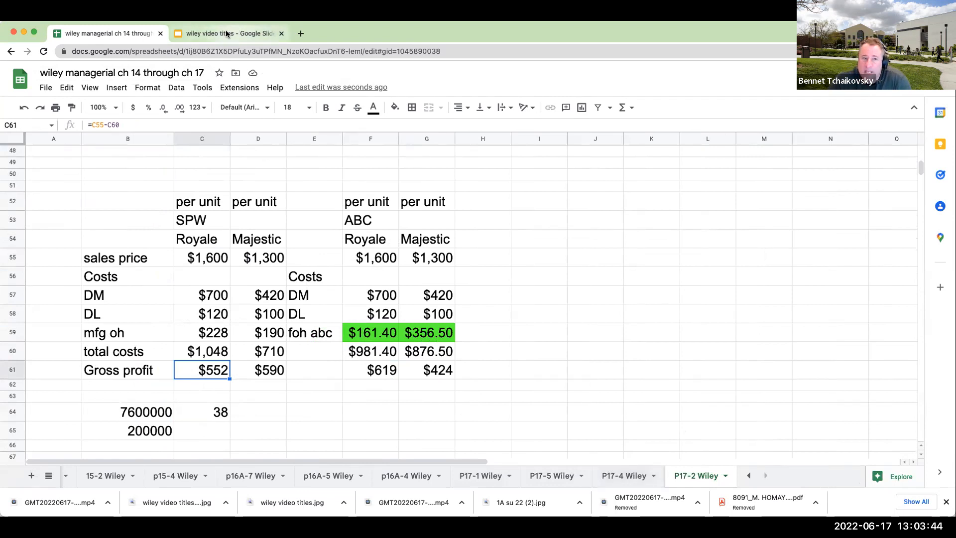
left_click(227, 33)
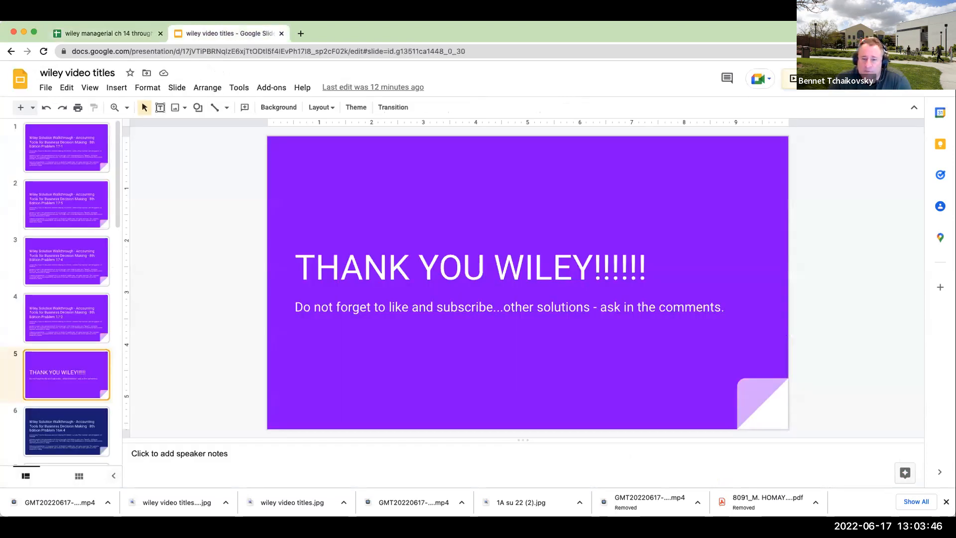